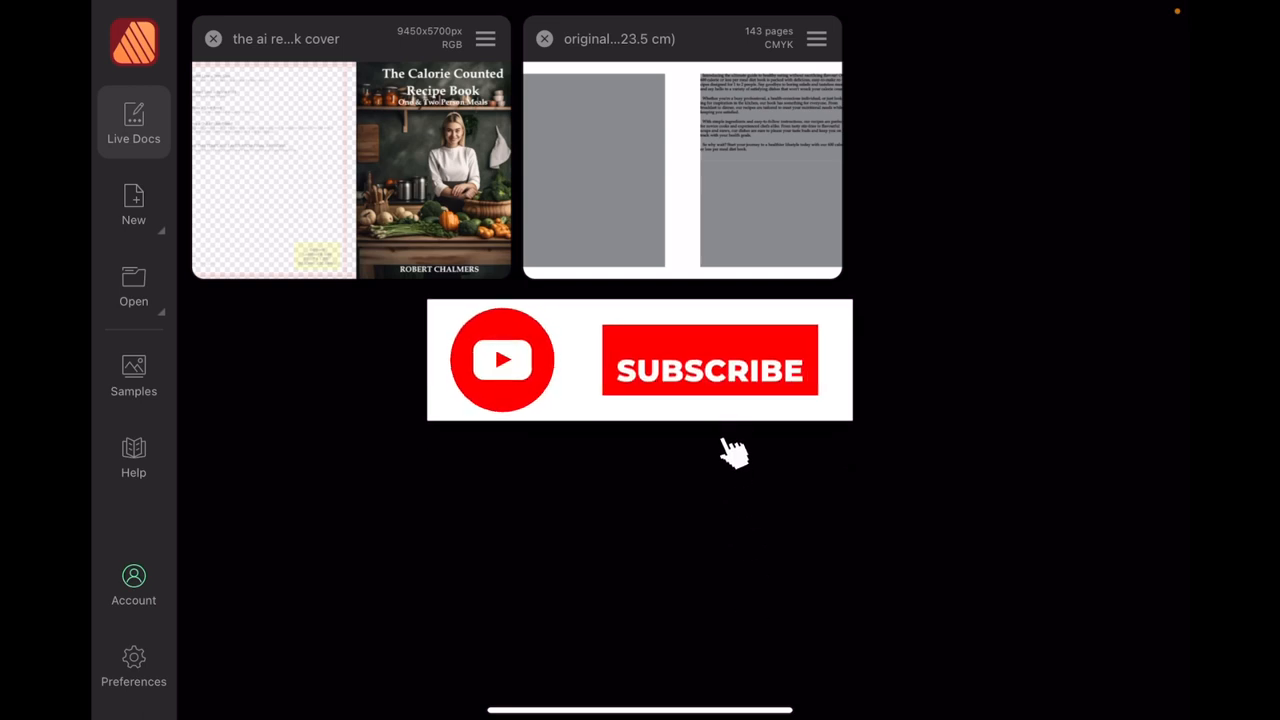
Open the Calorie Counted Recipe Book cover document from the Live Docs home screen
click(708, 360)
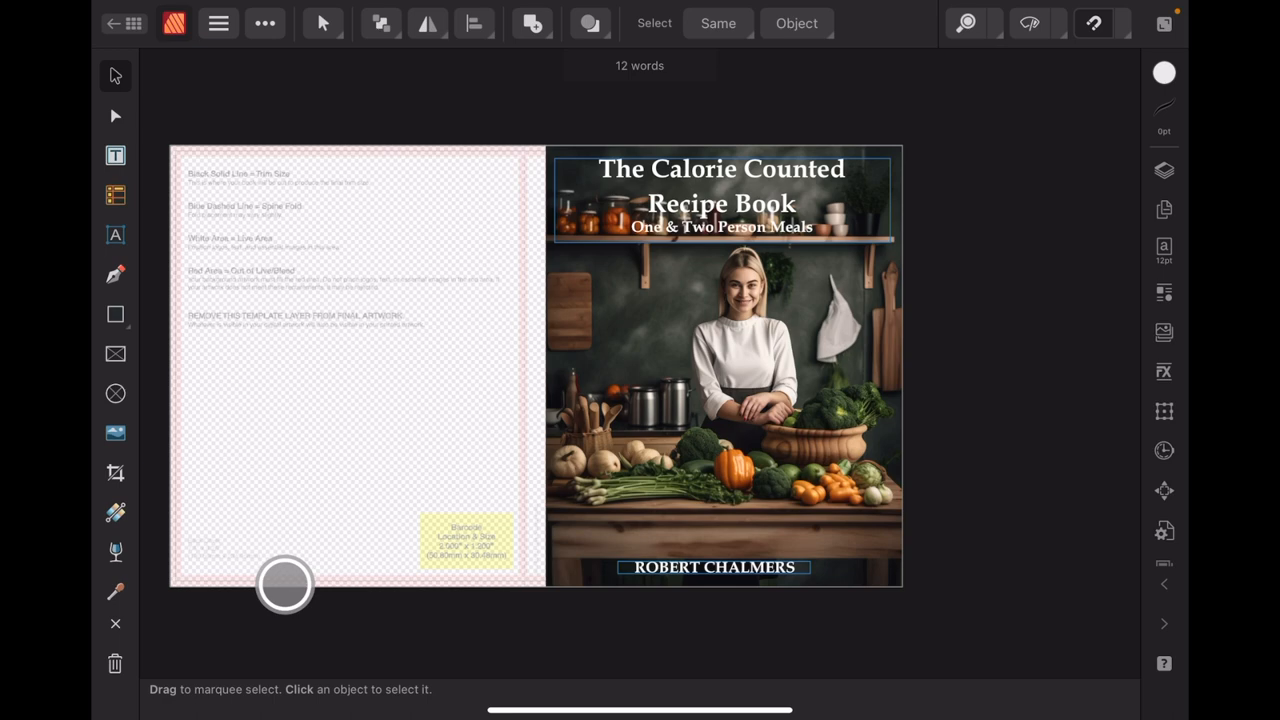
Show the cover's Layers panel, then leave the cover for the 143-page interior document
click(1164, 210)
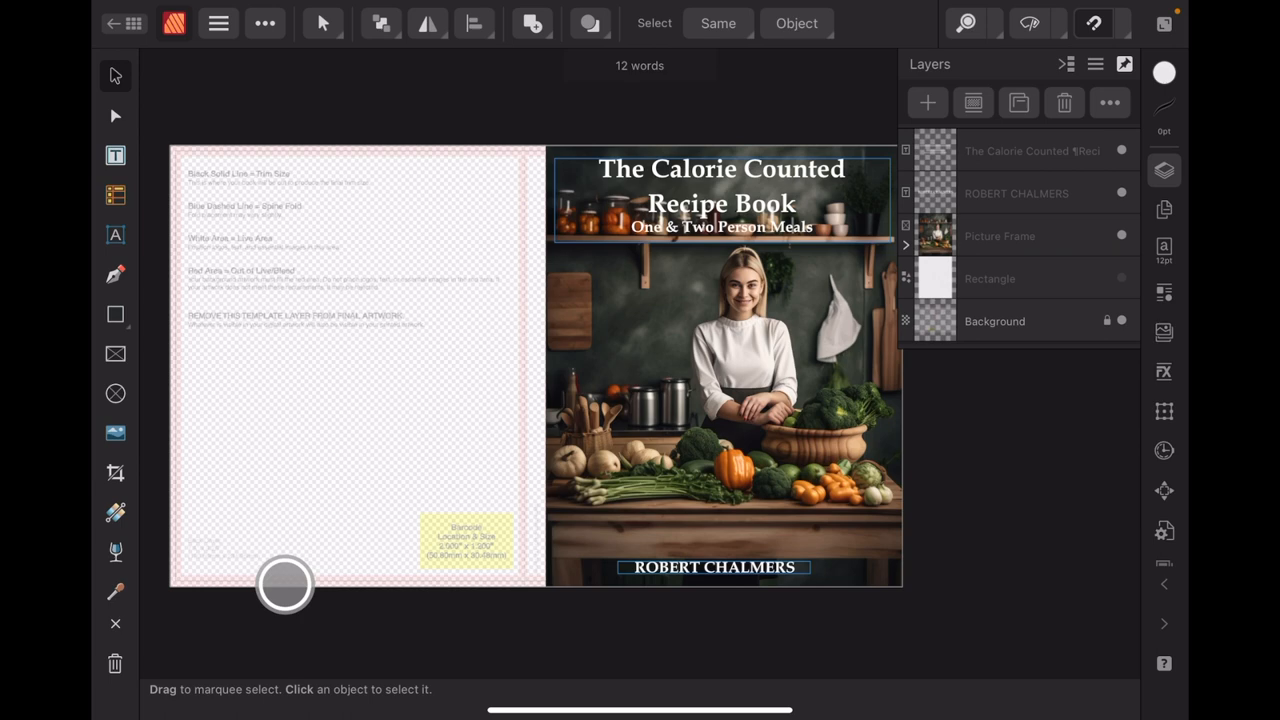
click(996, 320)
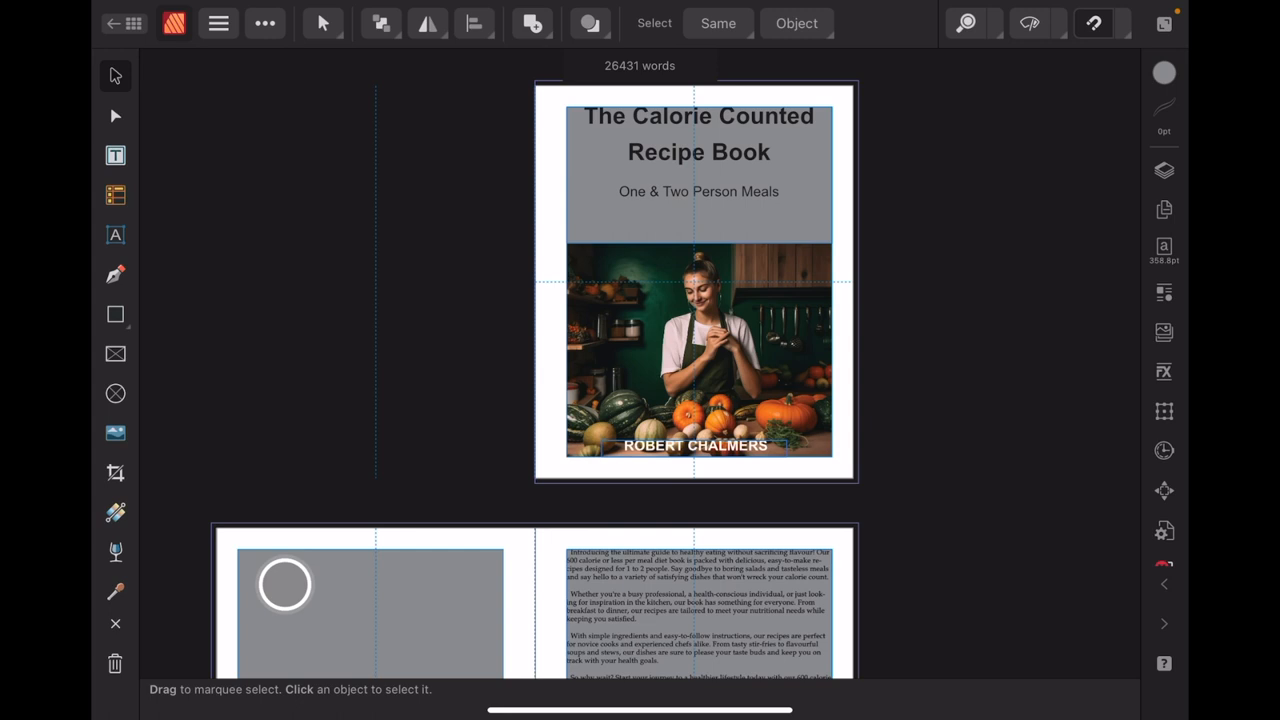
Browse the Pages panel thumbnails down to the final spread, pages 142–143
click(1164, 210)
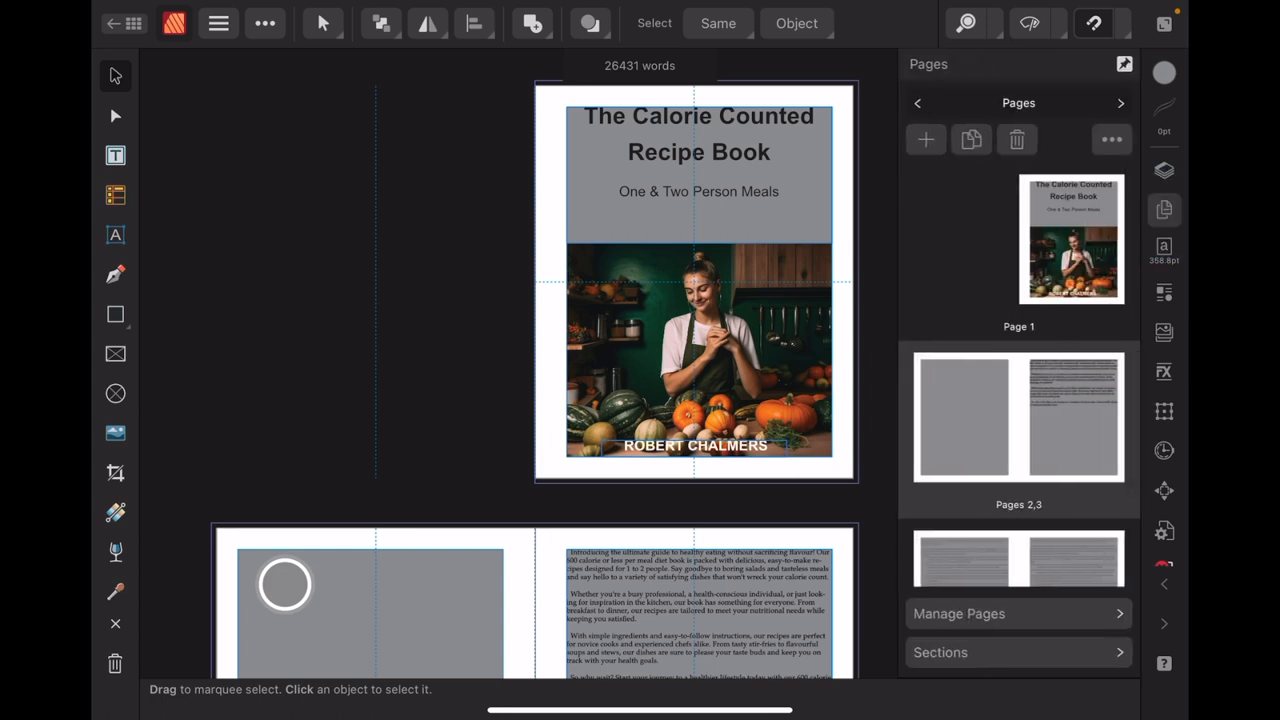
scroll(down, 3)
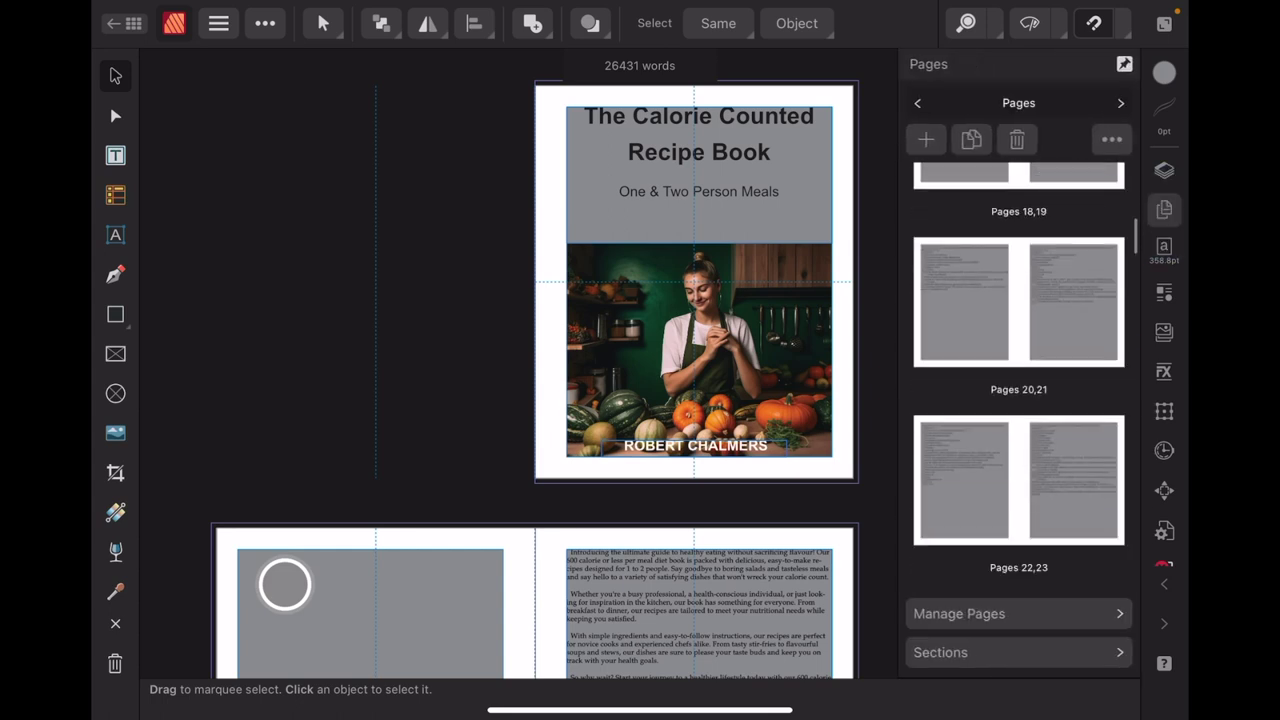
scroll(down, 3)
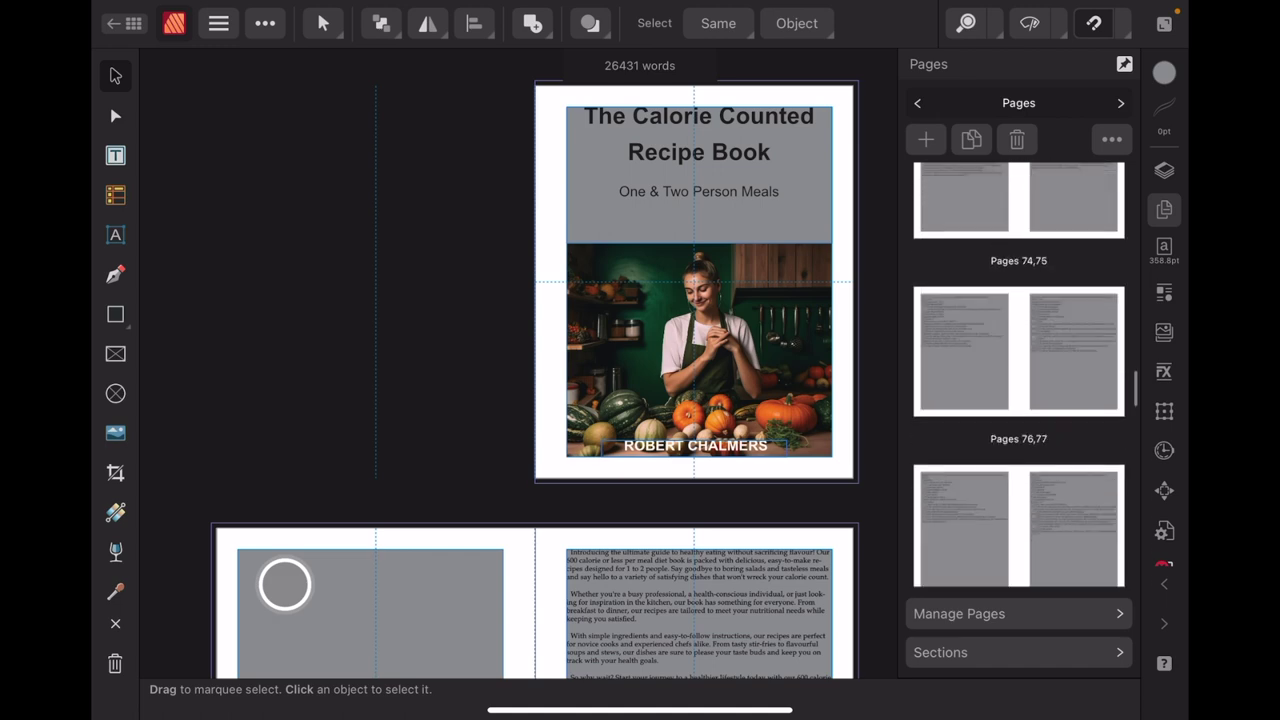
scroll(down, 3)
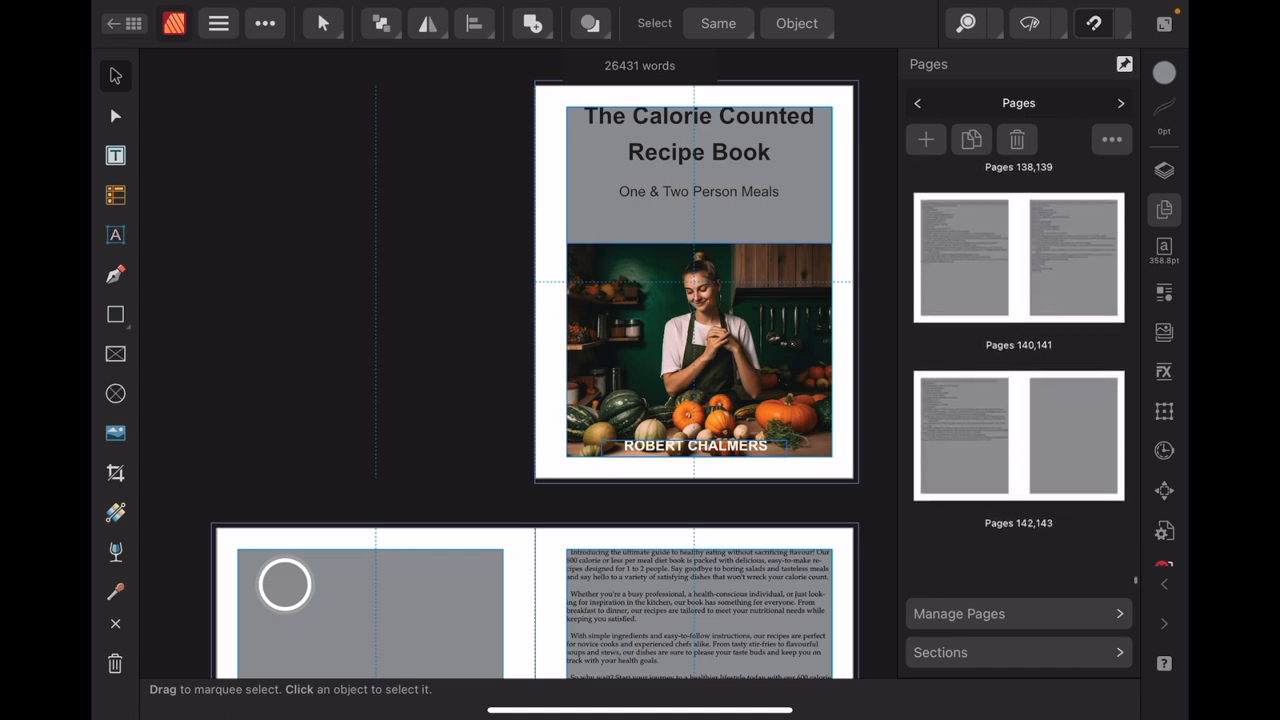
scroll(down, 3)
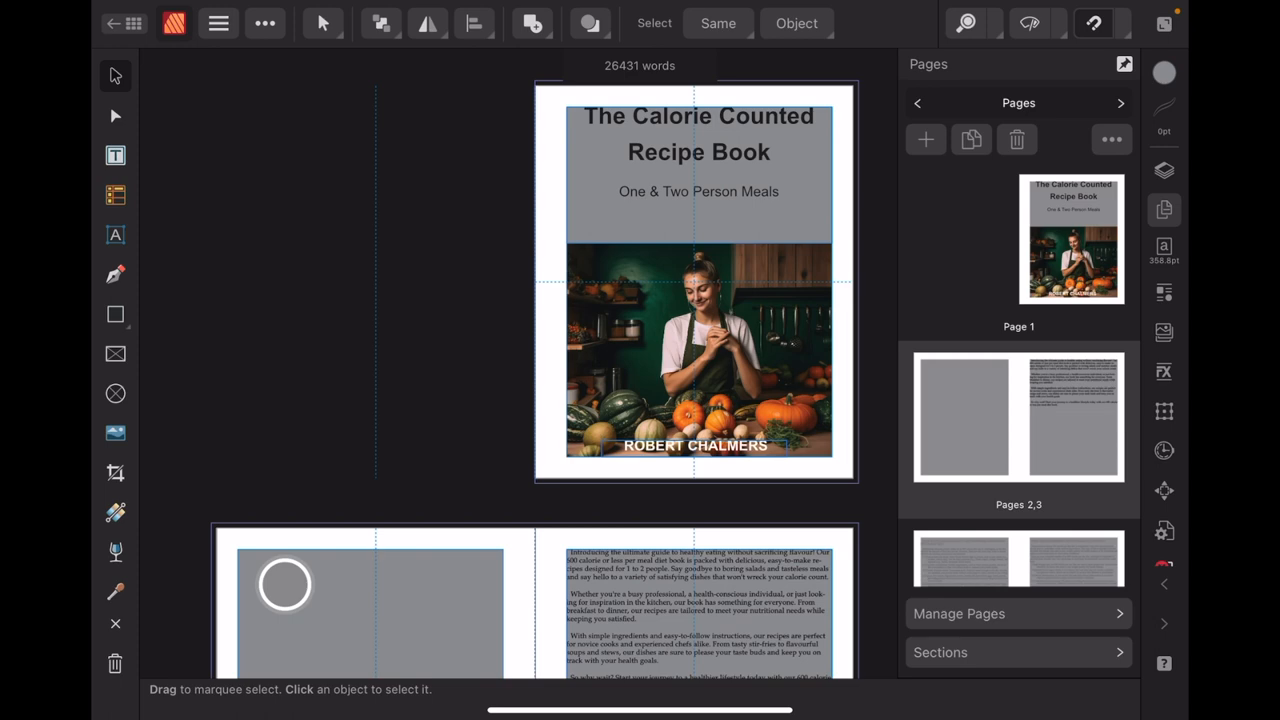
Select the cover picture frame and scroll to pages 2–3, then view Master A's spread
click(698, 350)
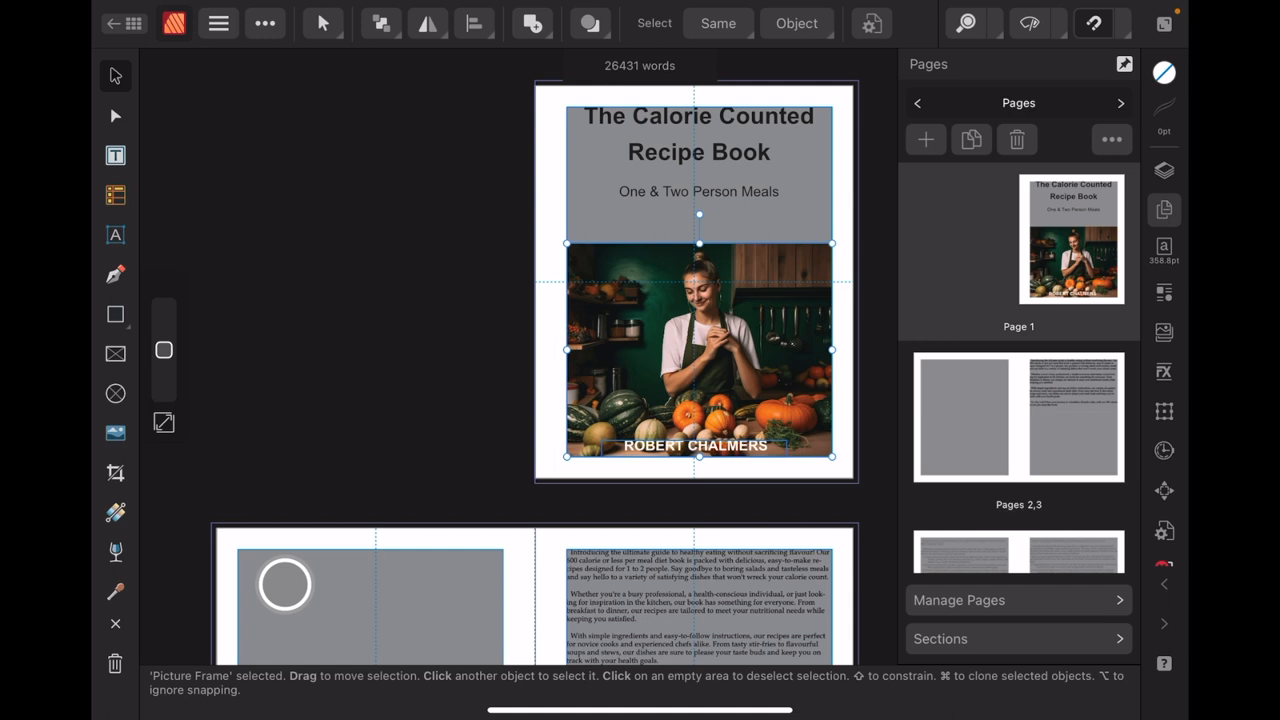
scroll(down, 3)
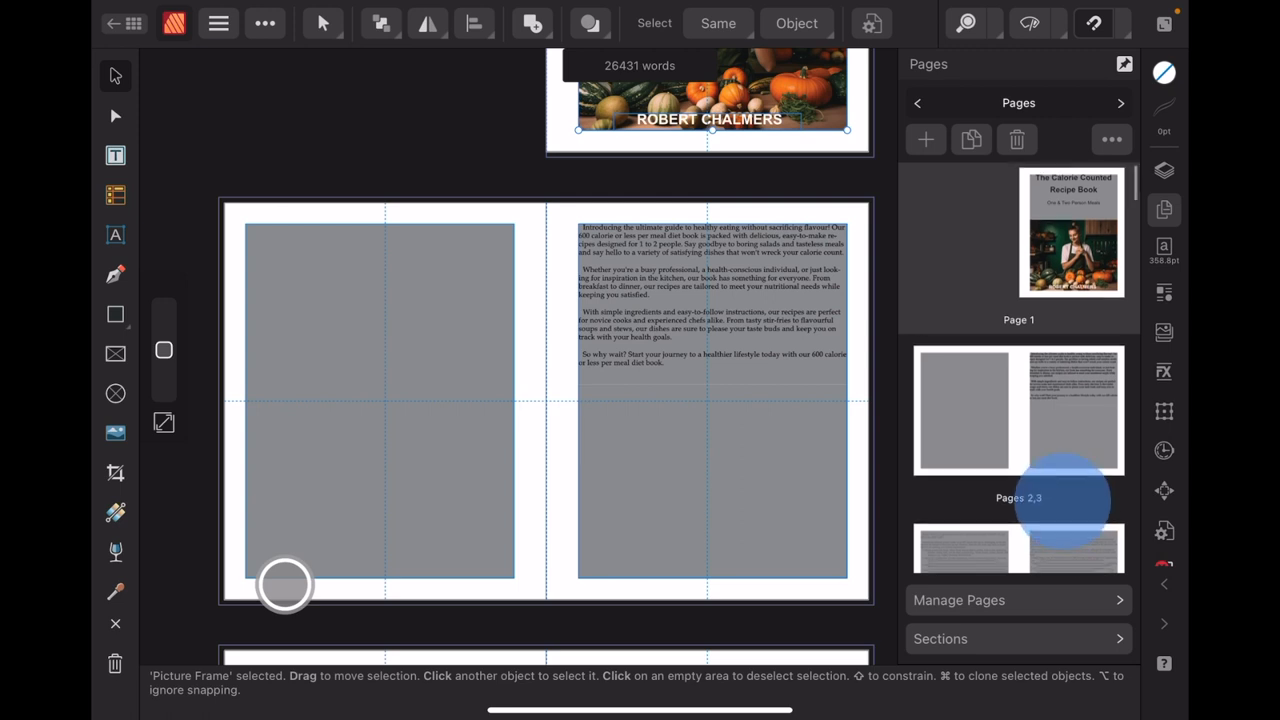
scroll(down, 3)
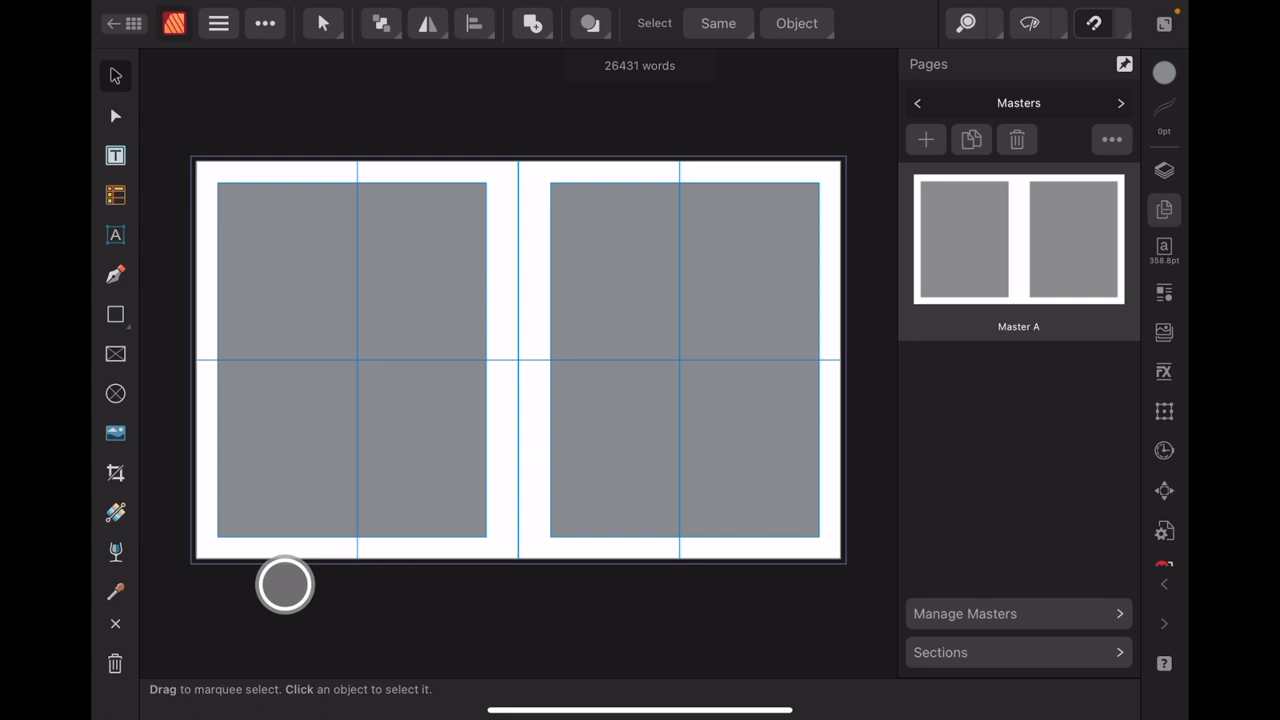
Switch the Pages panel from Masters back to Pages, showing page 1's title page
click(1092, 22)
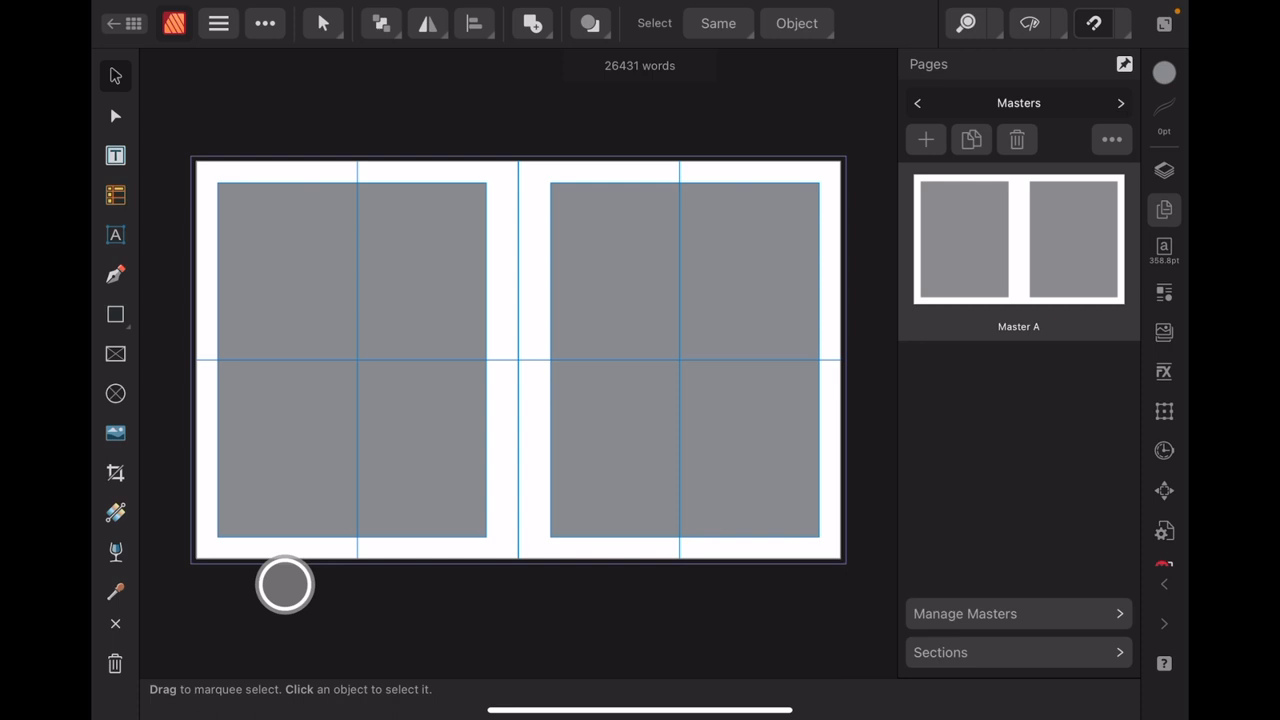
click(918, 102)
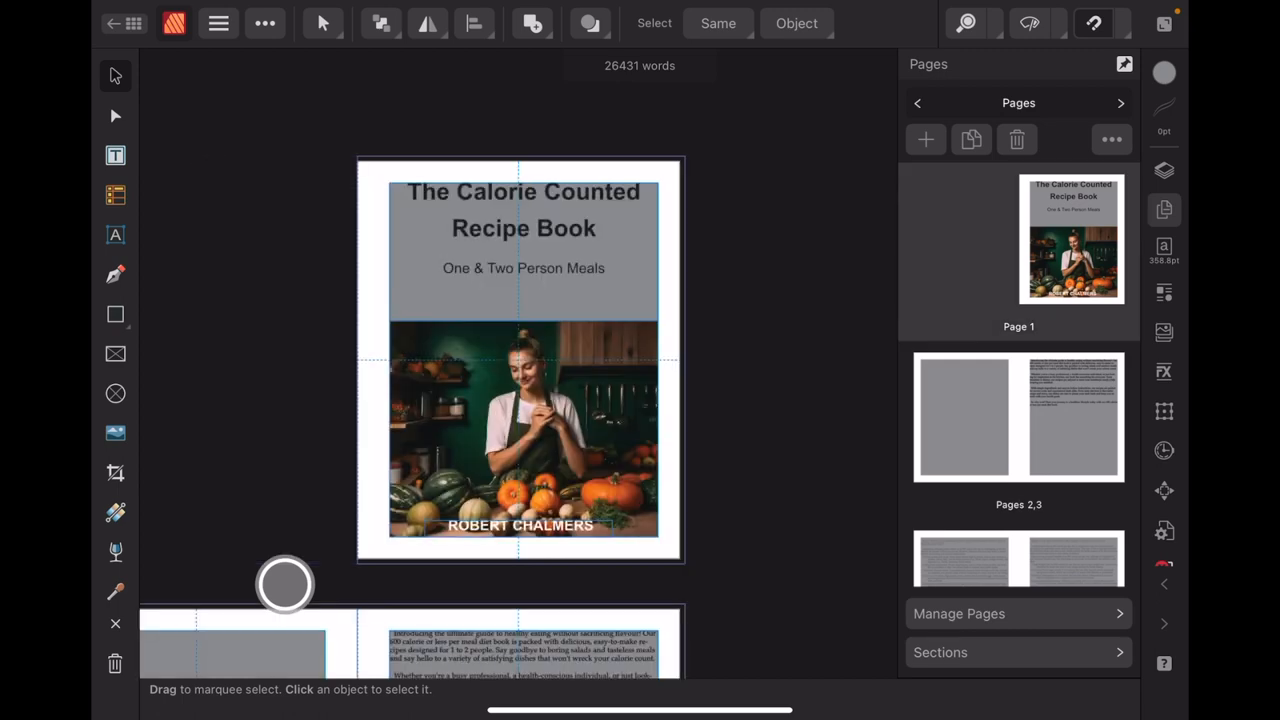
Draw an empty Picture Frame Rectangle on page 2 of the 2–3 spread
scroll(down, 3)
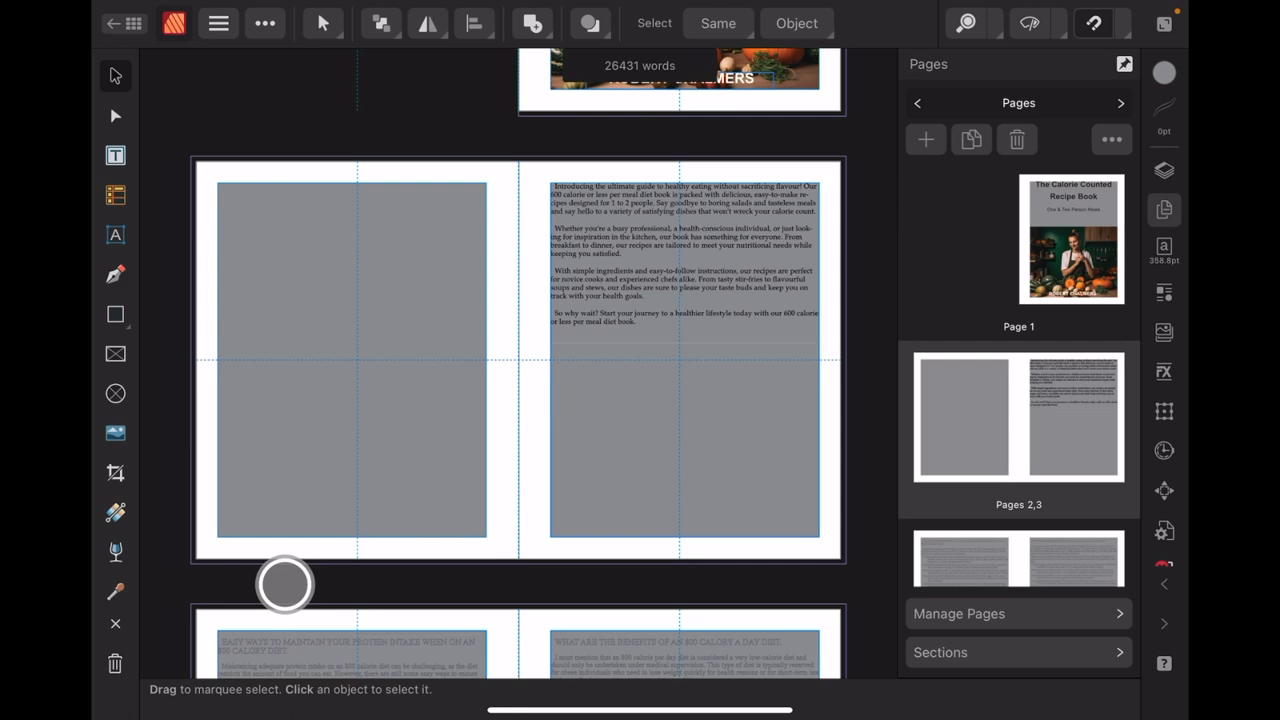
click(116, 352)
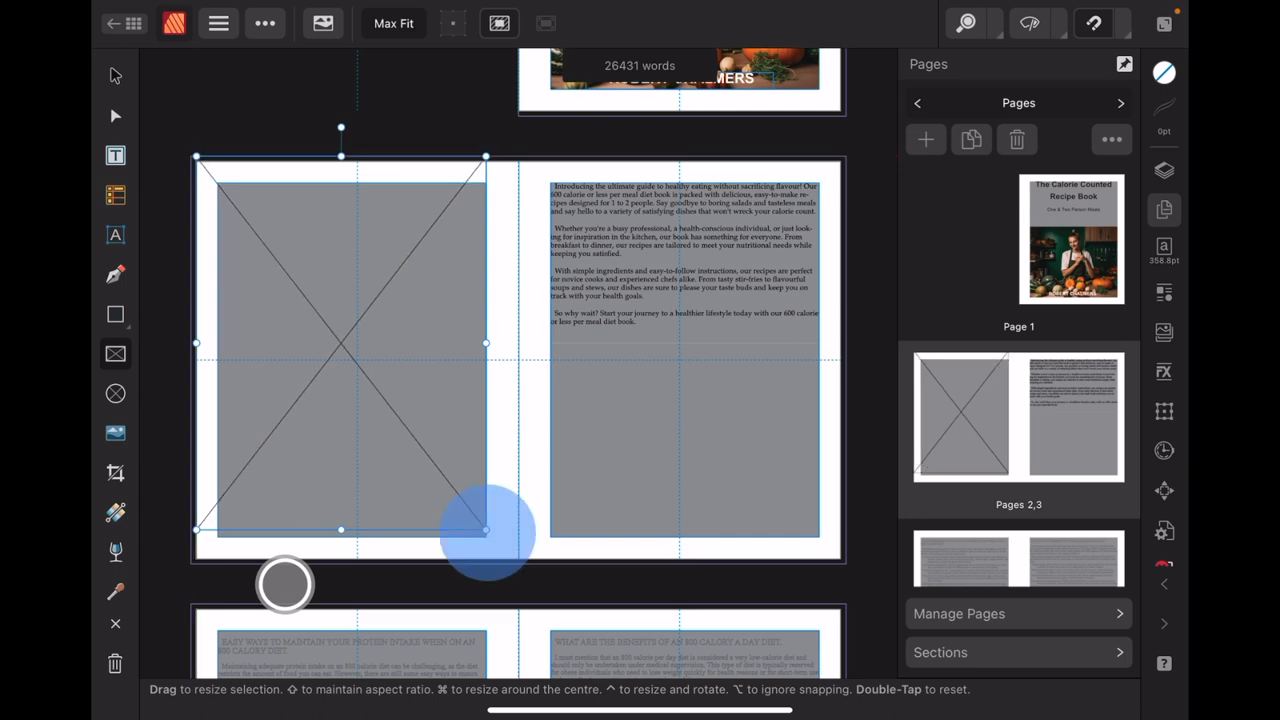
Stretch page 2's picture frame to the bleed edges, about 7.5 × 9.5 in
drag(484, 530, 518, 564)
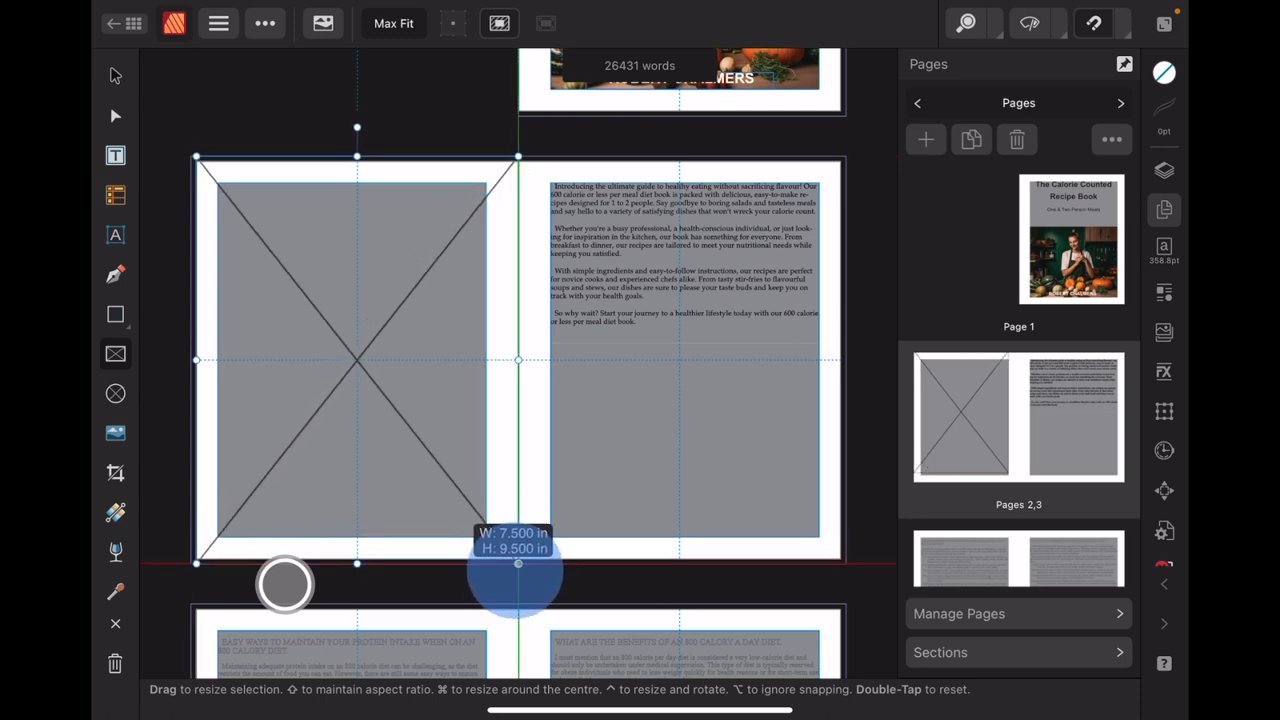
drag(518, 564, 518, 564)
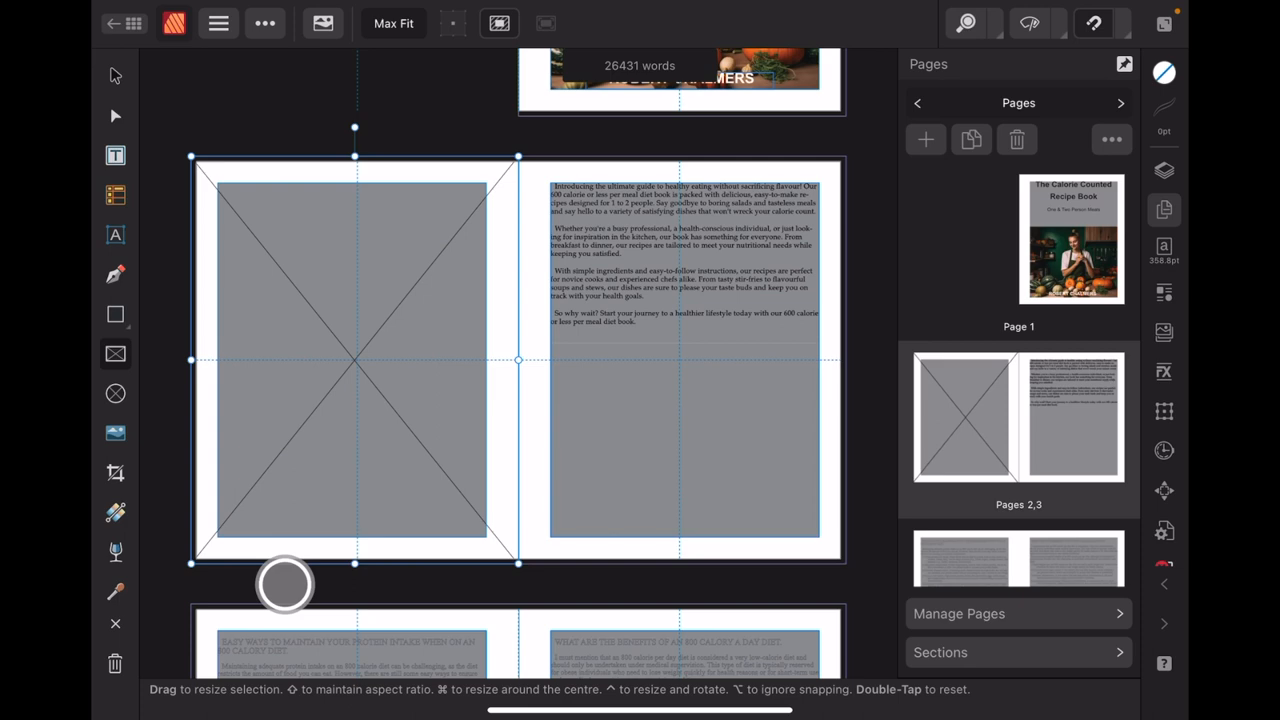
click(216, 24)
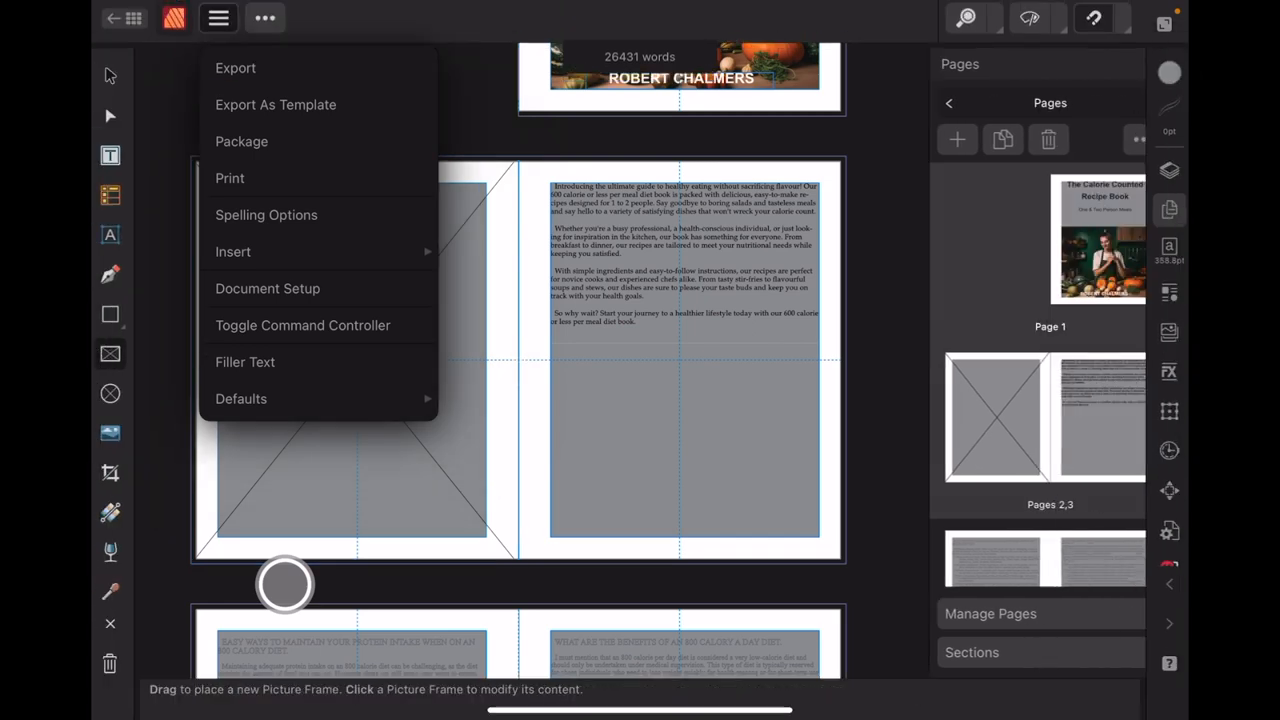
Dismiss the Document menu and start the Place Image tool over page 2's frame
click(220, 22)
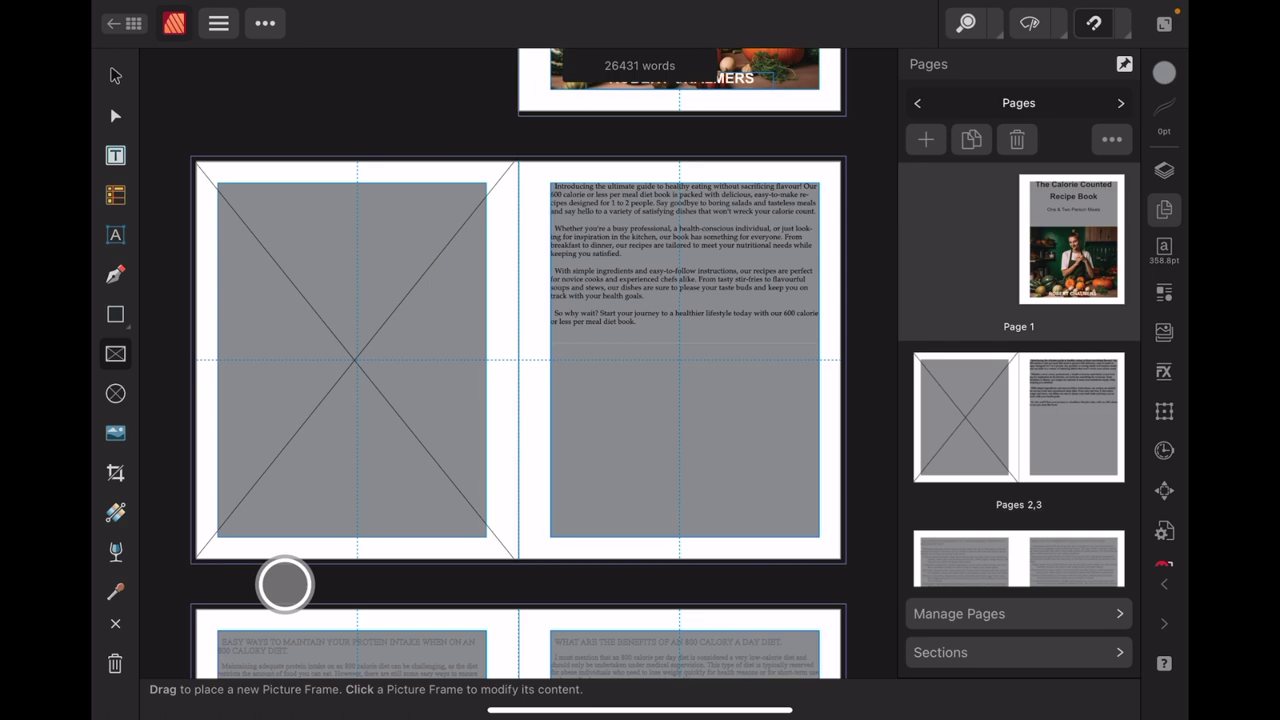
click(114, 76)
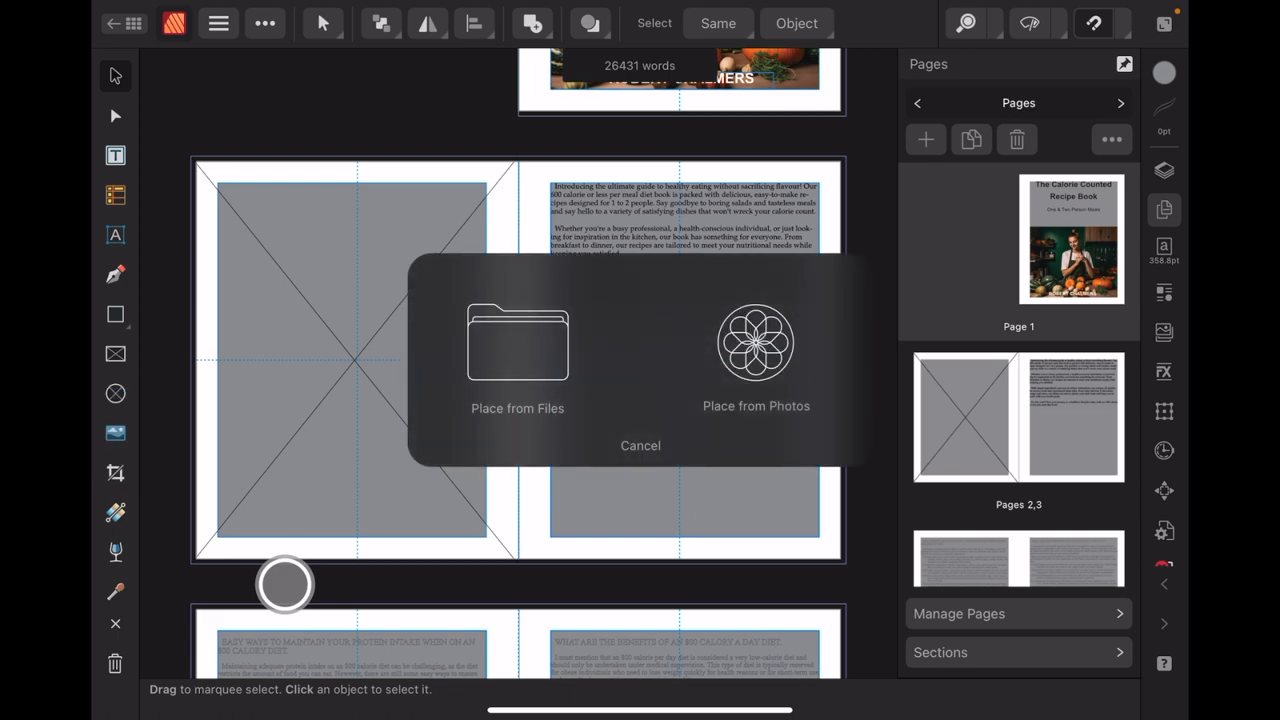
Choose Photos and import the kitchen utensil and chef images for placing
click(756, 344)
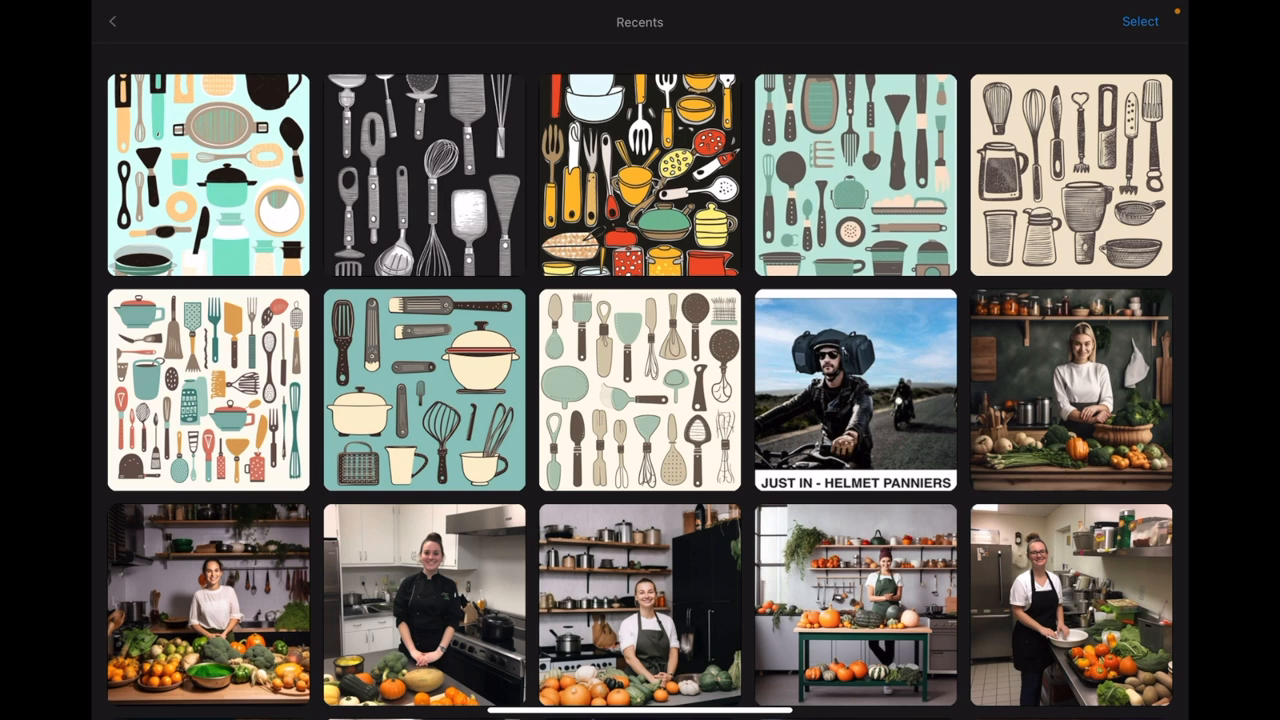
click(1140, 22)
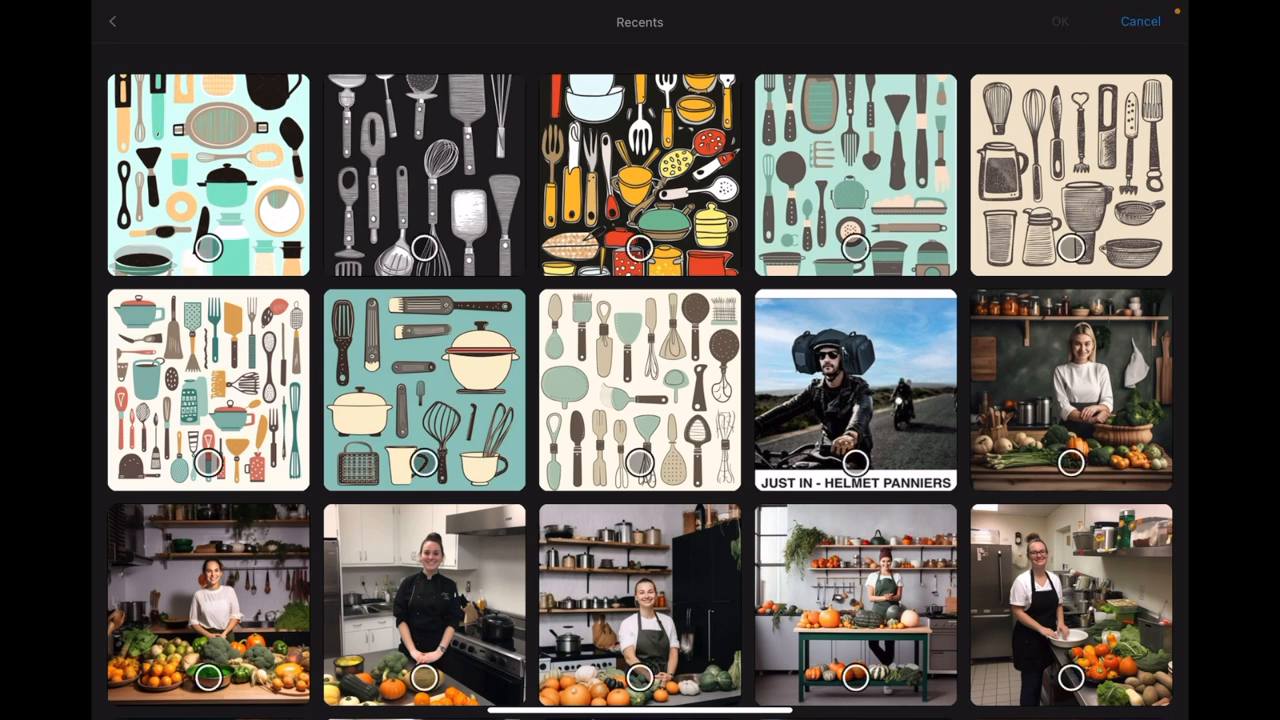
click(856, 464)
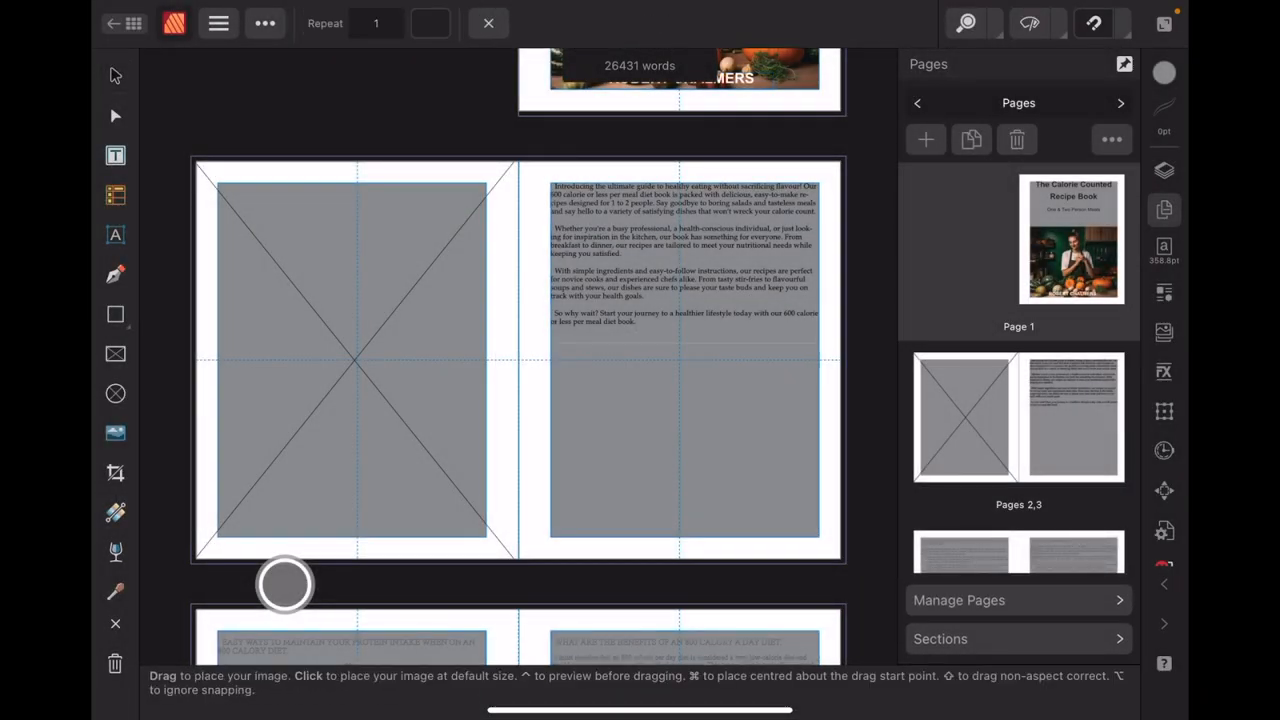
Place the kitchen utensils illustration into page 2's full-page picture frame
click(352, 360)
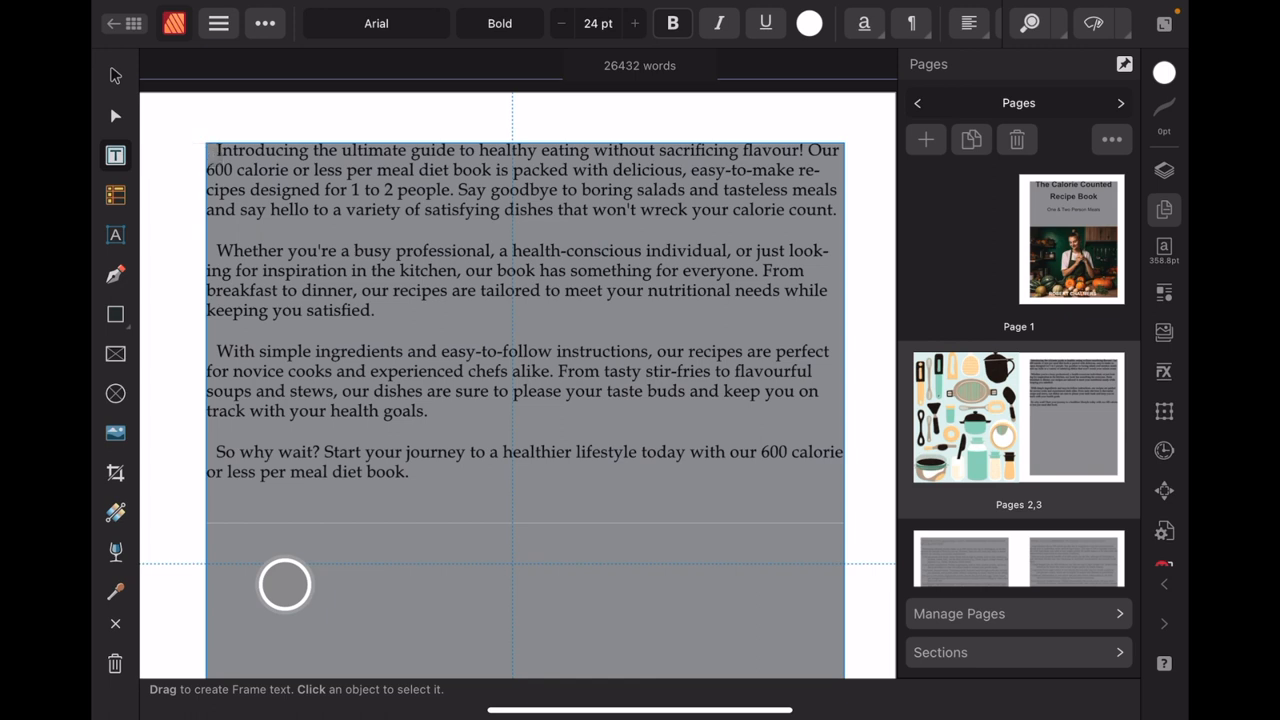
Enter the intro text frame for editing before heading back to the documents home screen
click(116, 234)
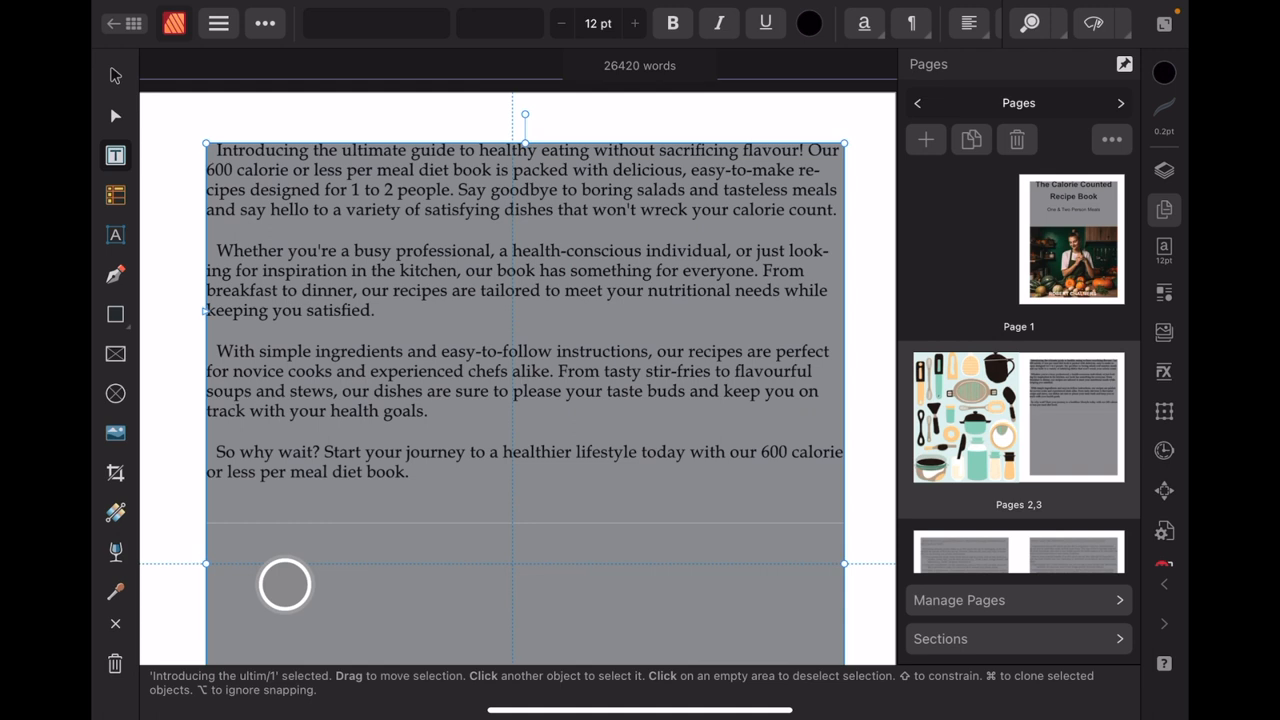
double_click(284, 188)
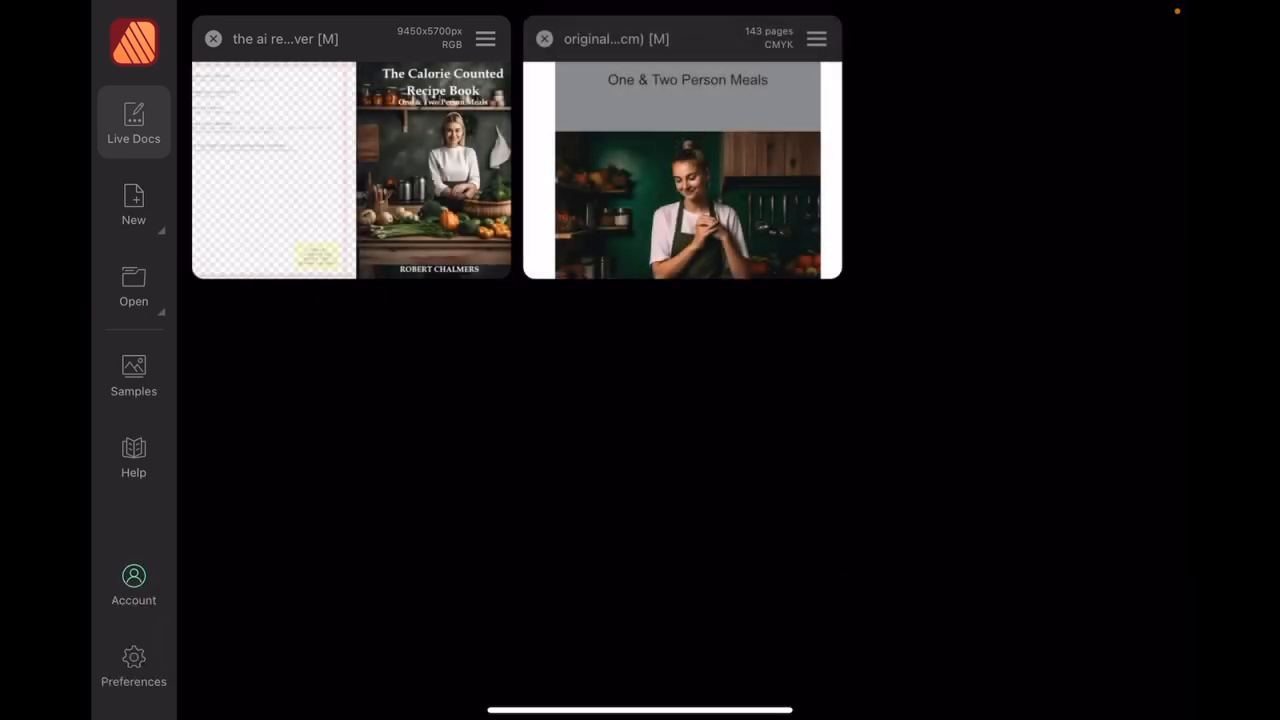
Bring up the affinity-inspiration Discord channel with the kitchen utensils clip art
click(816, 40)
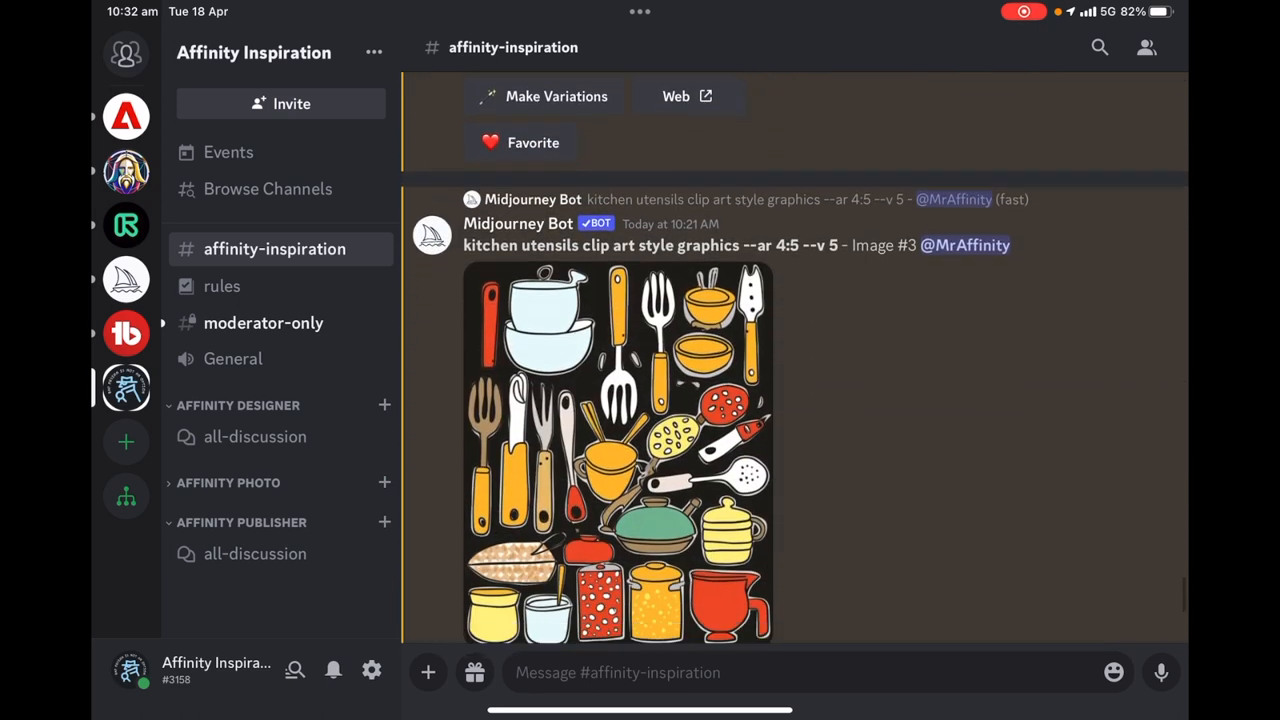
scroll(down, 3)
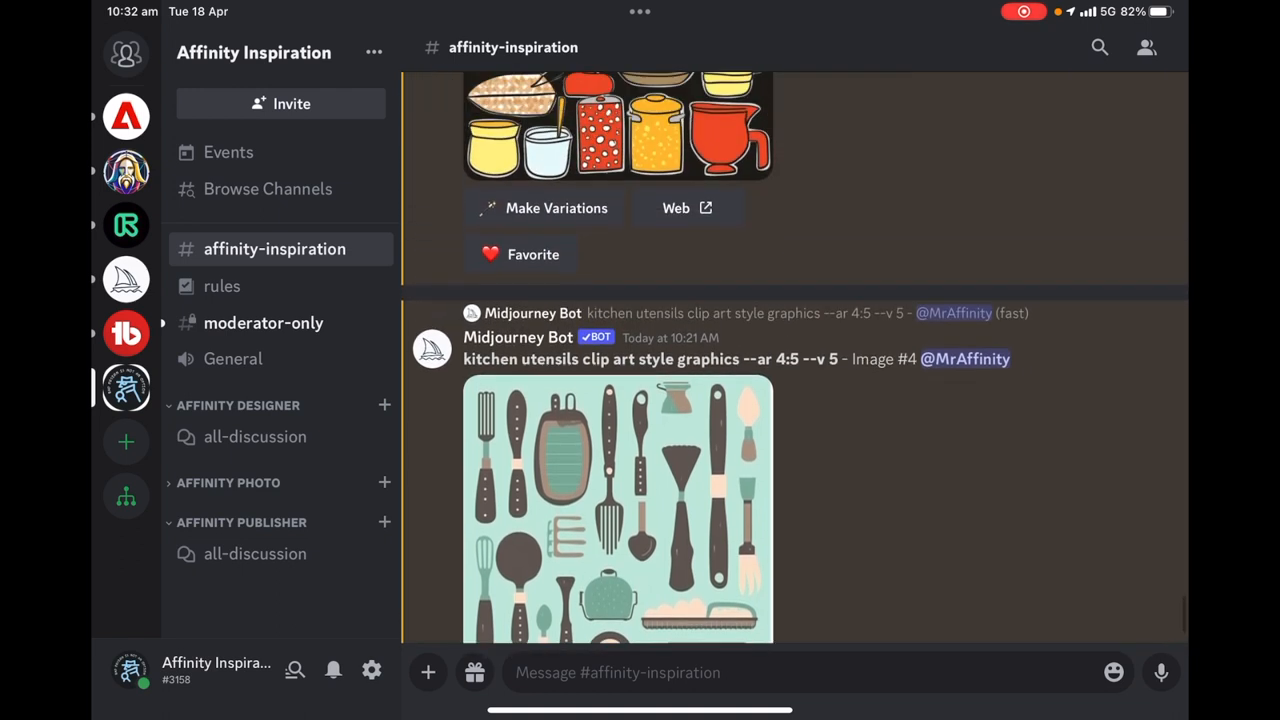
scroll(down, 3)
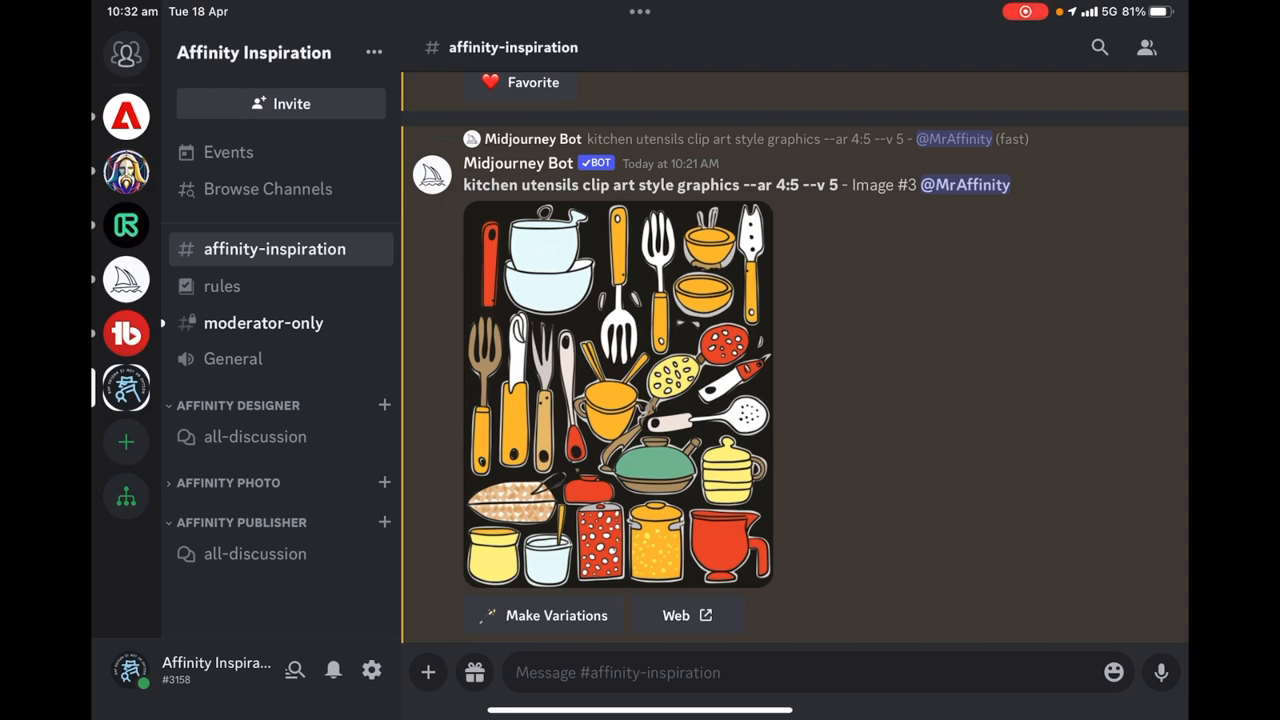
scroll(down, 3)
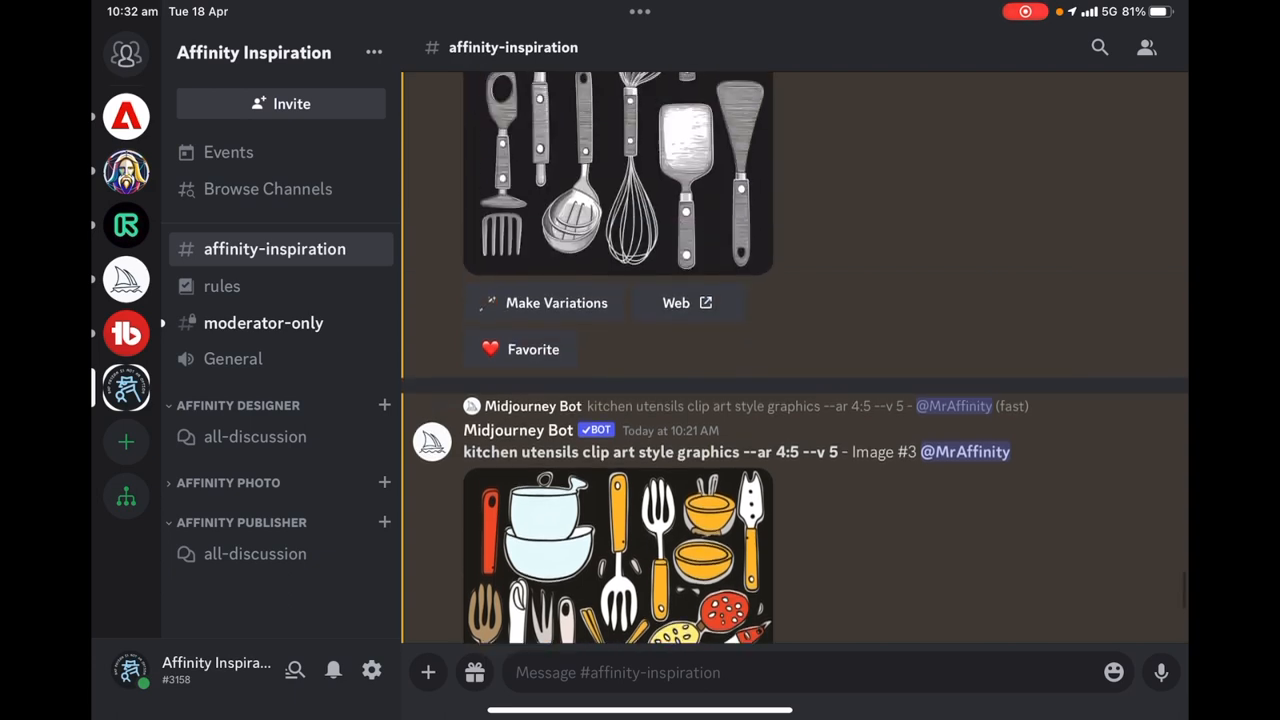
scroll(down, 3)
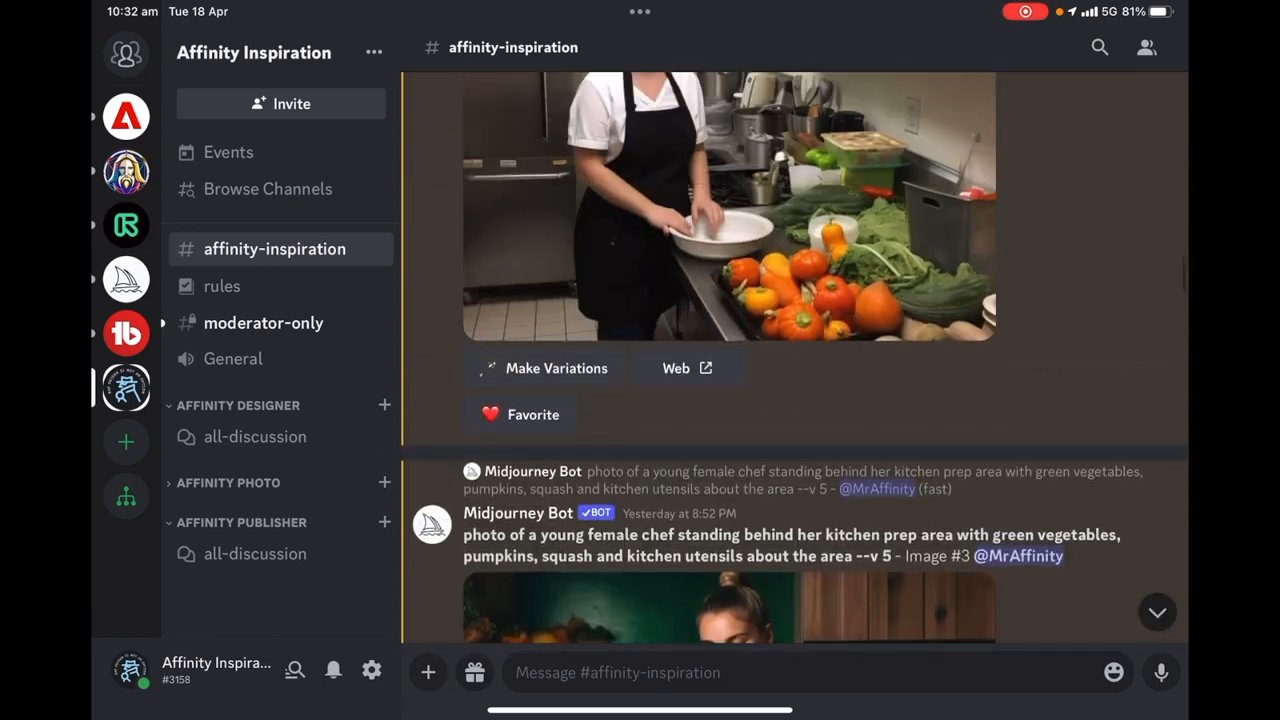
scroll(down, 3)
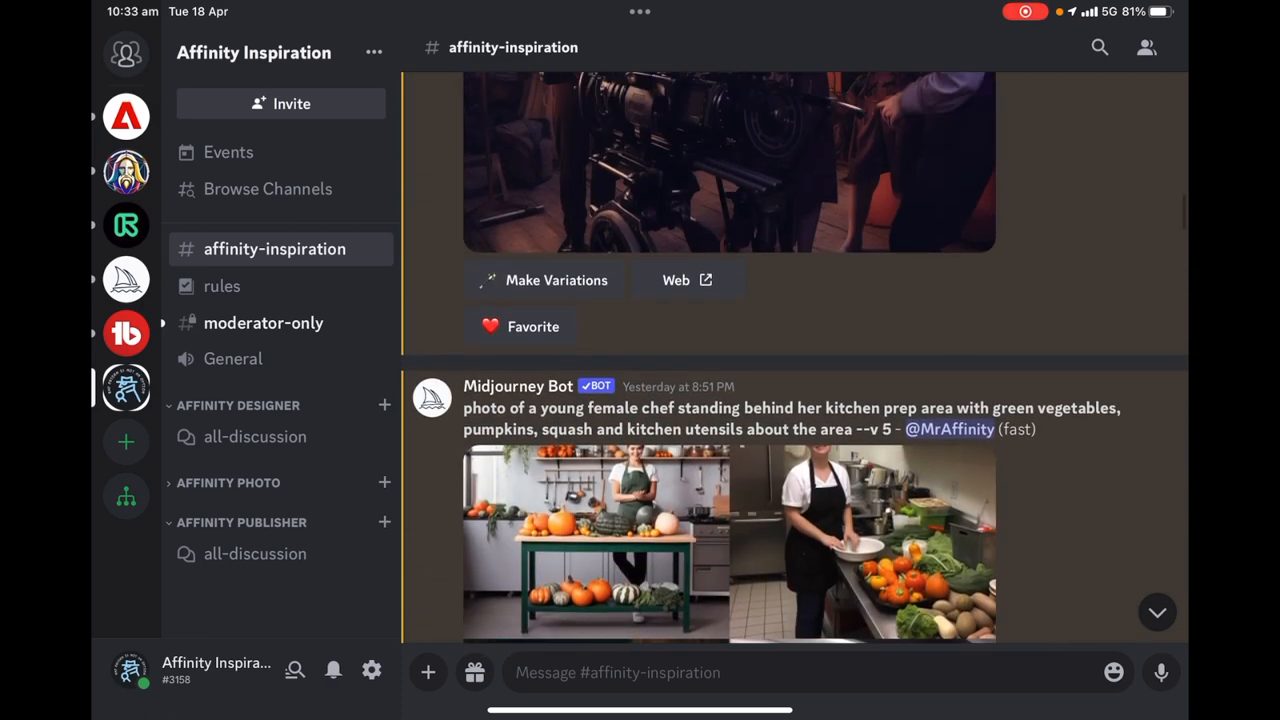
scroll(down, 3)
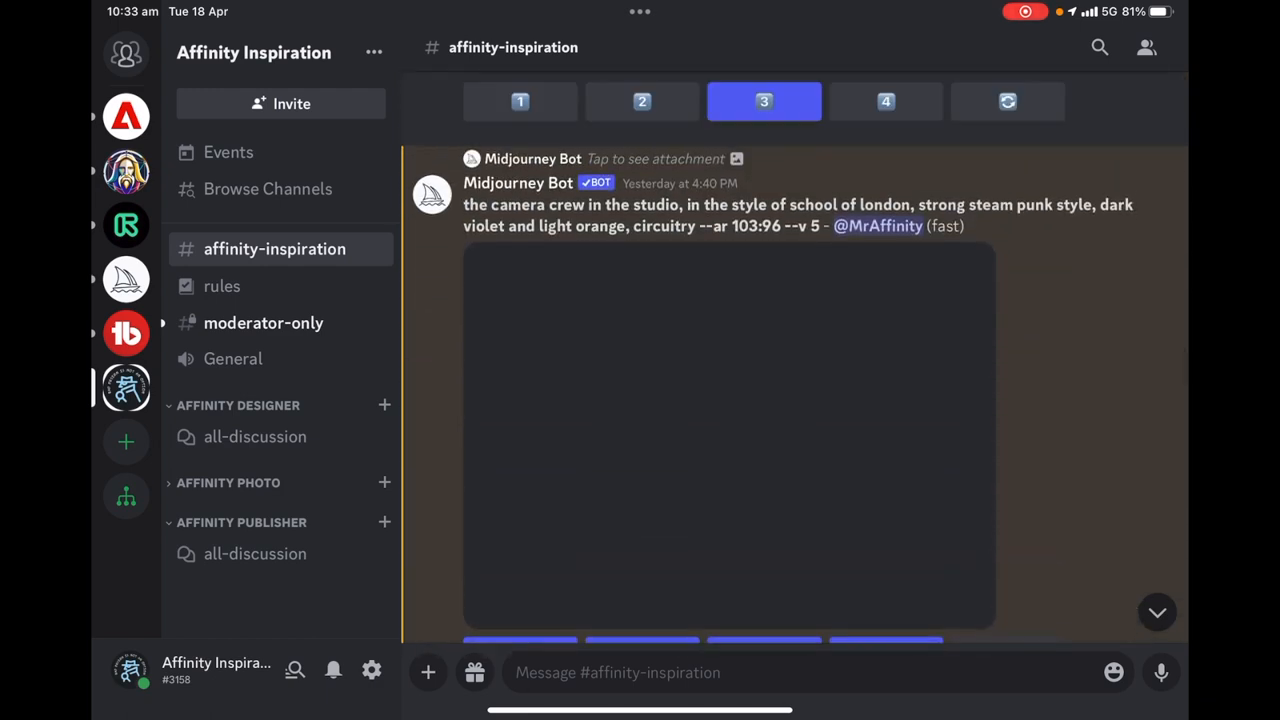
scroll(down, 3)
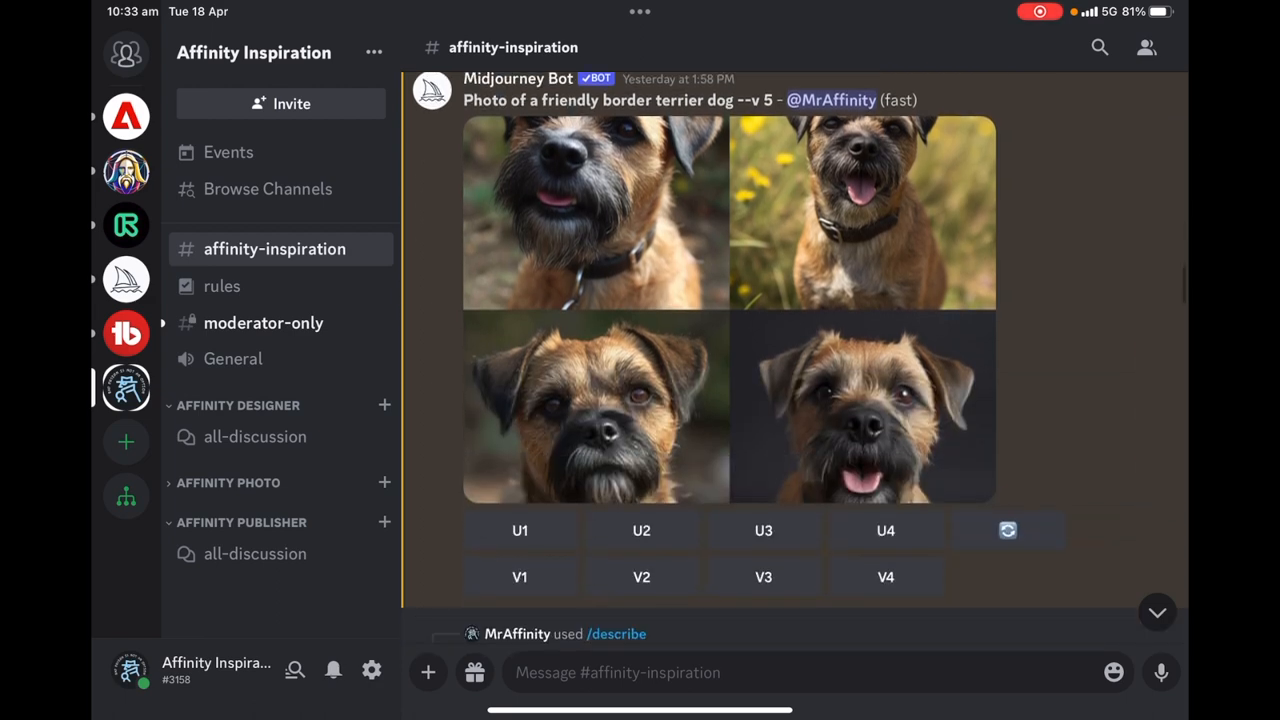
scroll(down, 3)
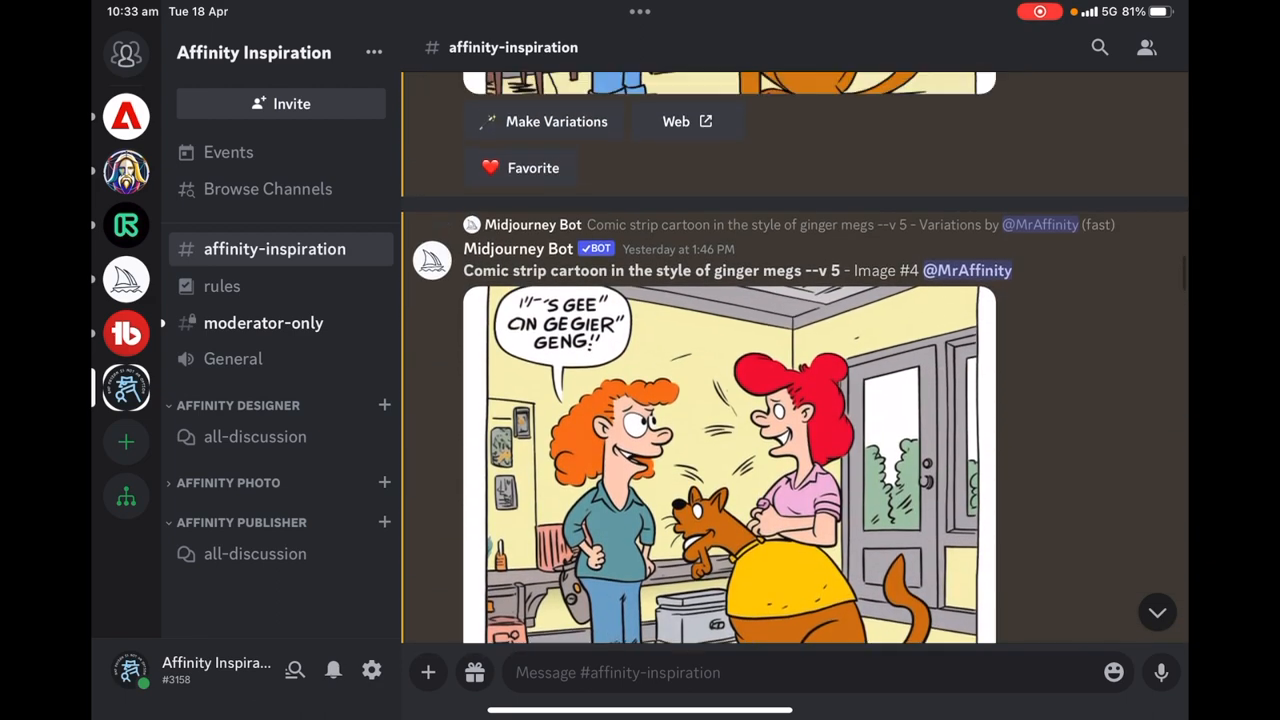
scroll(down, 3)
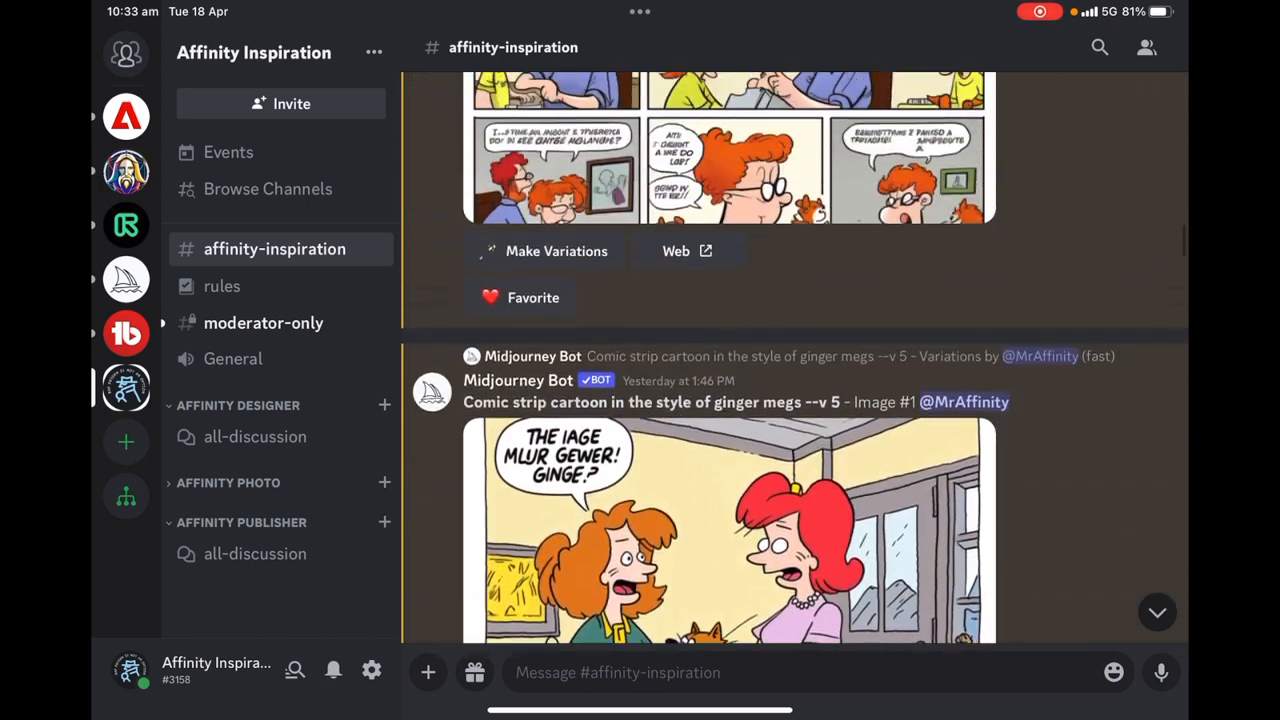
scroll(down, 3)
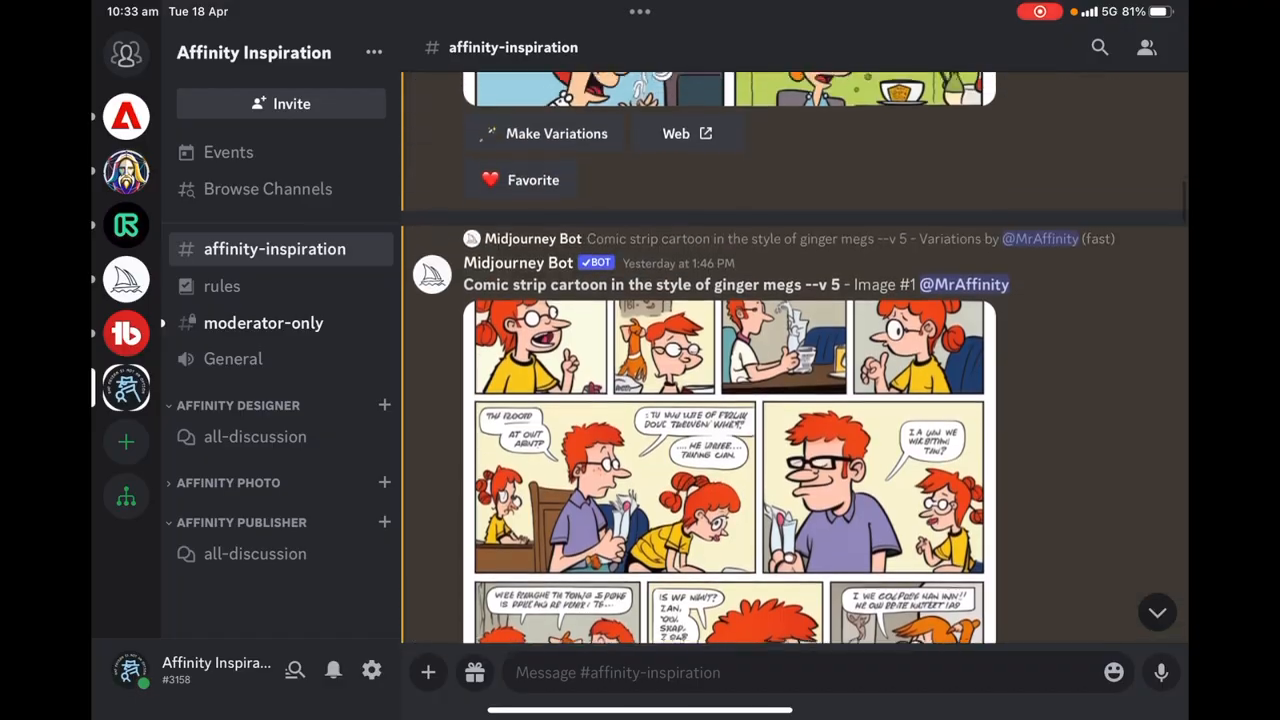
scroll(down, 3)
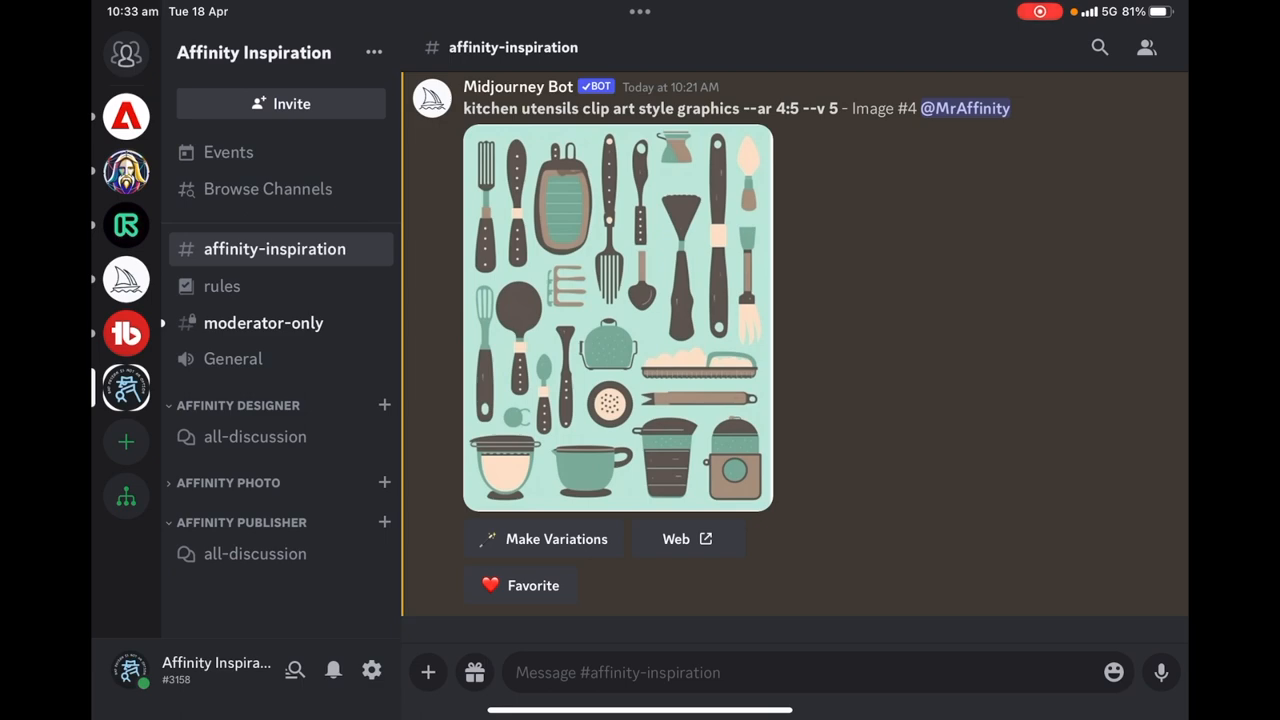
Send ChatGPT the prompt 'Recipe for two people for a cottage pie' with the misspelling corrected
key(home)
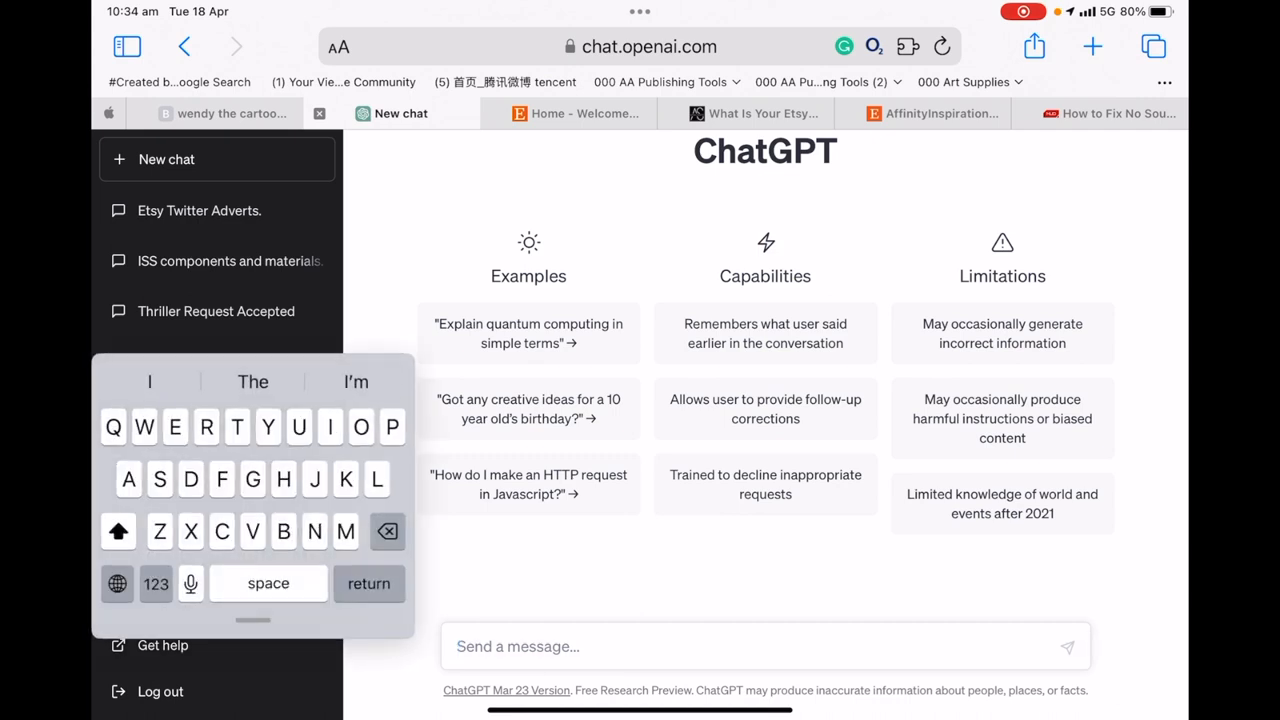
text(In)
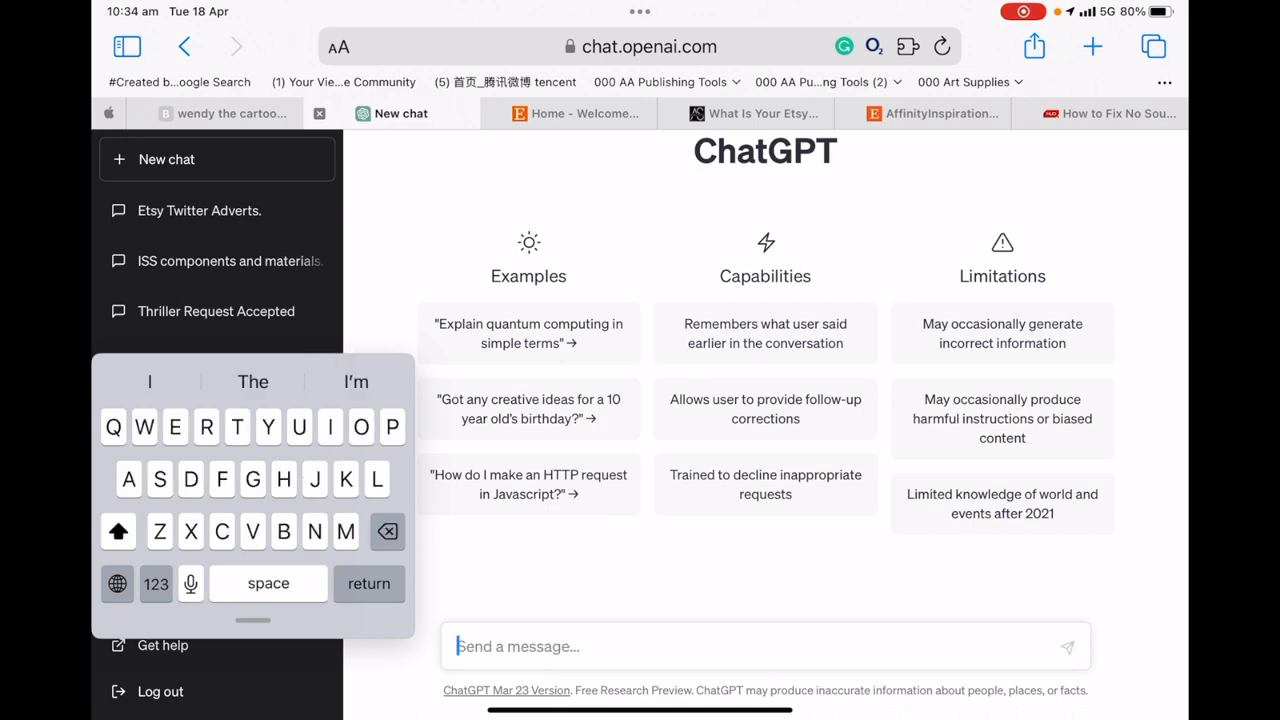
text(Recepie)
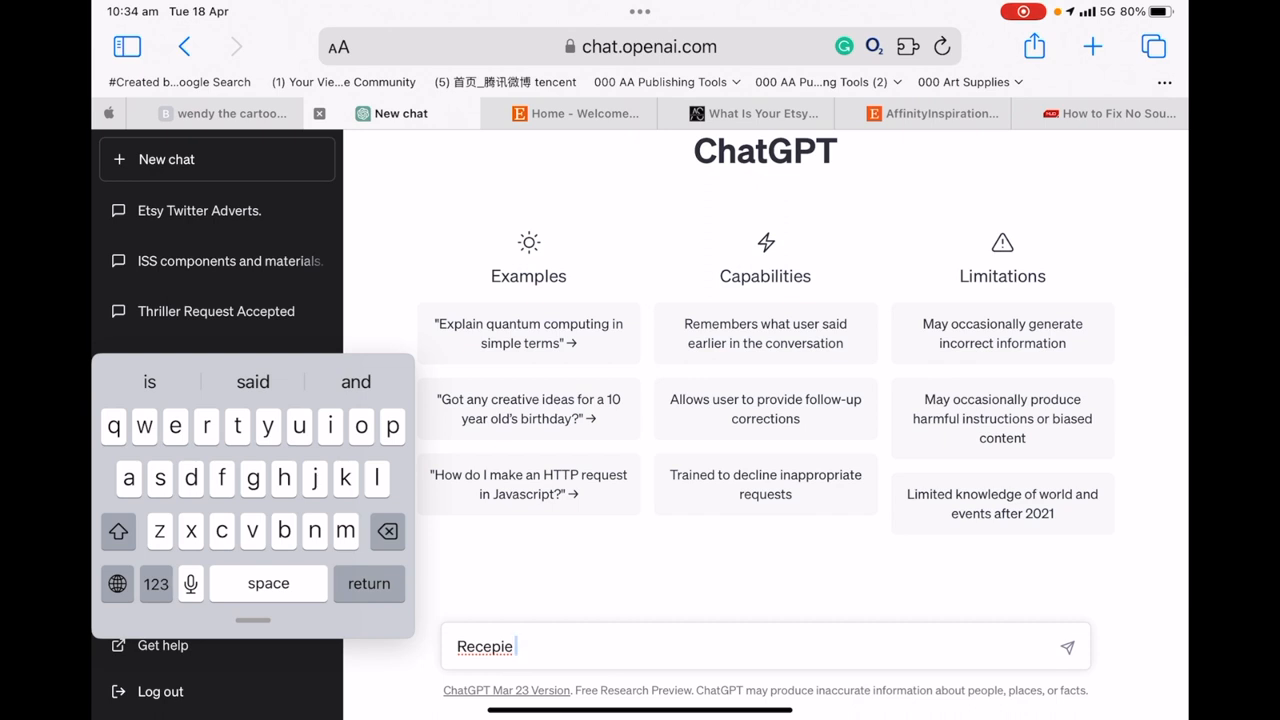
click(484, 646)
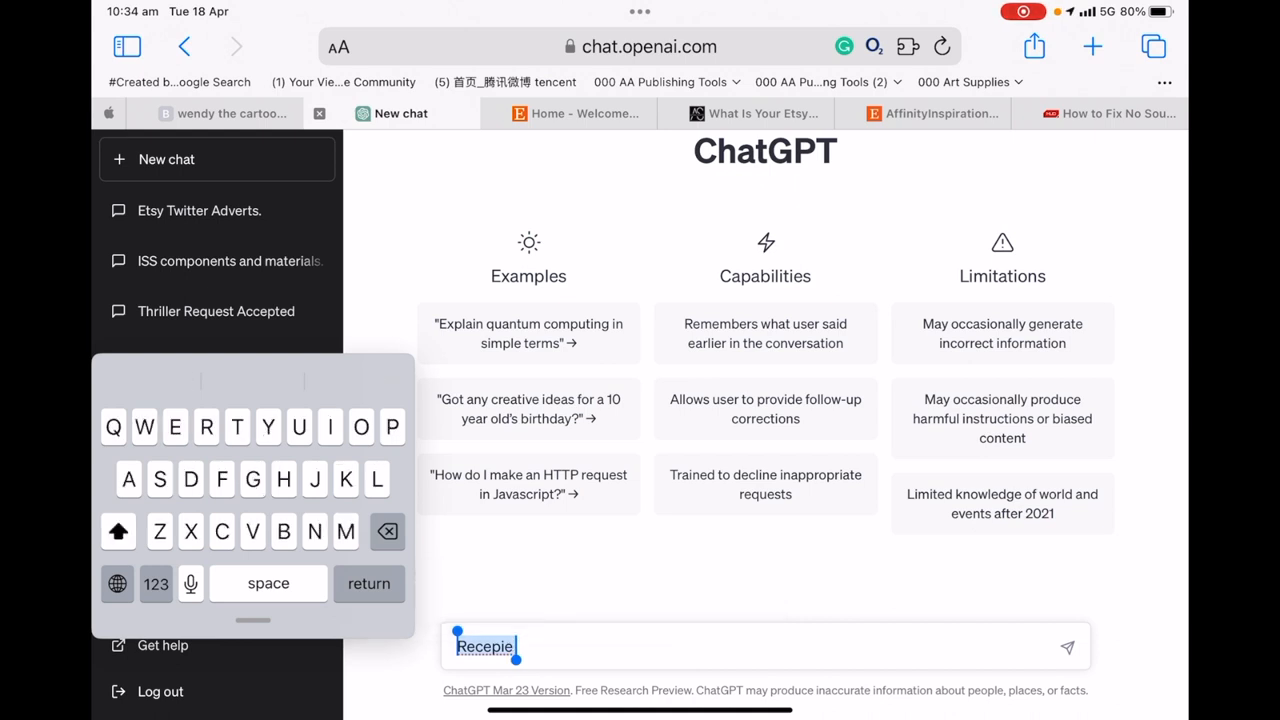
key(backspace)
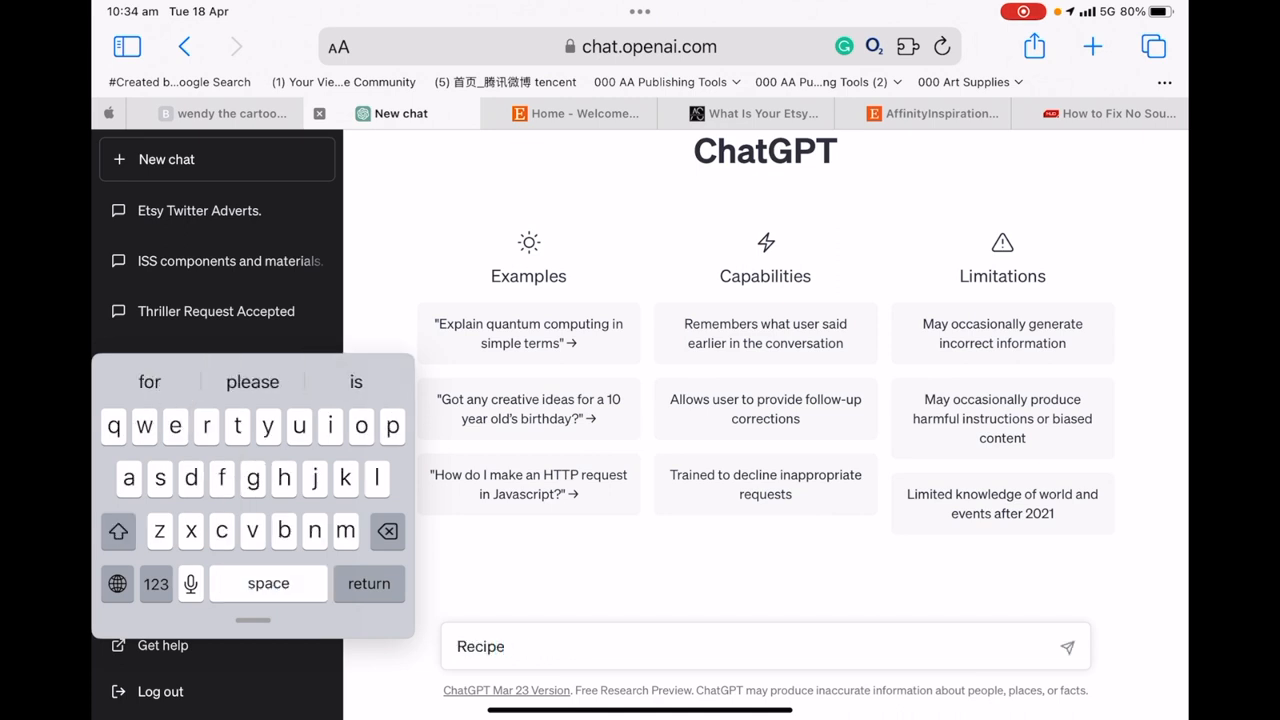
text(for)
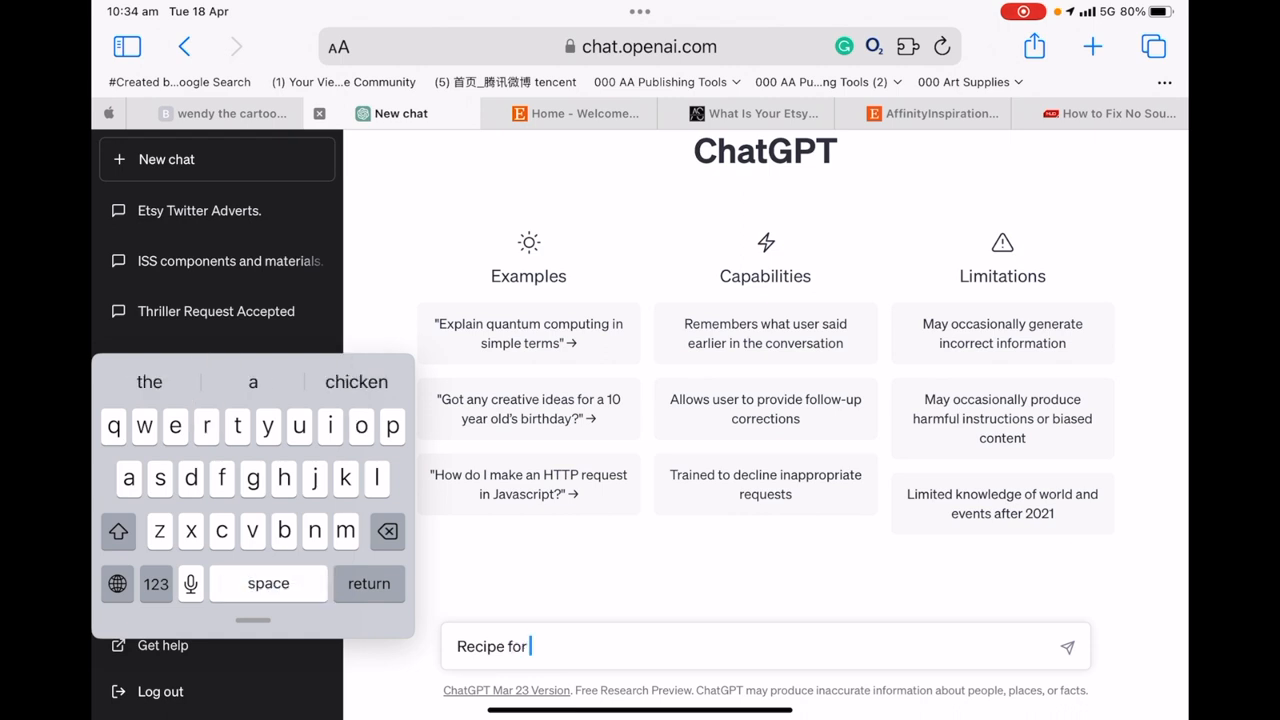
text(two people for a cottage pie)
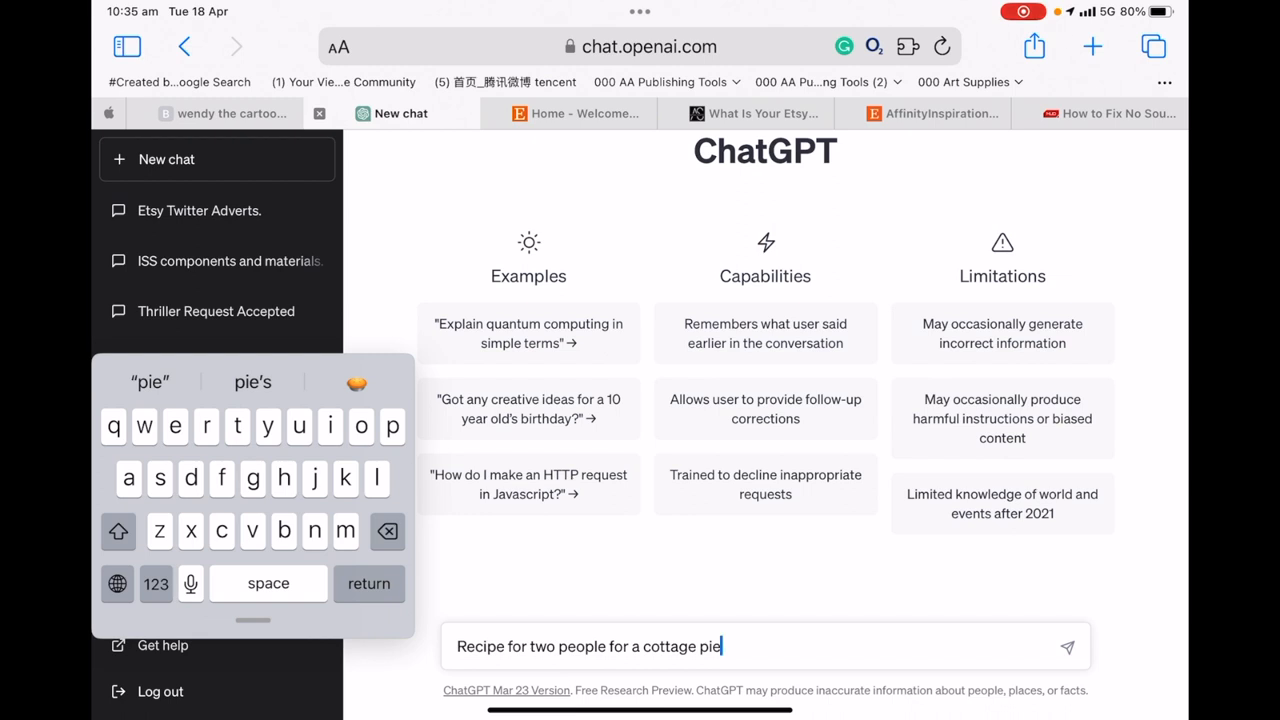
click(1068, 644)
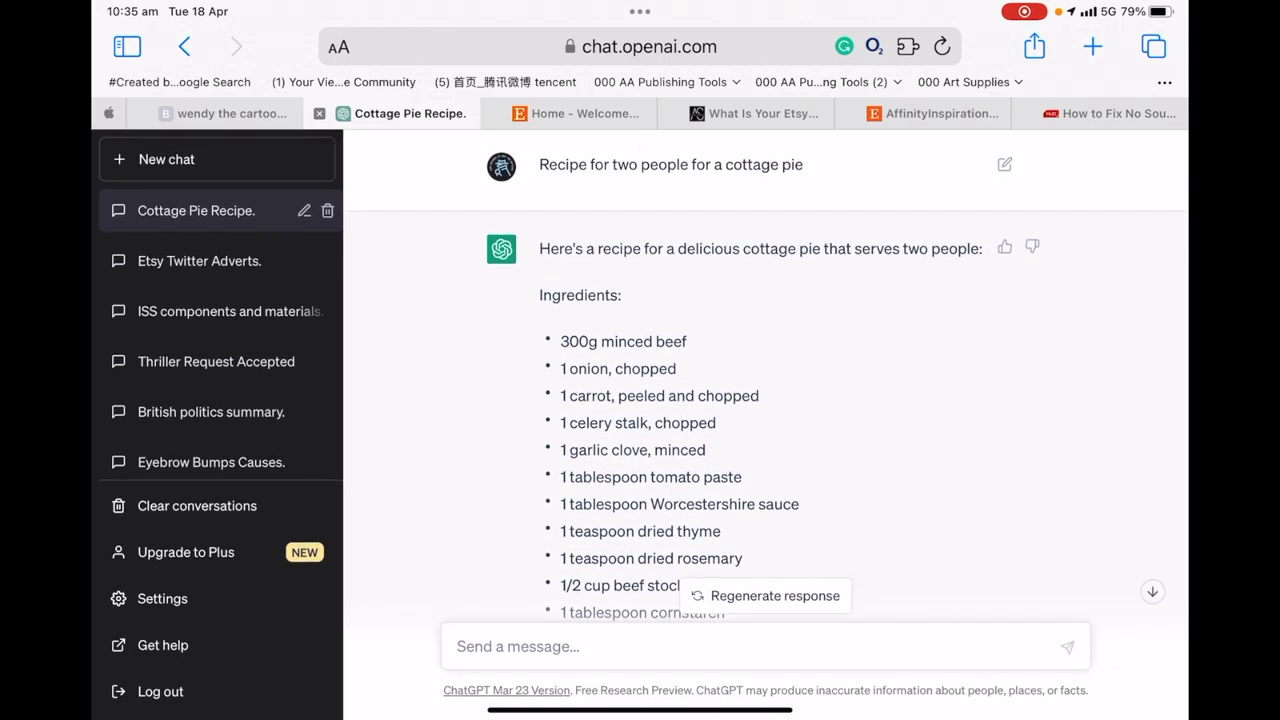
Revise the cottage pie prompt to add 'under 300 calories' and resubmit it
click(1004, 164)
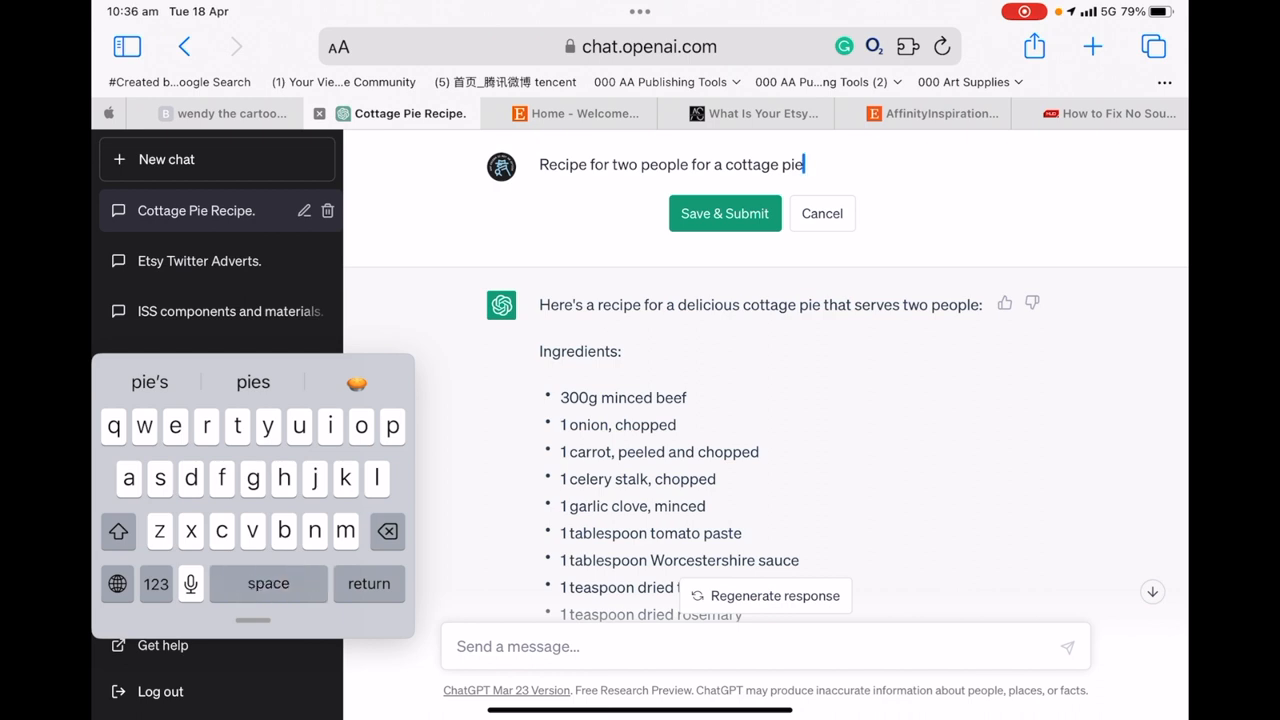
text(u)
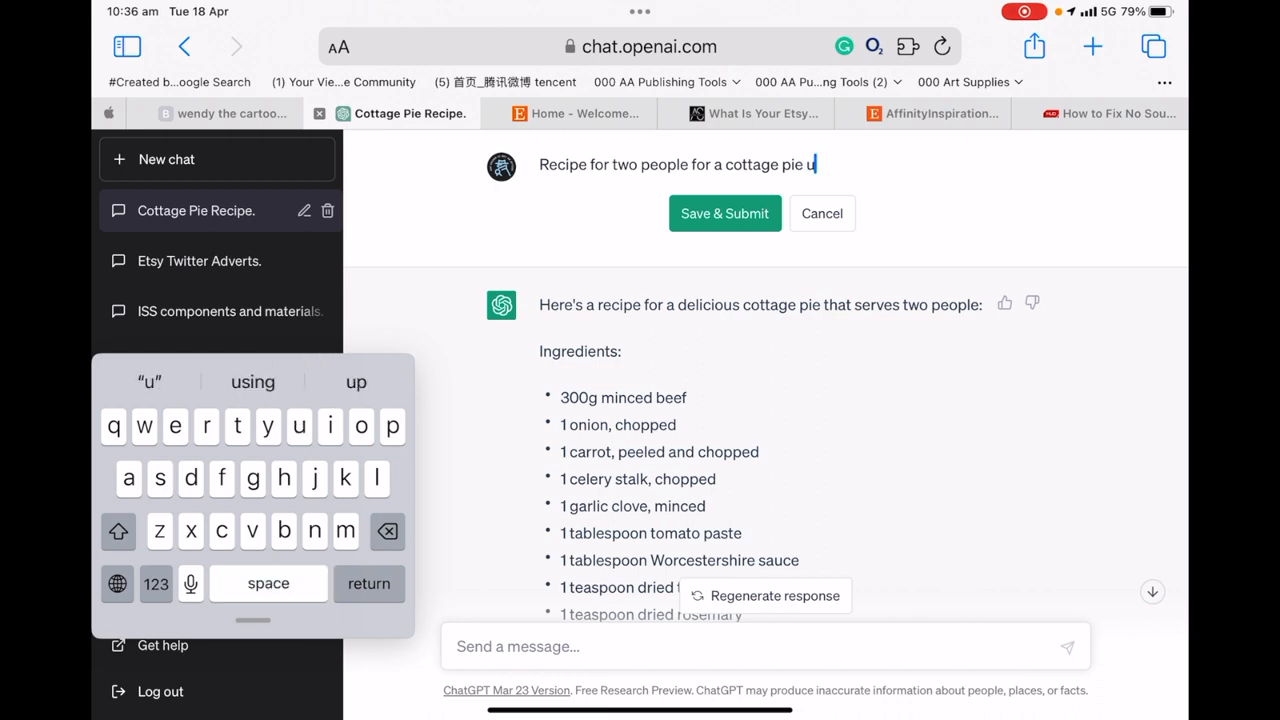
text(nder 3)
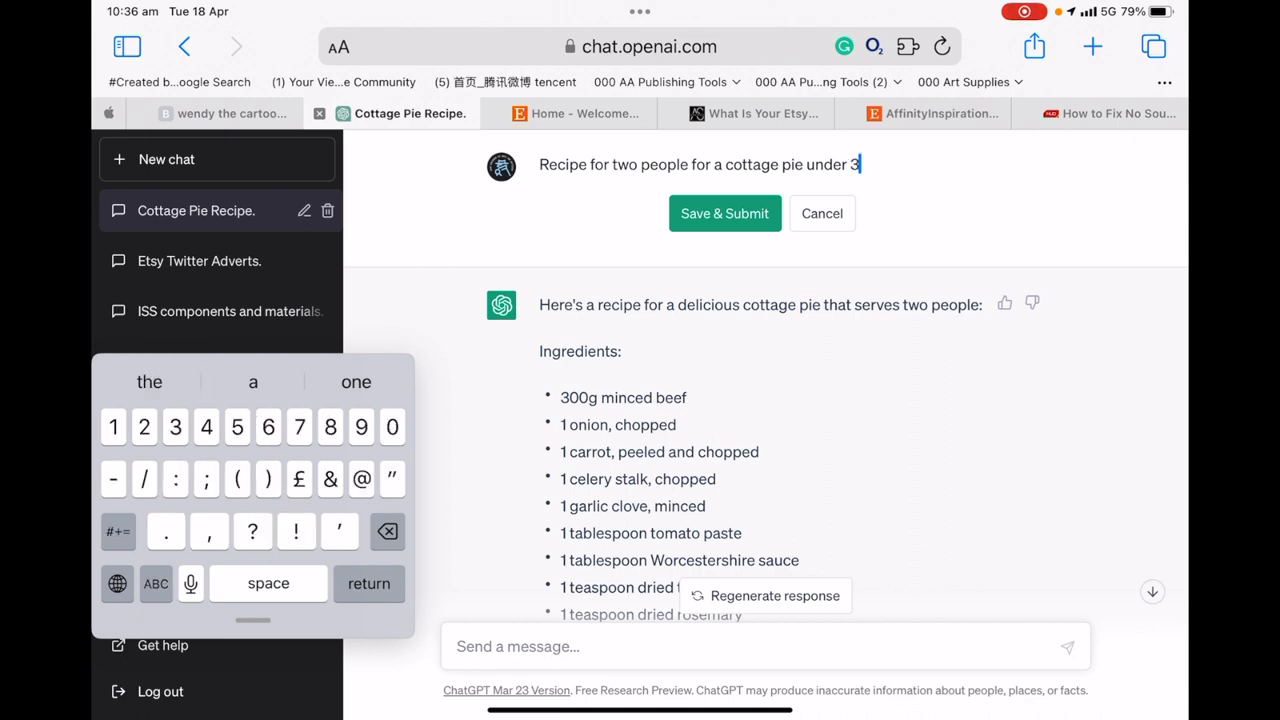
text(00 calories)
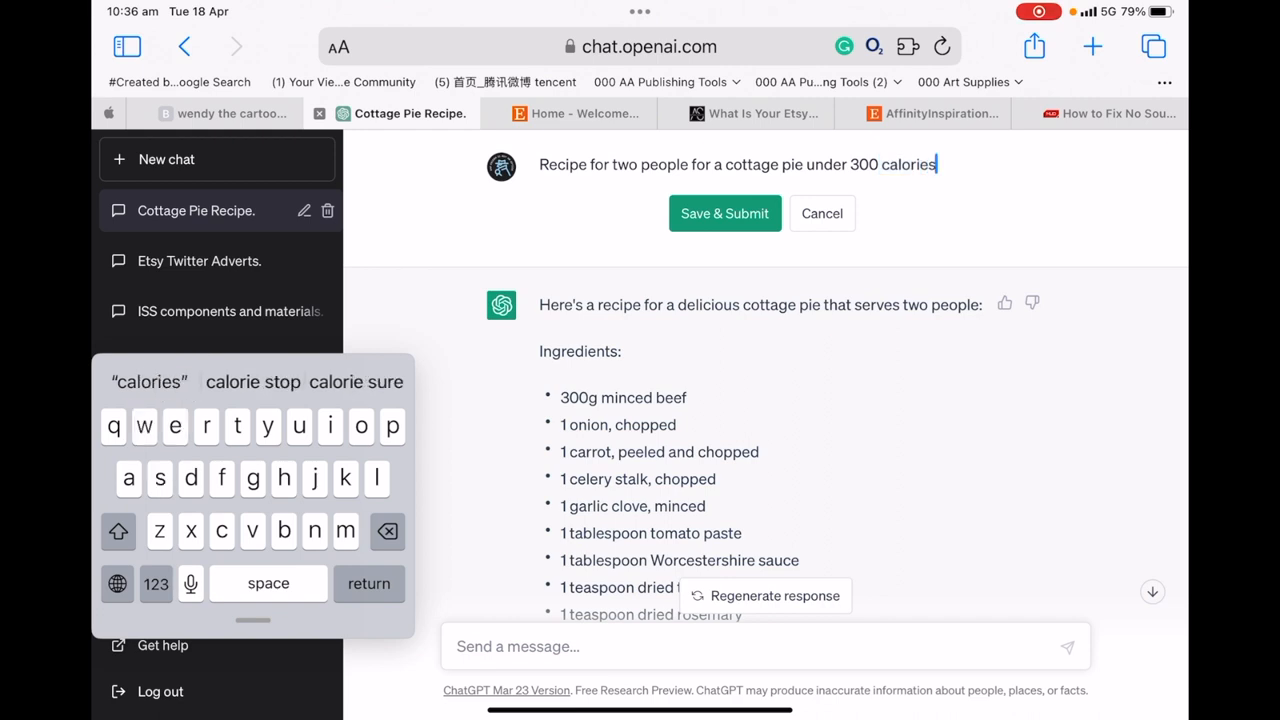
click(724, 212)
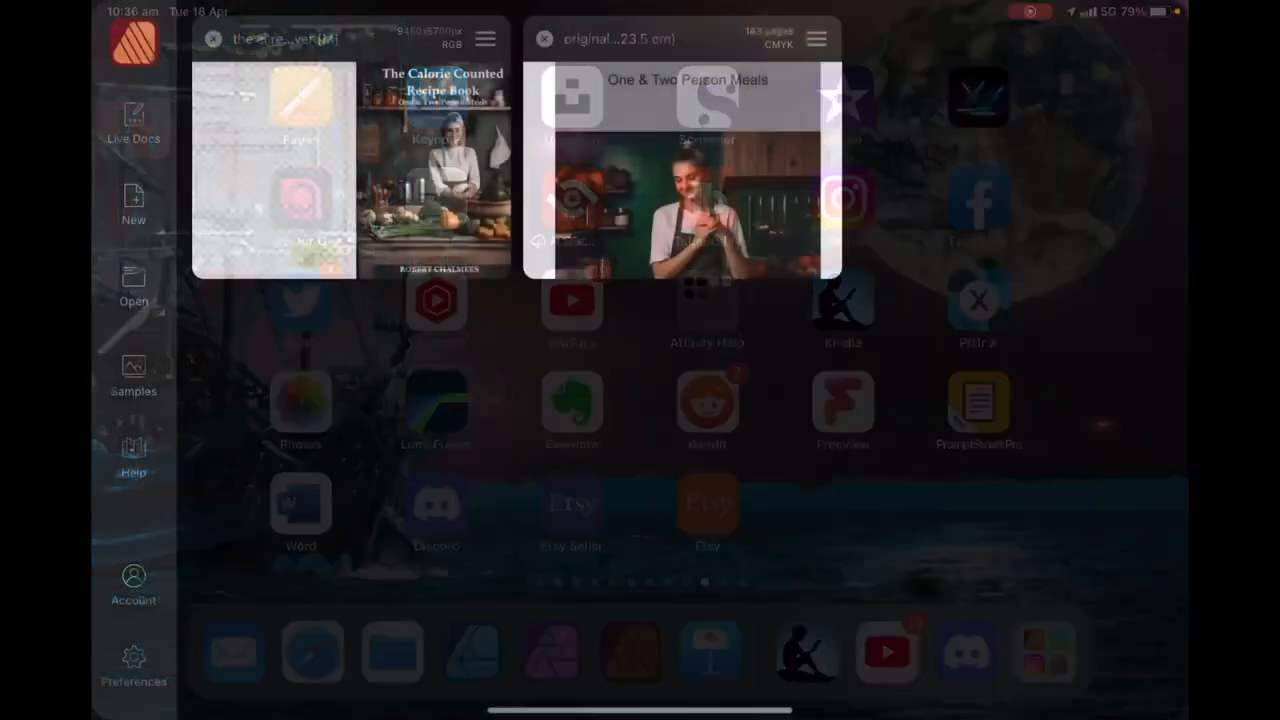
Reopen the 143-page One & Two Person Meals interior and pick a spread from the Pages panel
click(688, 170)
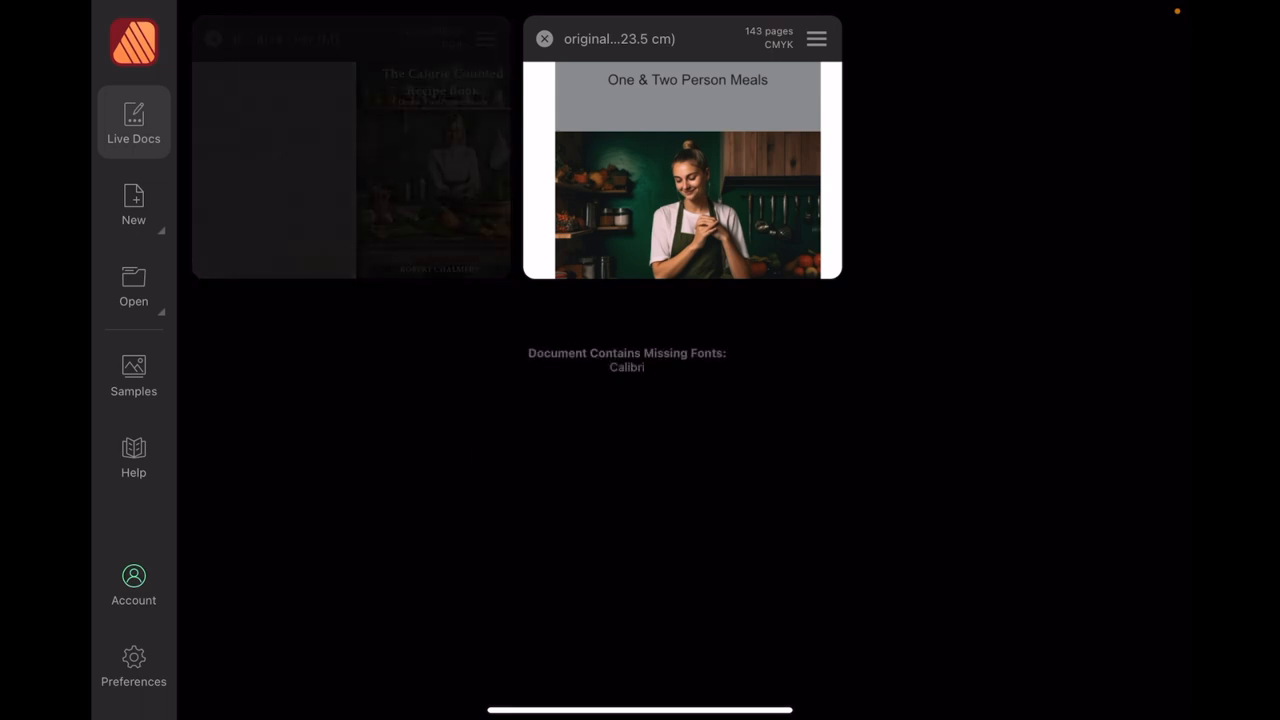
click(686, 150)
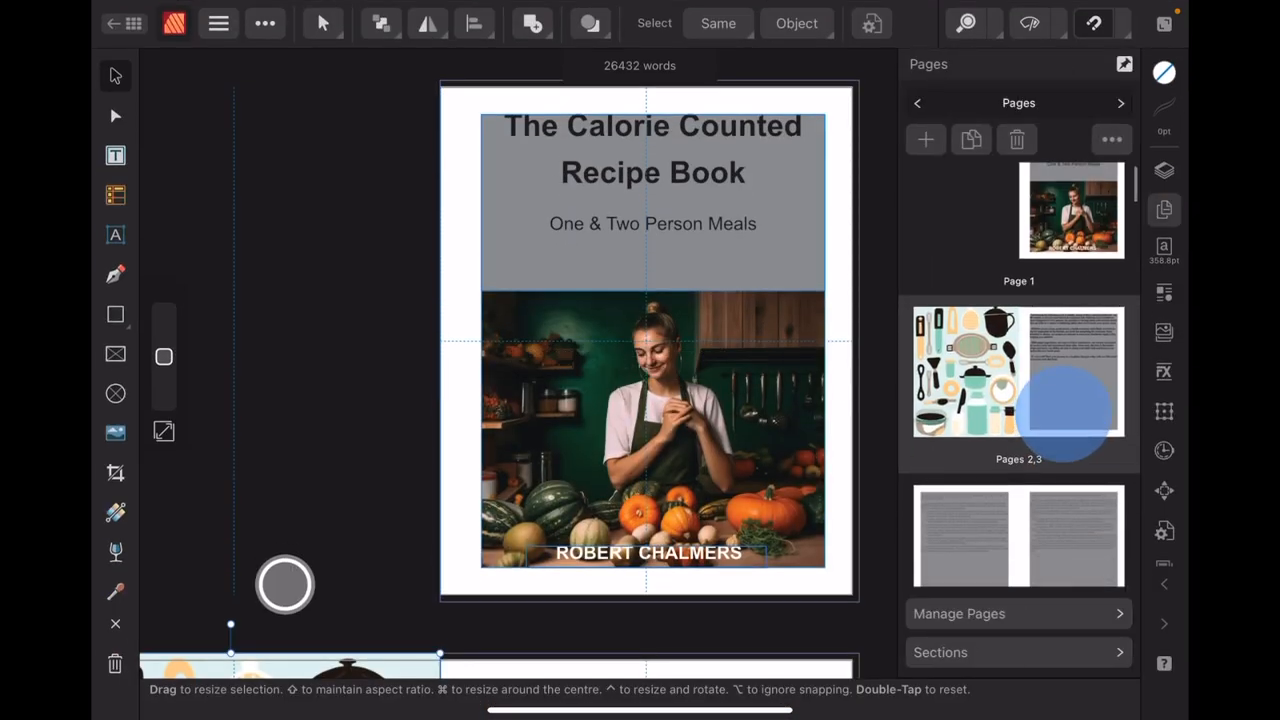
scroll(down, 3)
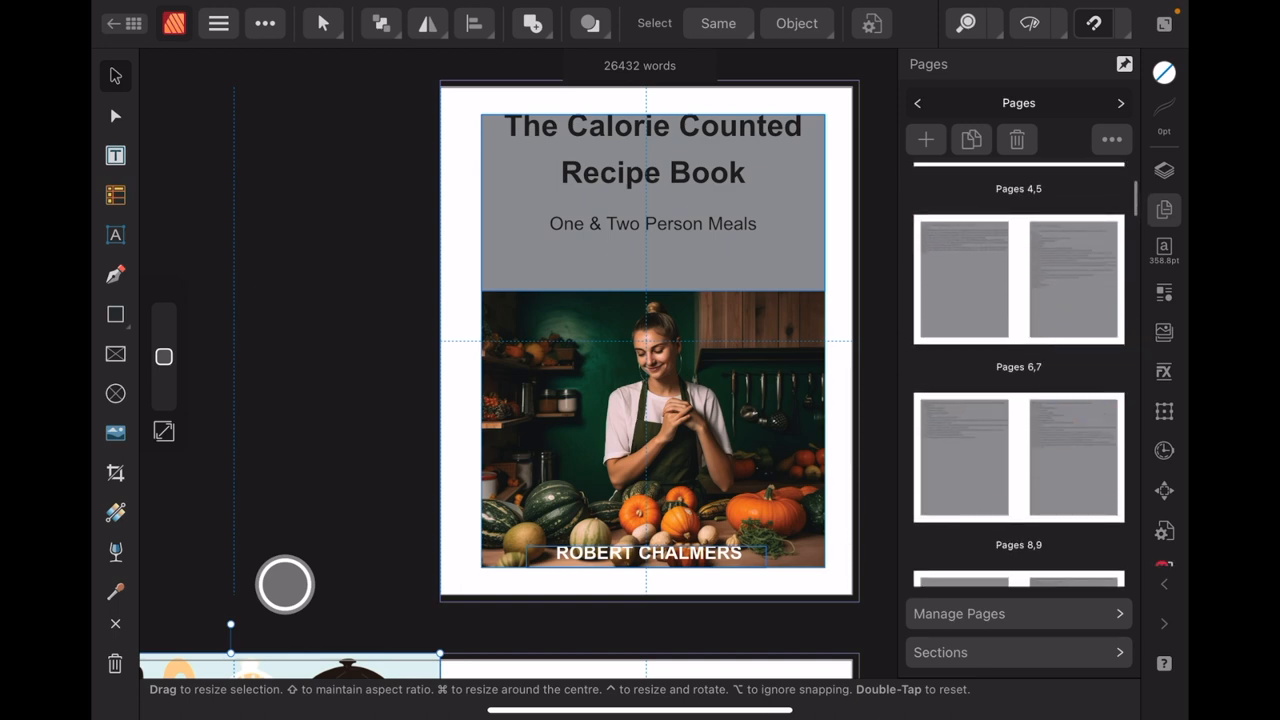
click(1072, 450)
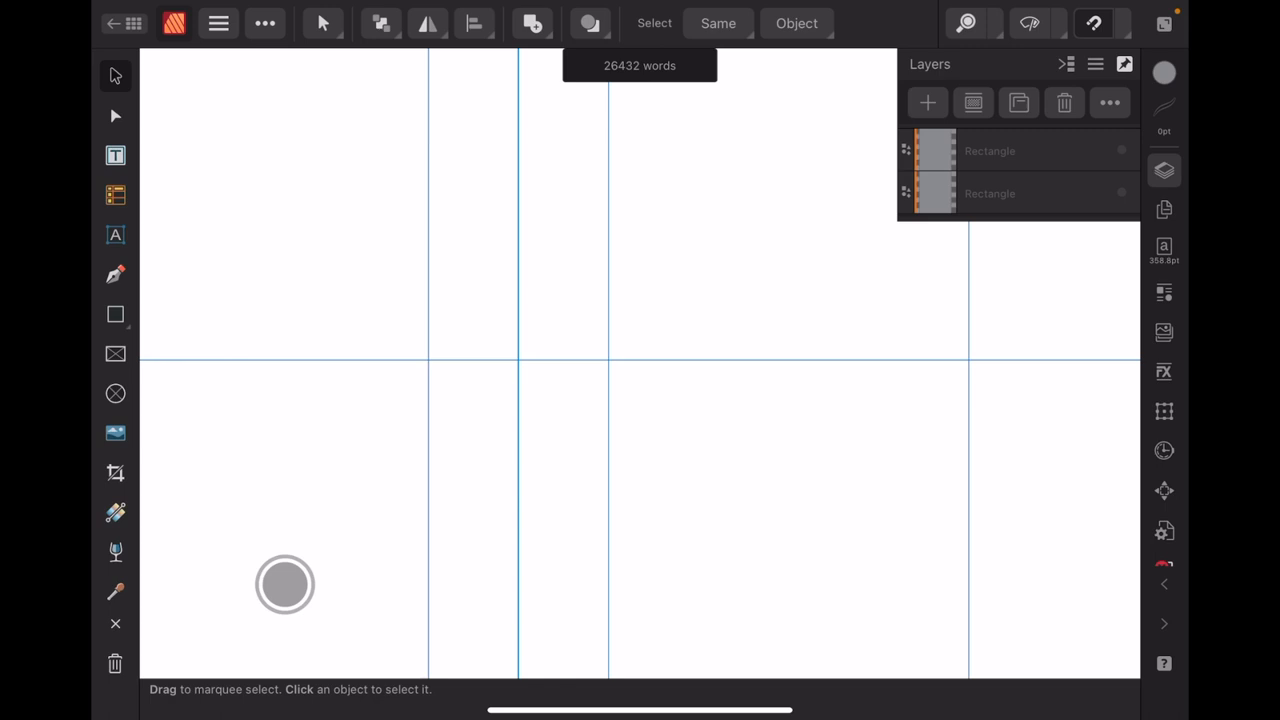
Show the pages 2–3 spread with the utensils illustration beside the intro text
click(1164, 210)
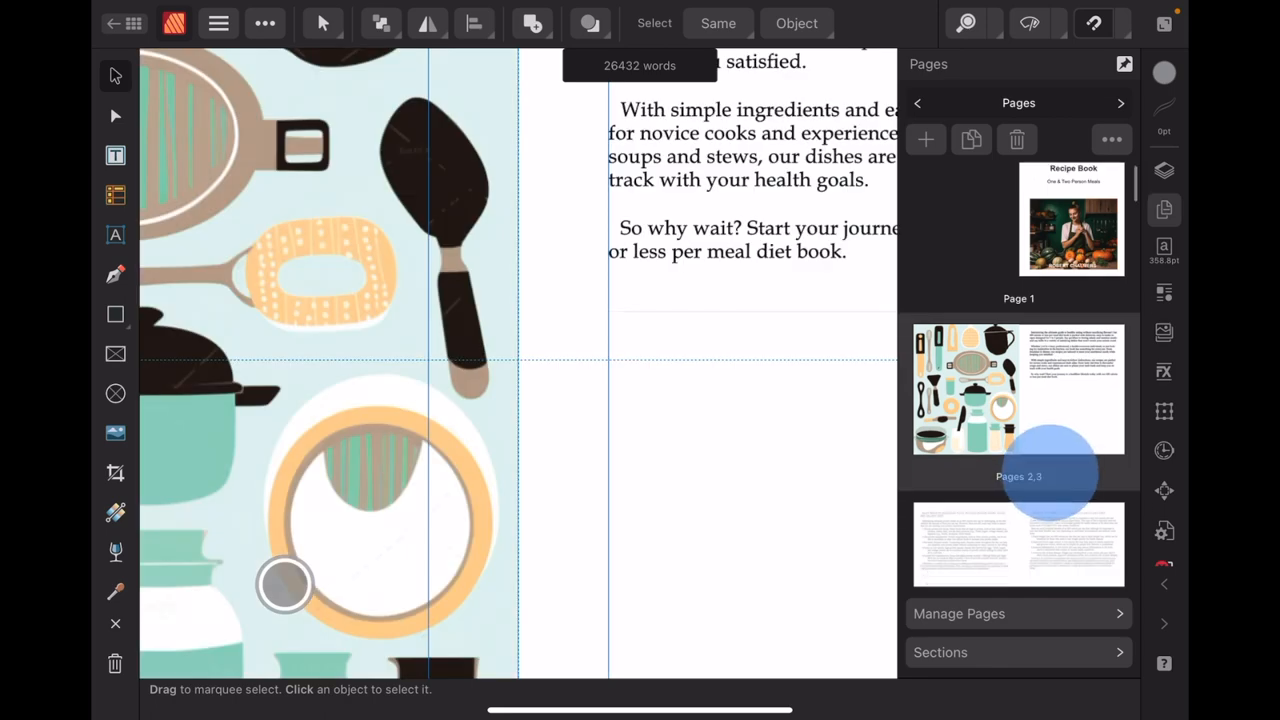
scroll(down, 3)
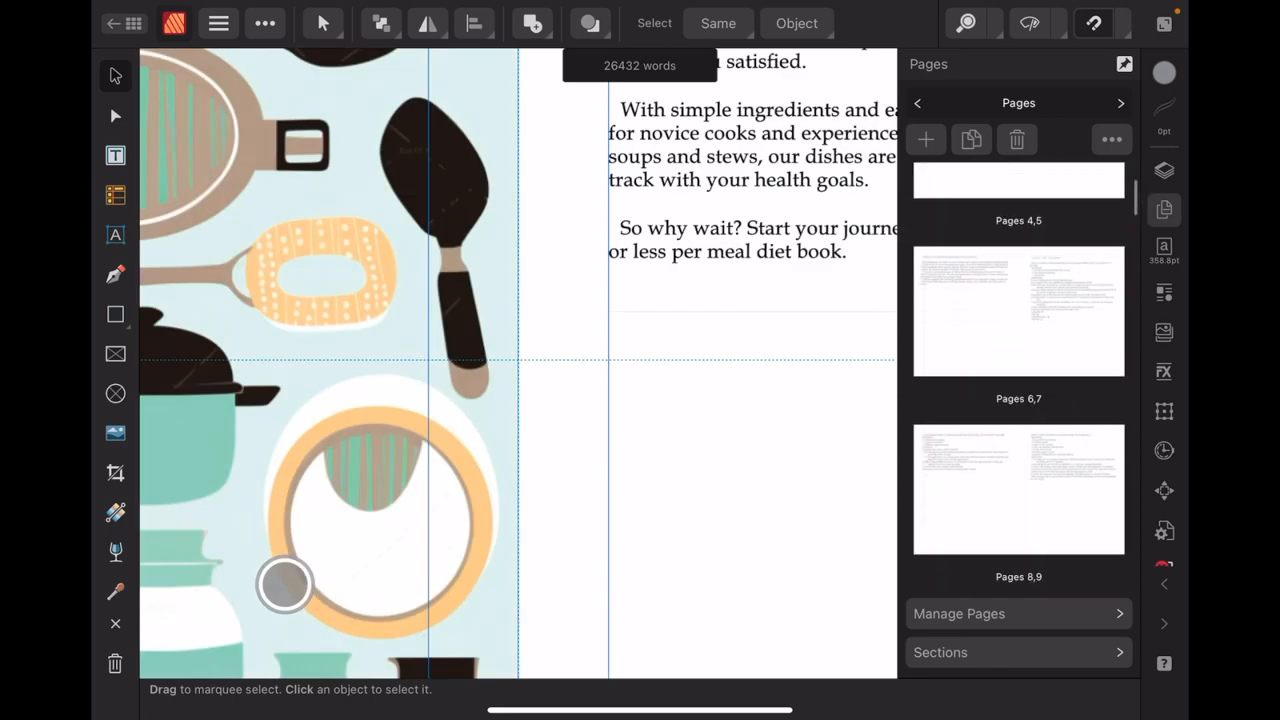
scroll(down, 3)
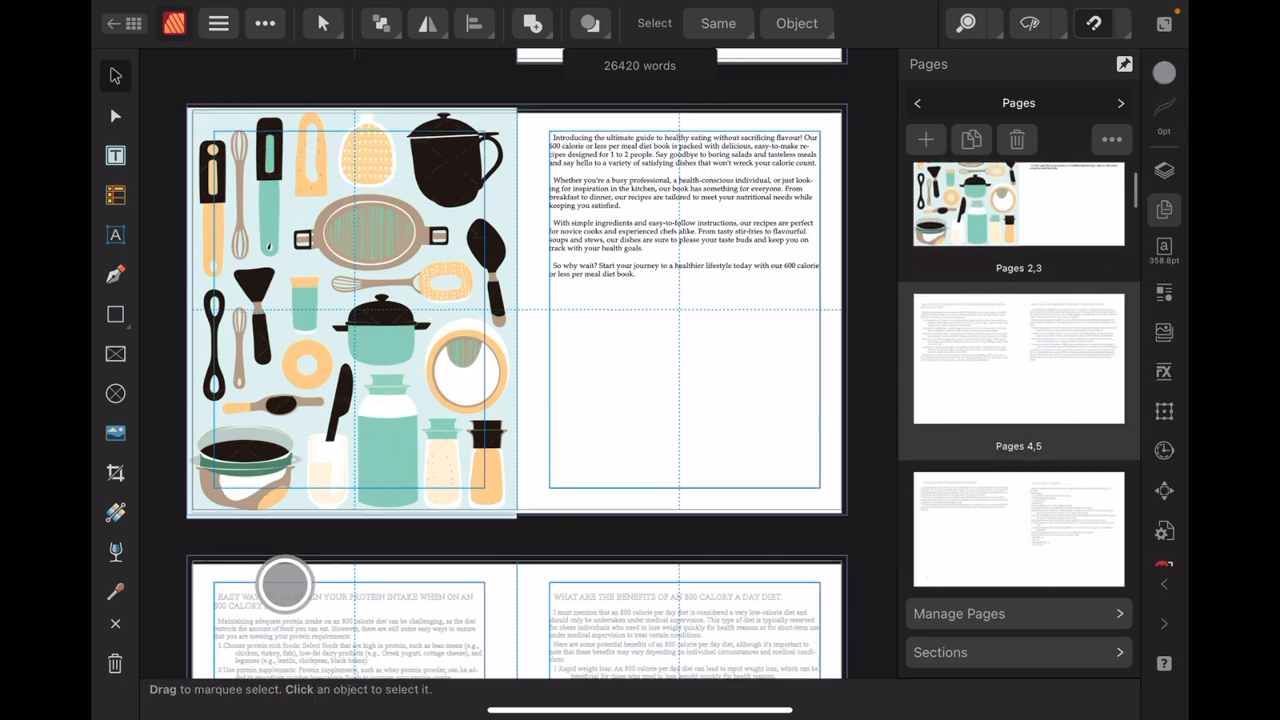
Scroll past pages 4–5 to the Mediterranean diet and first under-300-calorie recipe spread
scroll(down, 3)
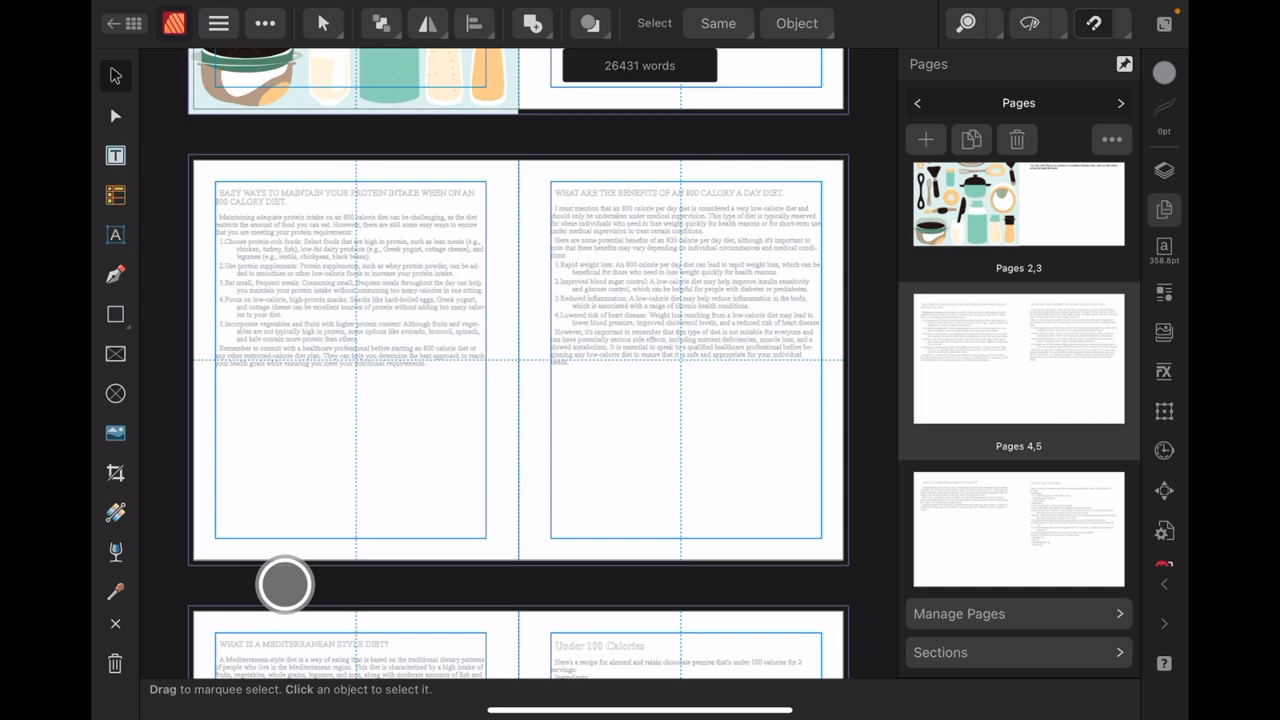
scroll(down, 3)
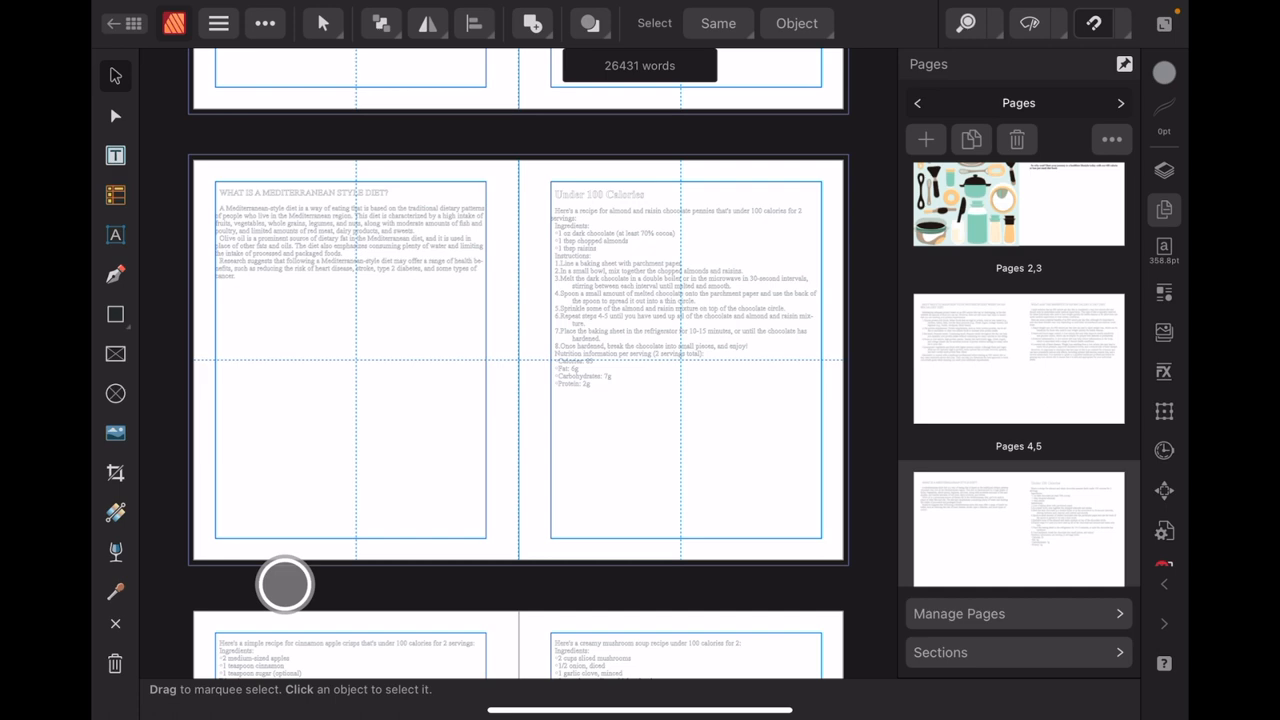
Show the Table of Contents listing Under 100 and Under 200 Calories recipes with page numbers
click(218, 24)
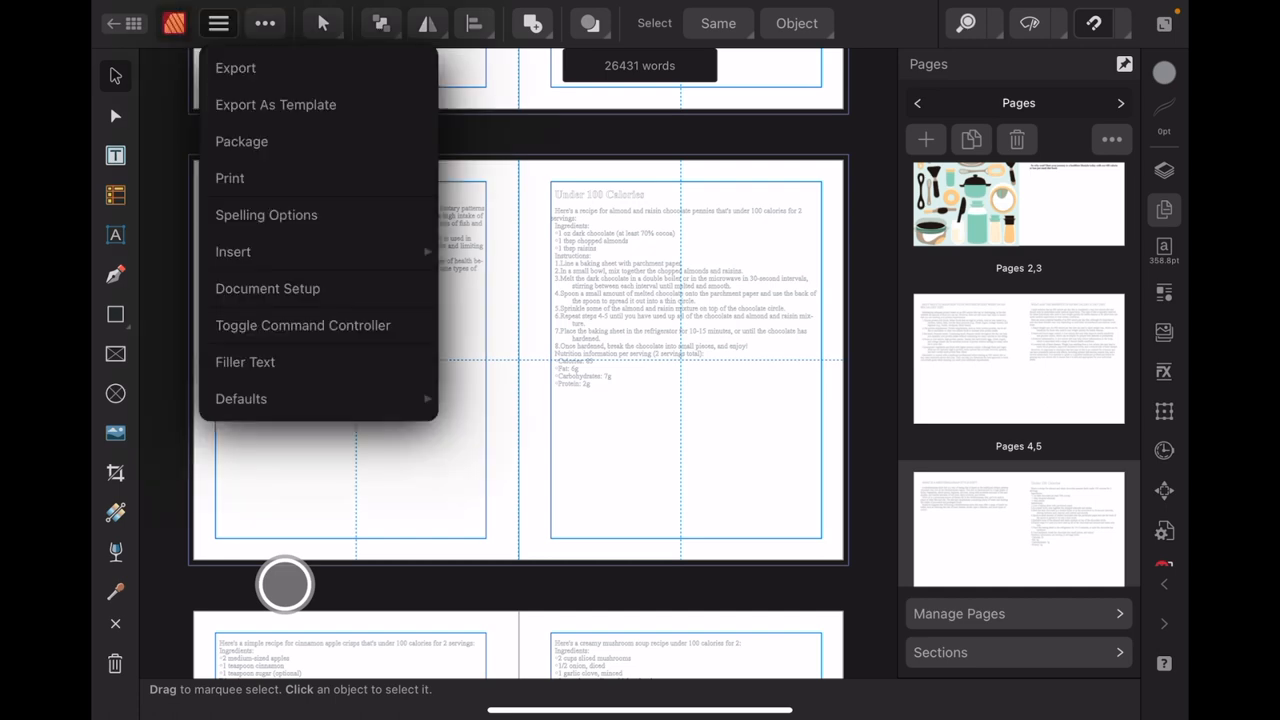
click(268, 288)
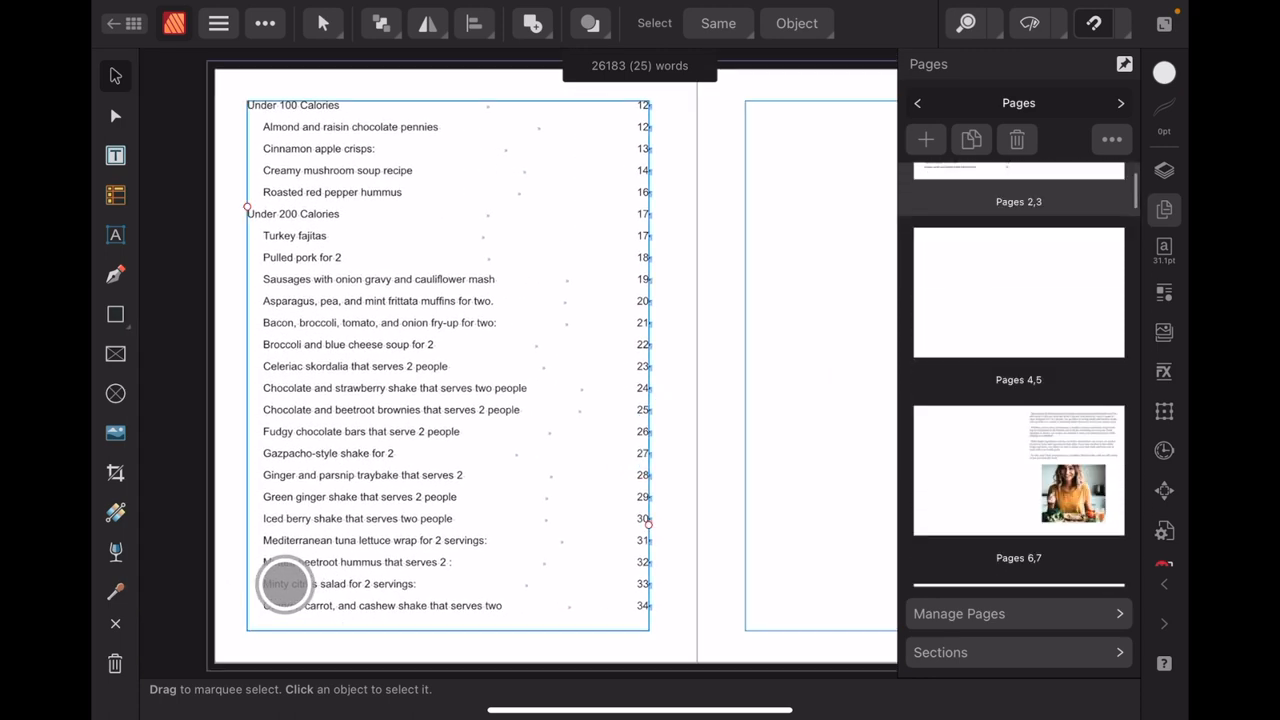
scroll(down, 3)
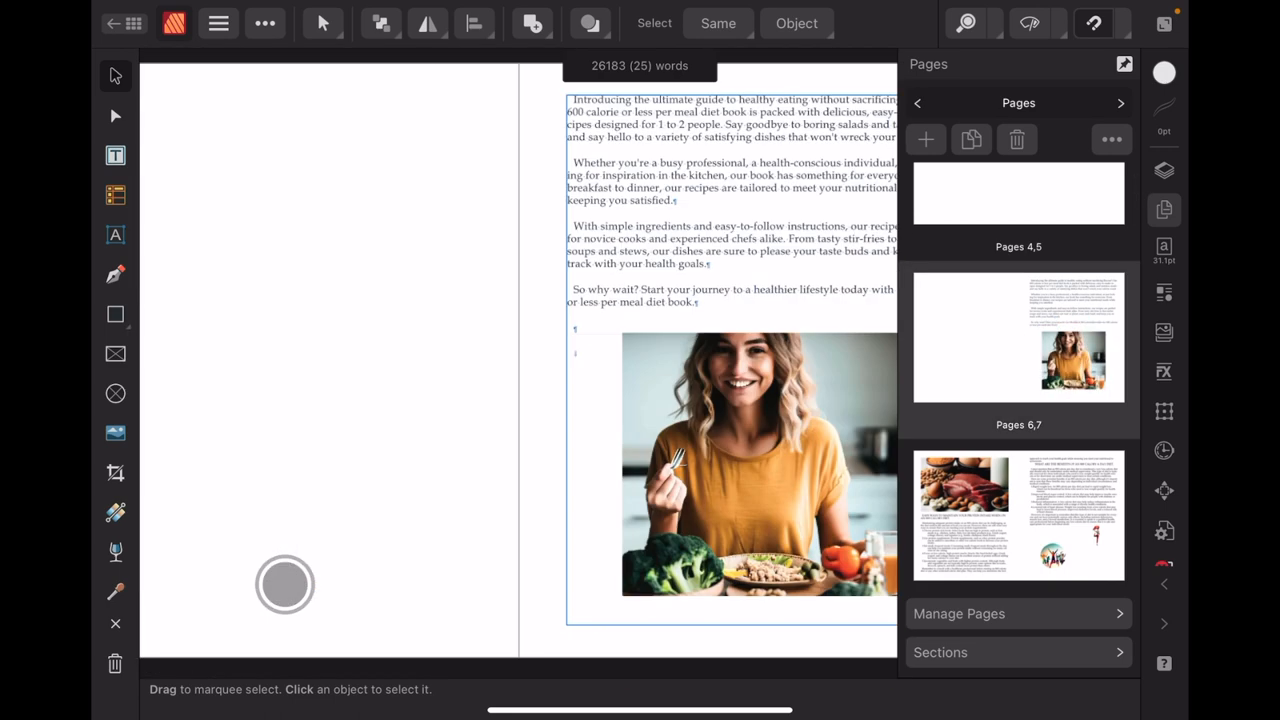
scroll(down, 3)
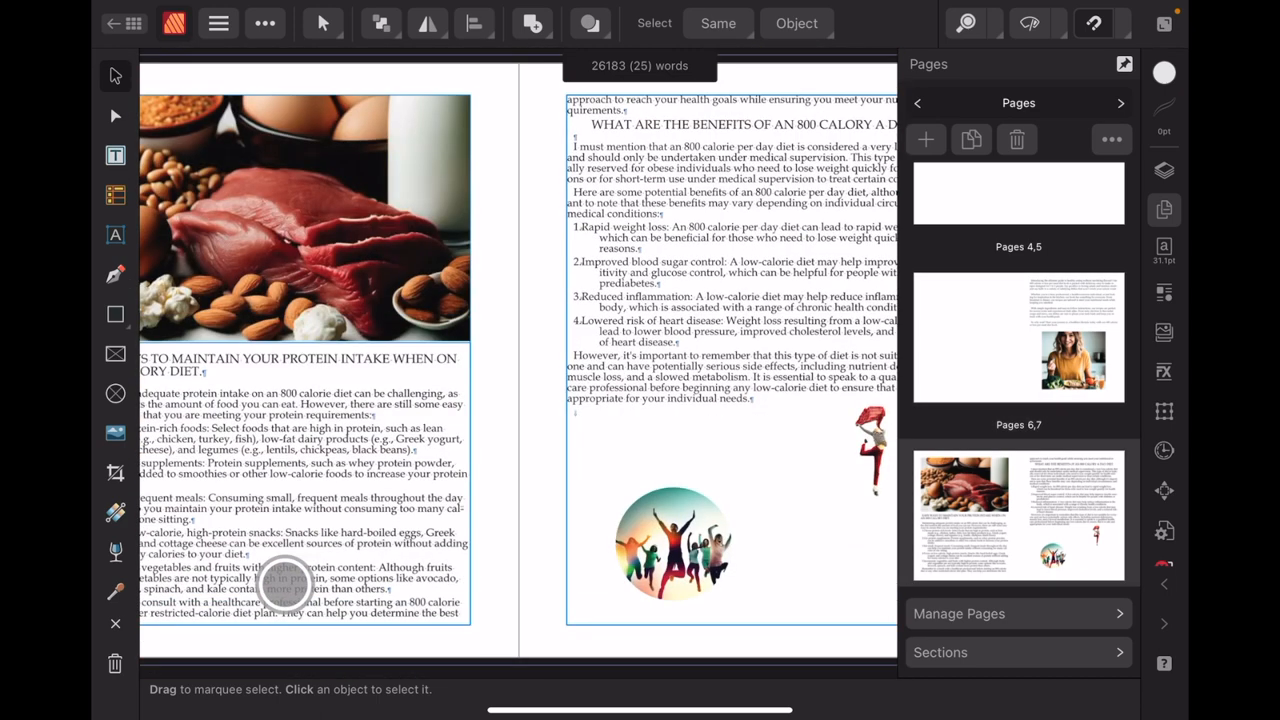
scroll(down, 3)
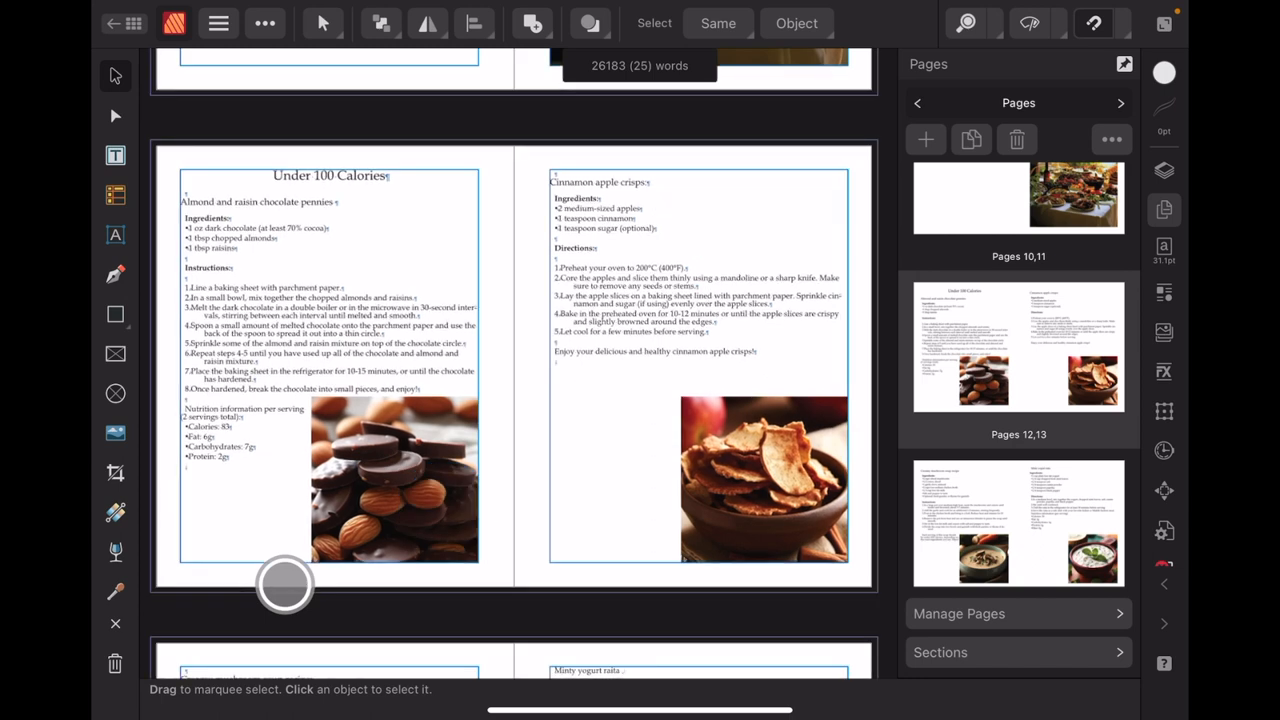
scroll(down, 3)
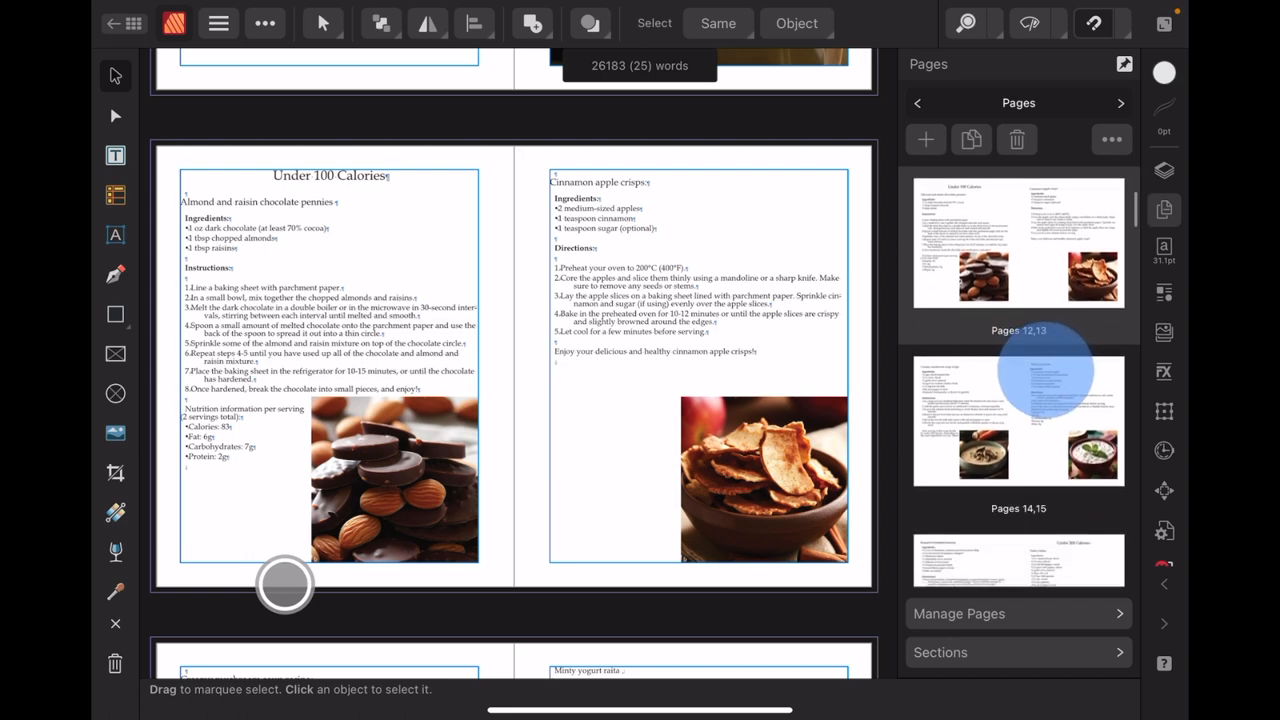
scroll(down, 3)
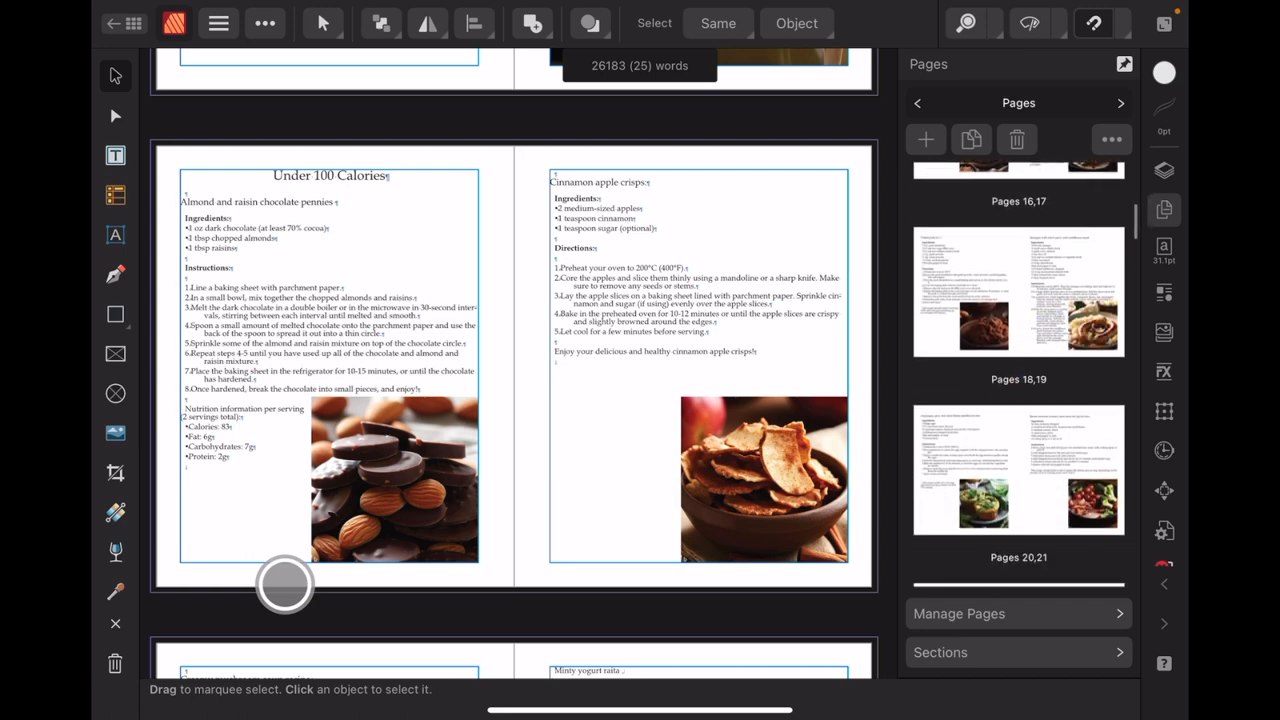
scroll(down, 3)
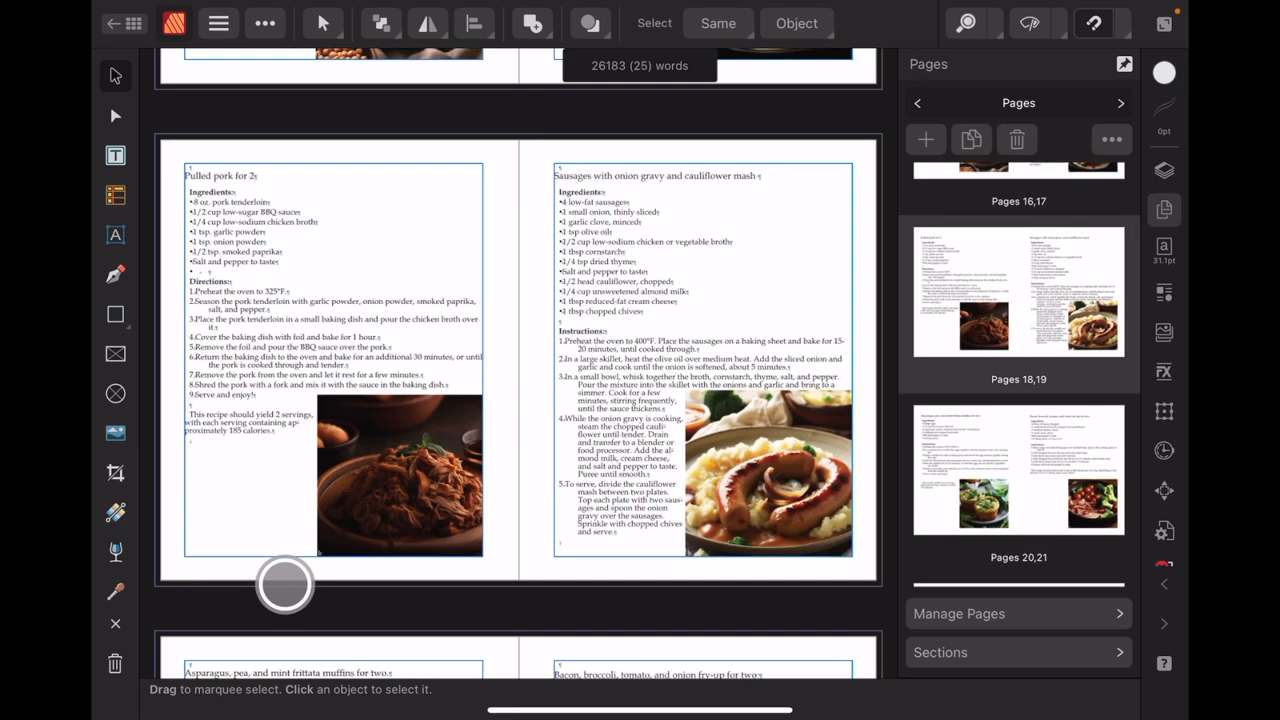
scroll(down, 3)
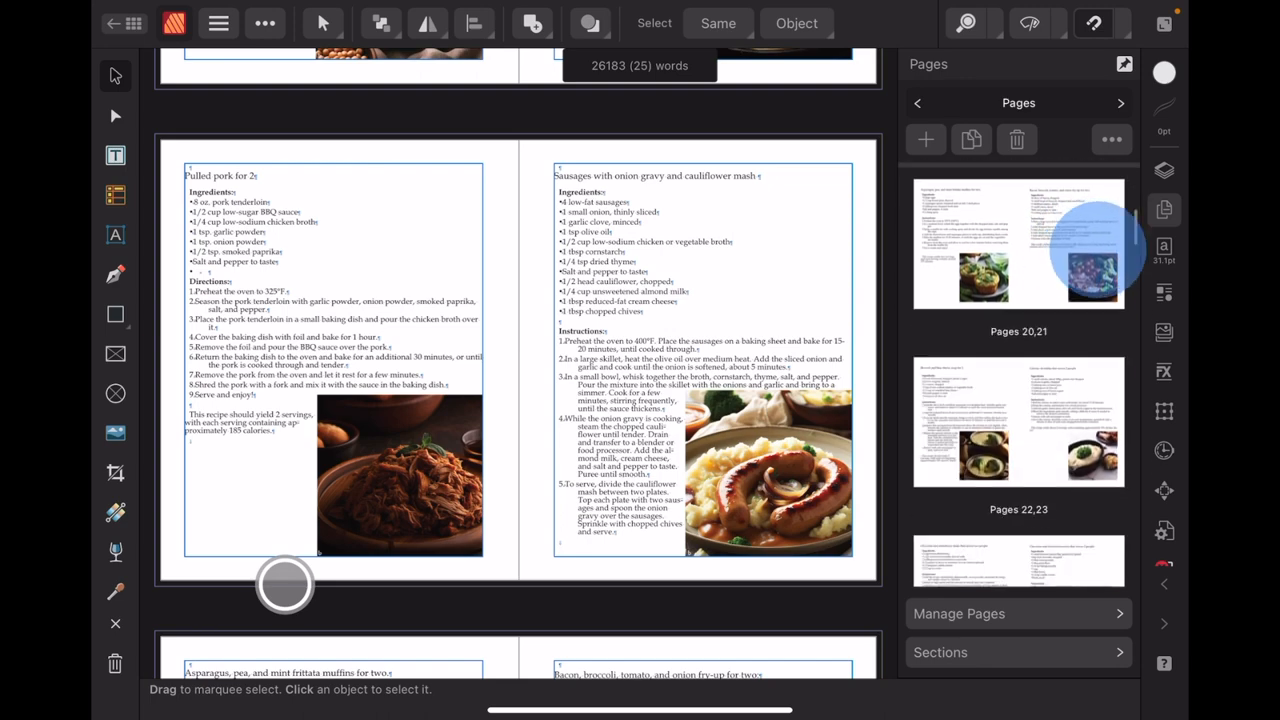
scroll(down, 3)
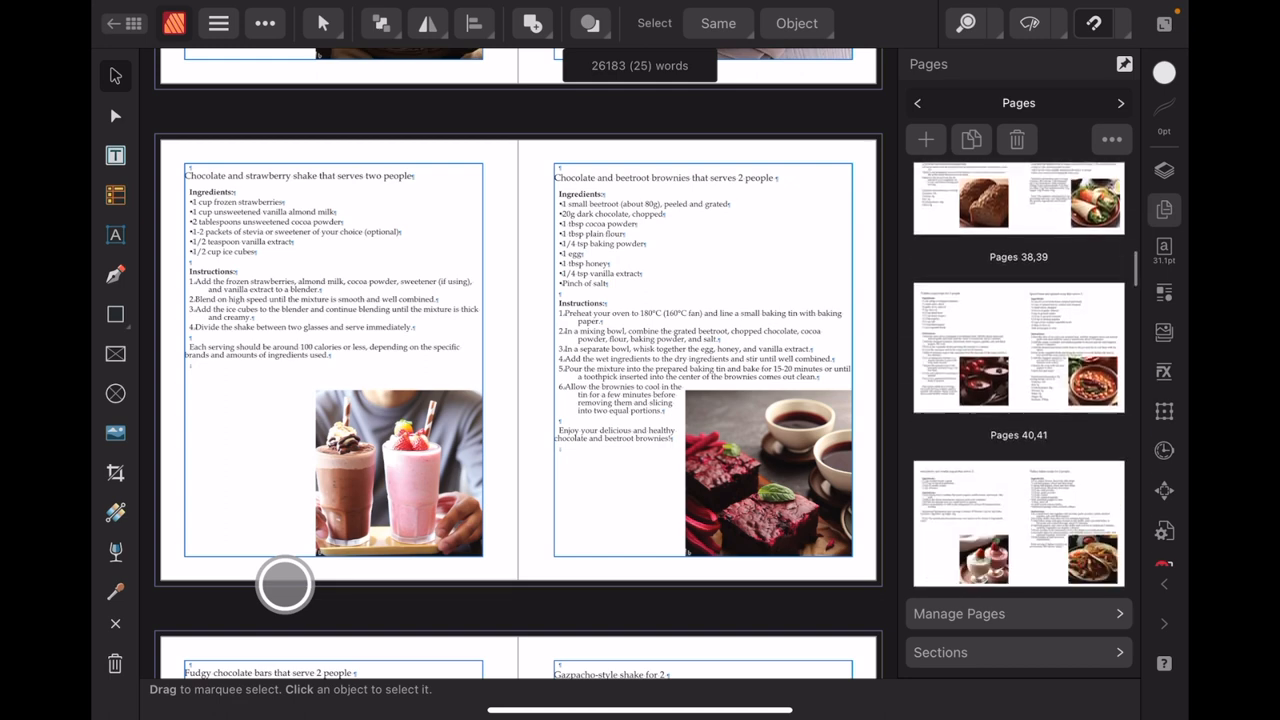
scroll(down, 3)
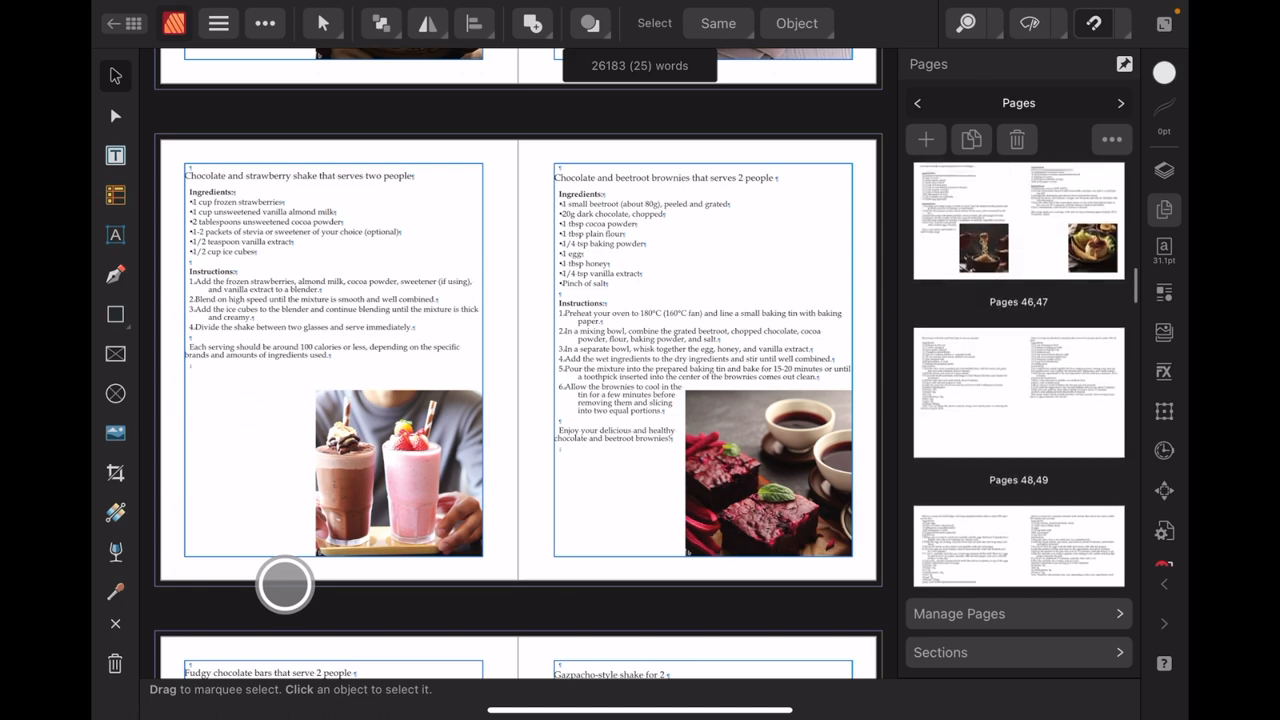
scroll(down, 3)
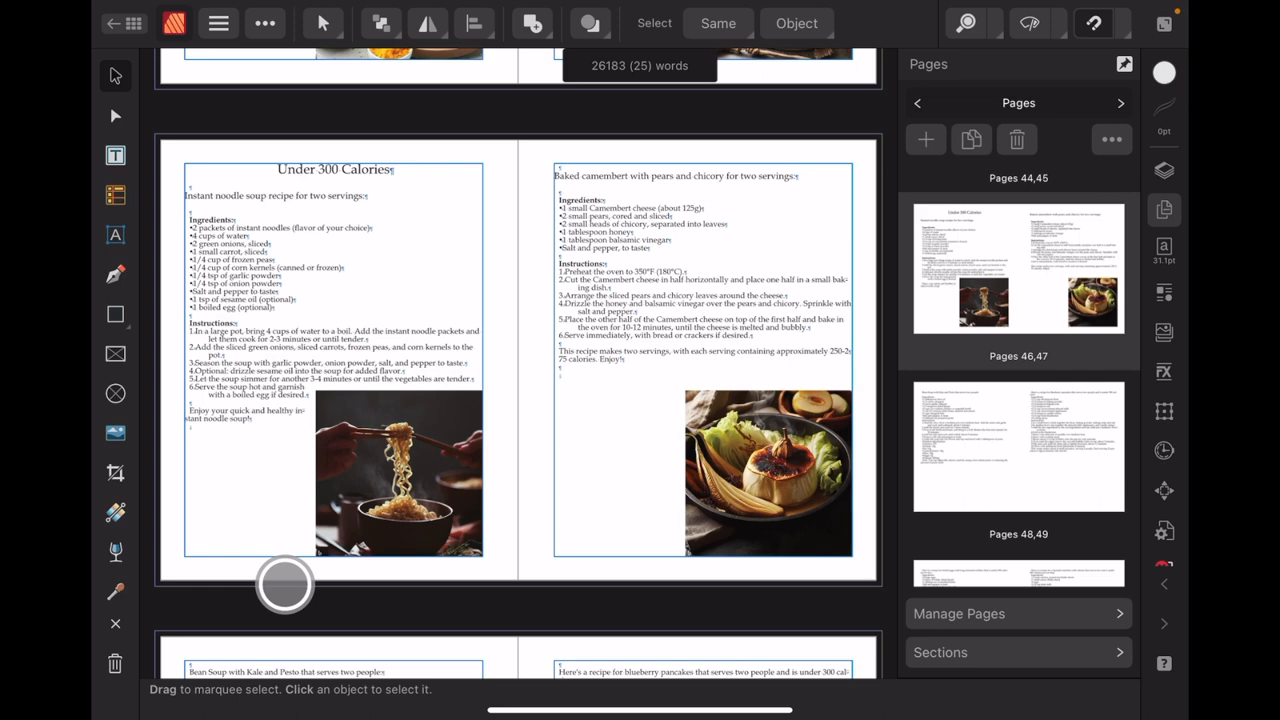
scroll(down, 3)
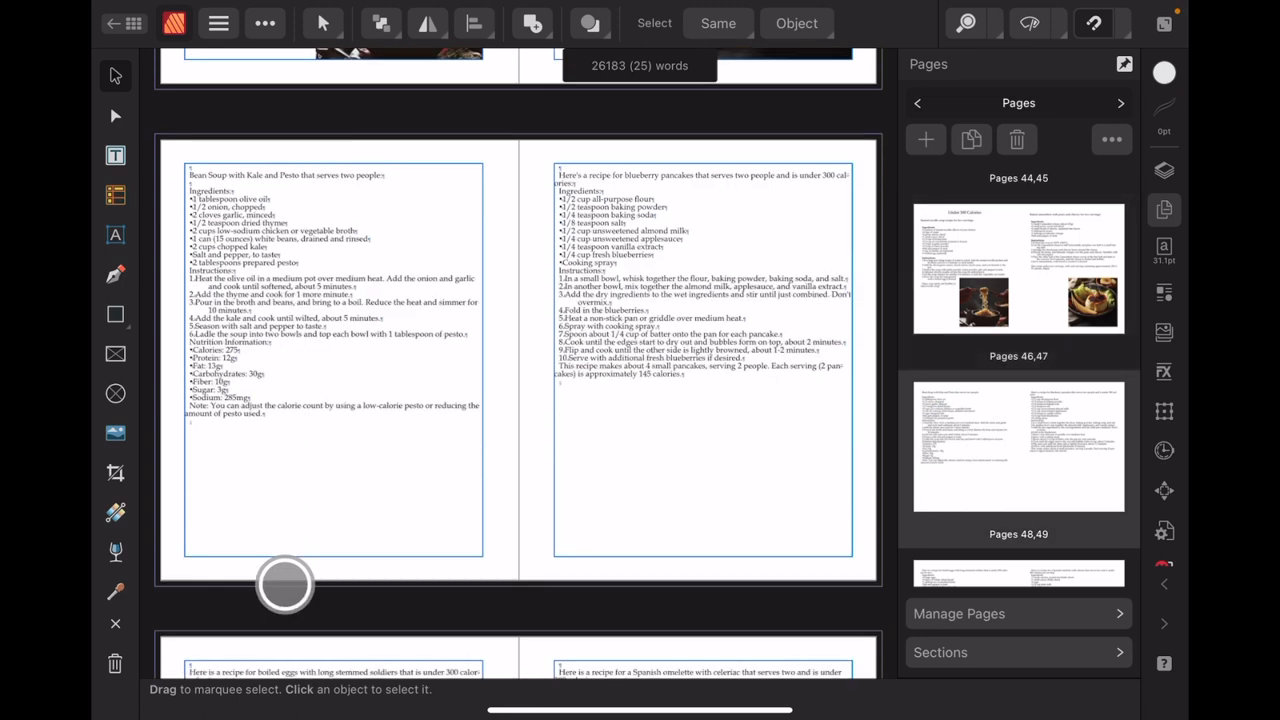
scroll(down, 3)
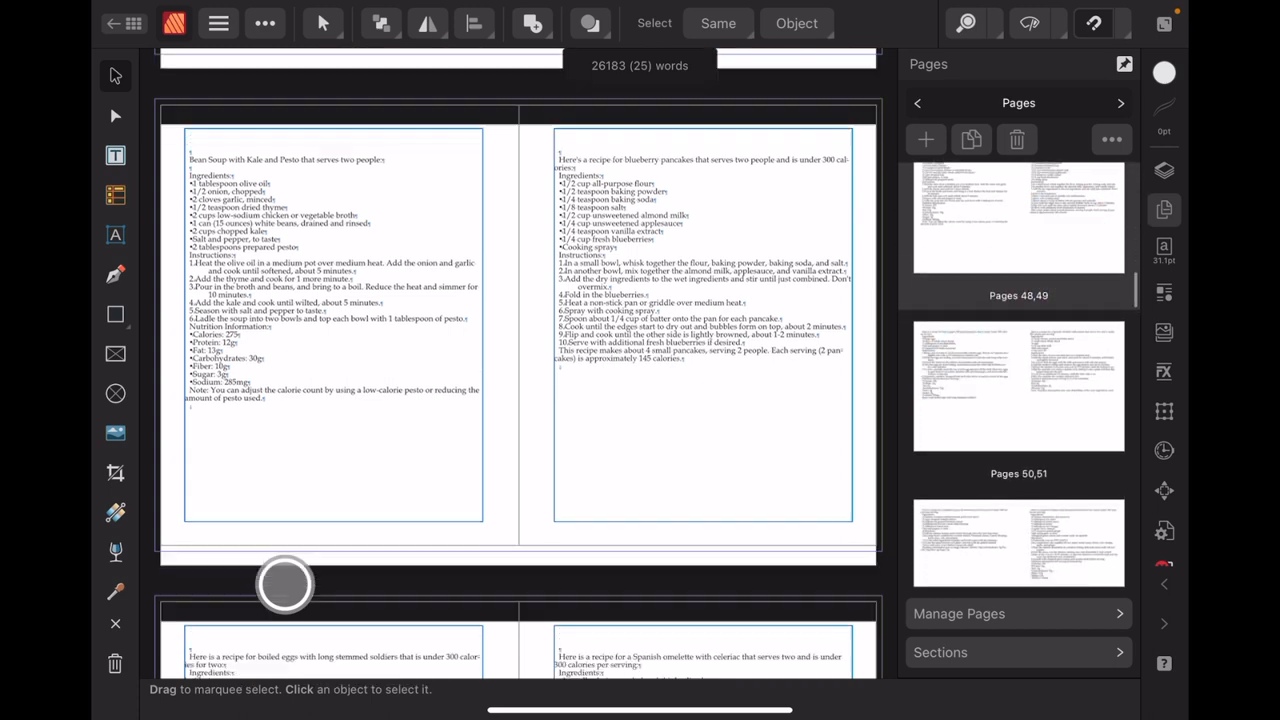
scroll(down, 3)
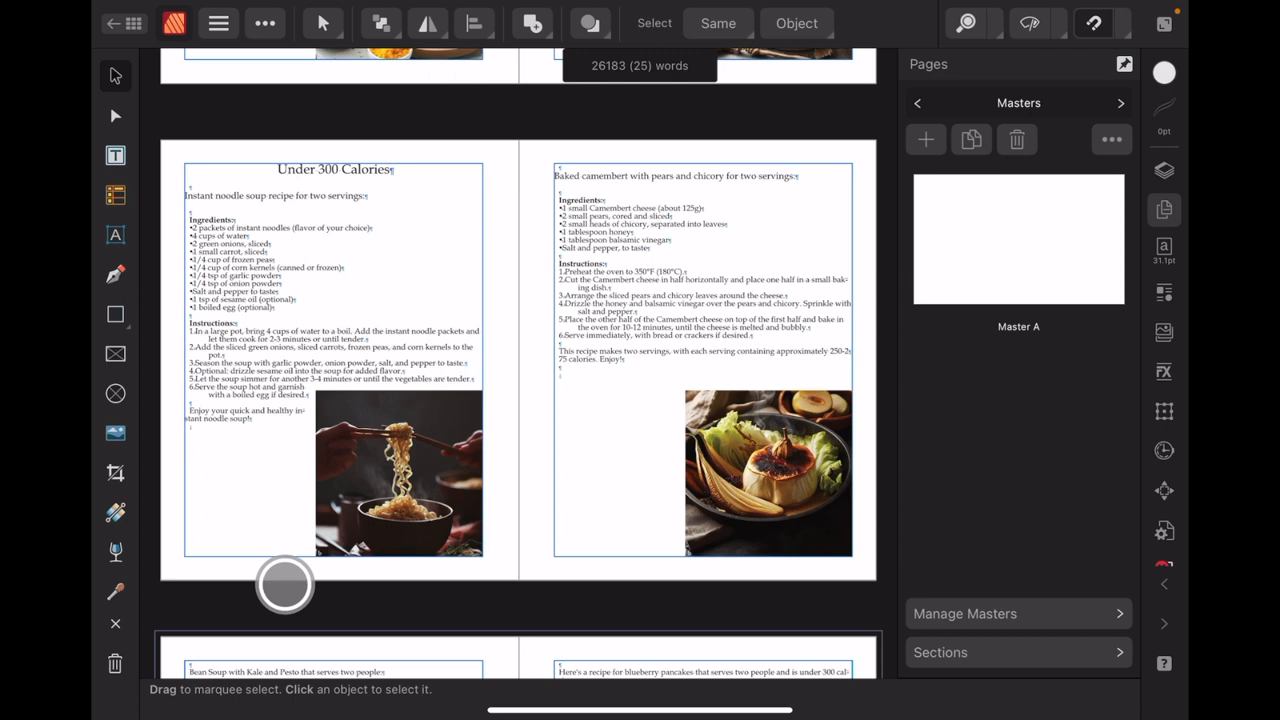
Switch the Pages panel to Masters to check Master A
click(918, 102)
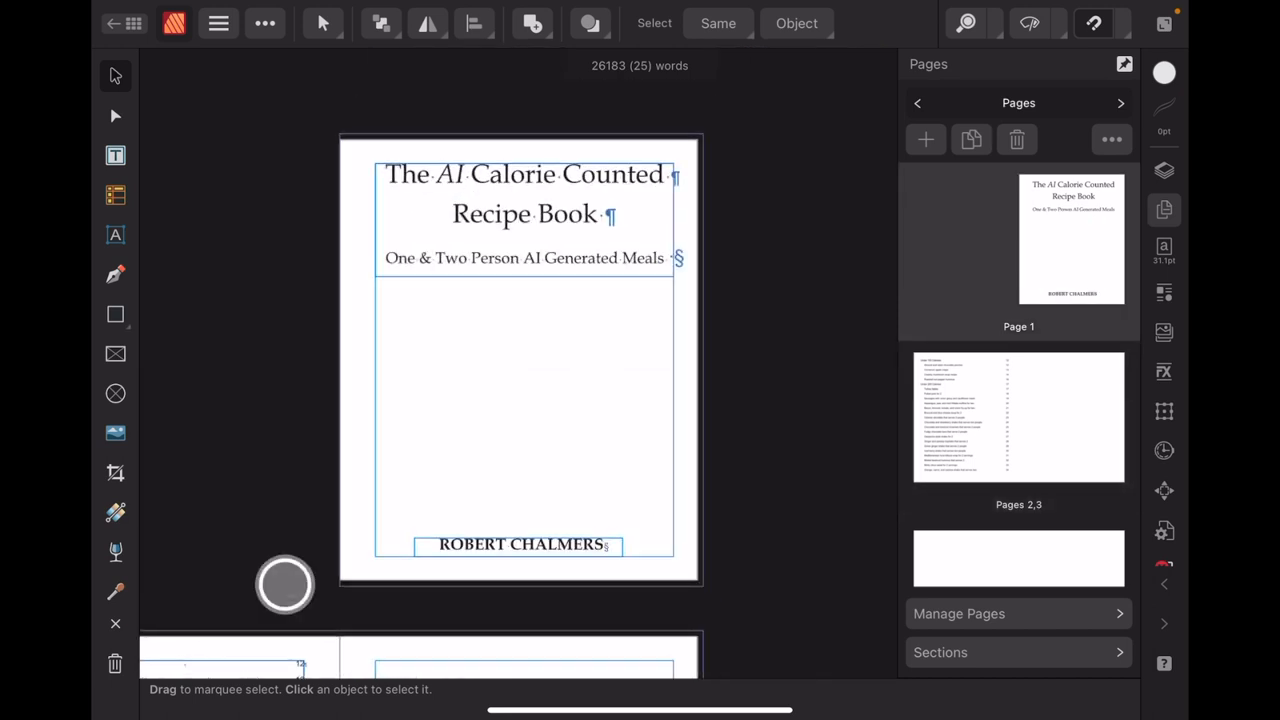
scroll(down, 3)
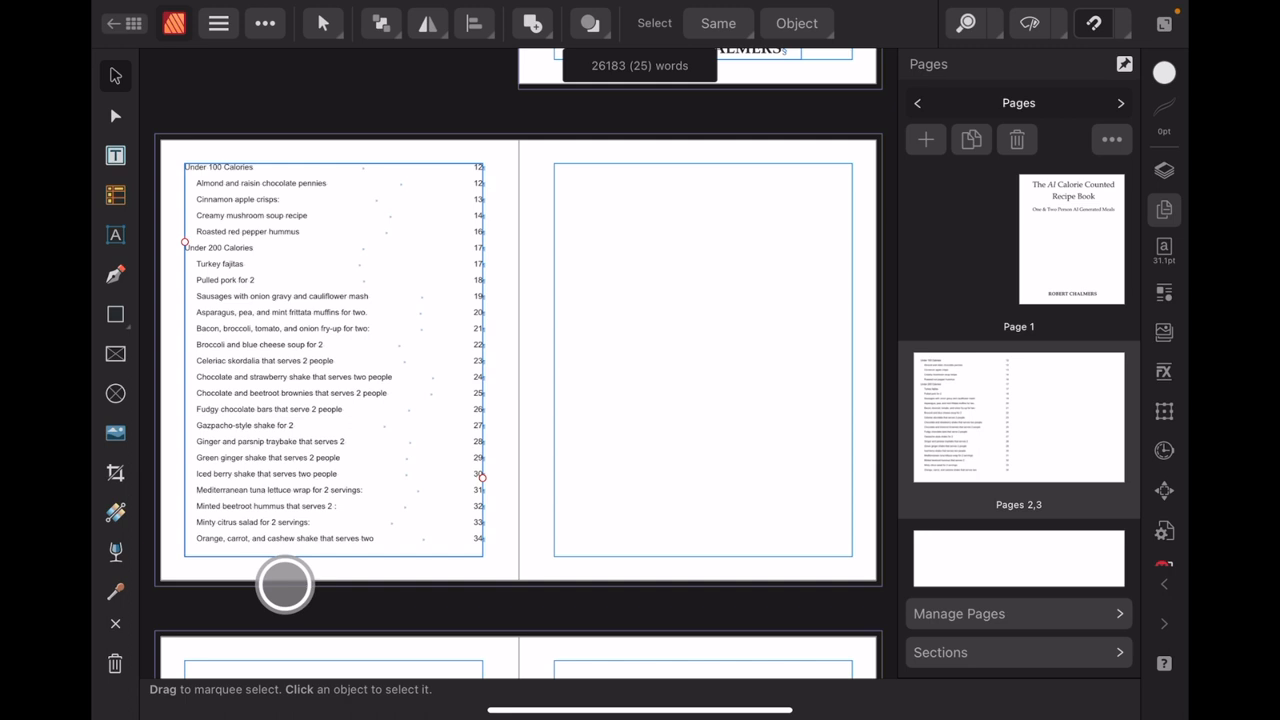
scroll(down, 3)
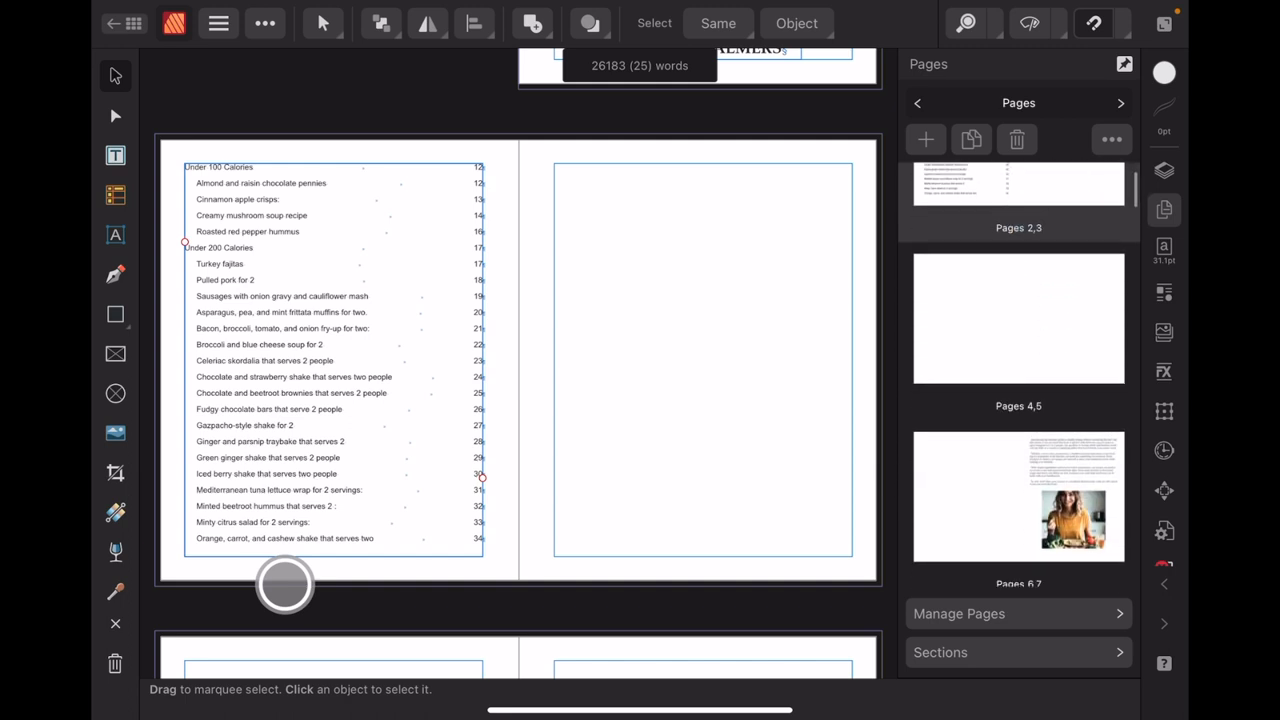
scroll(down, 3)
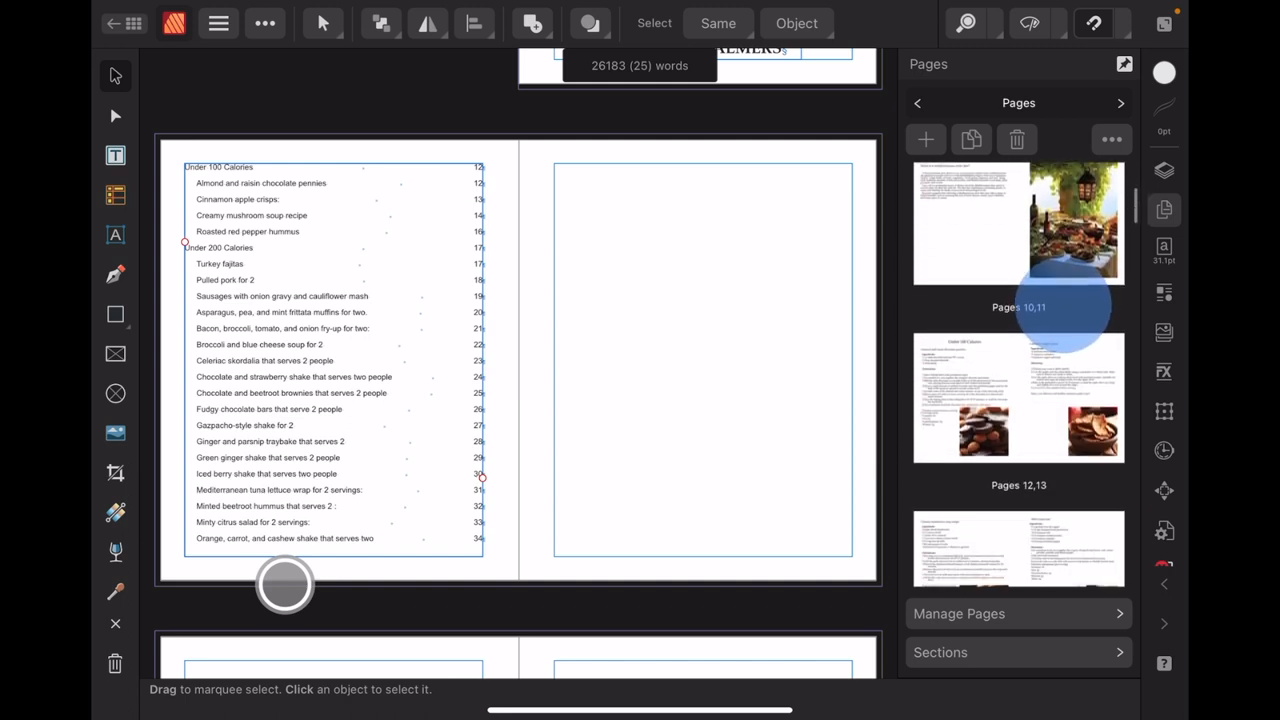
scroll(down, 3)
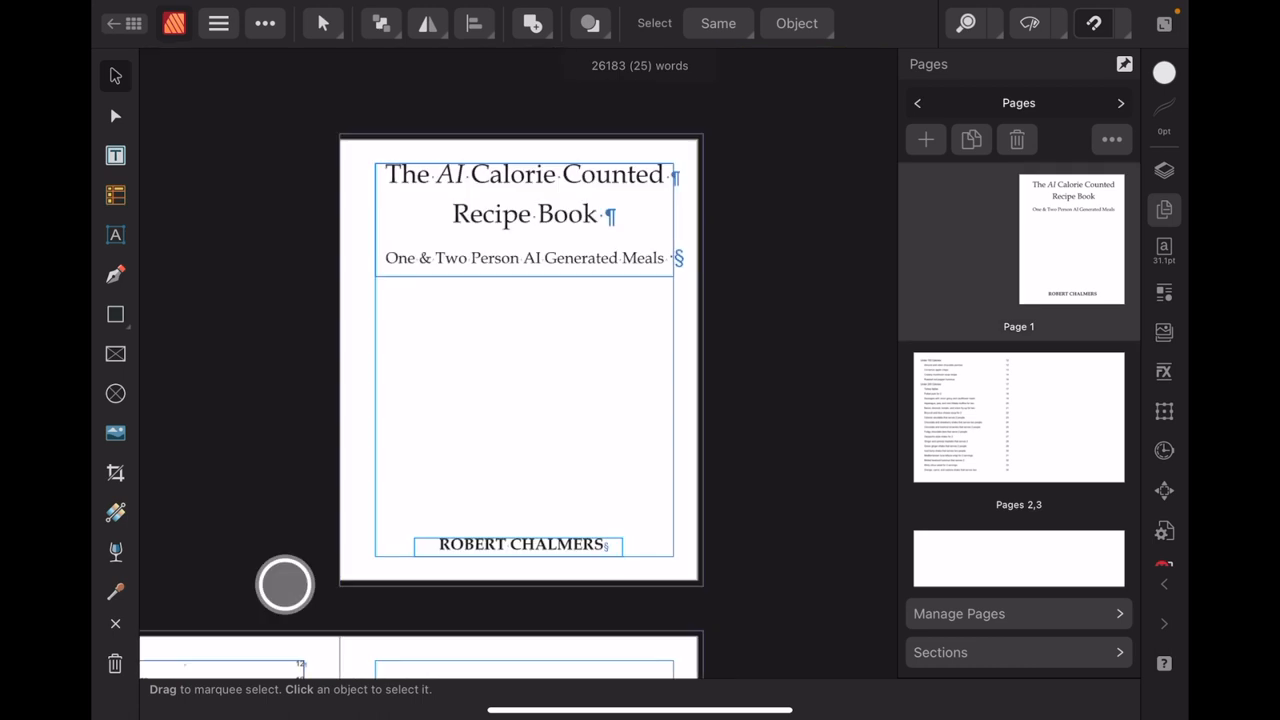
scroll(down, 3)
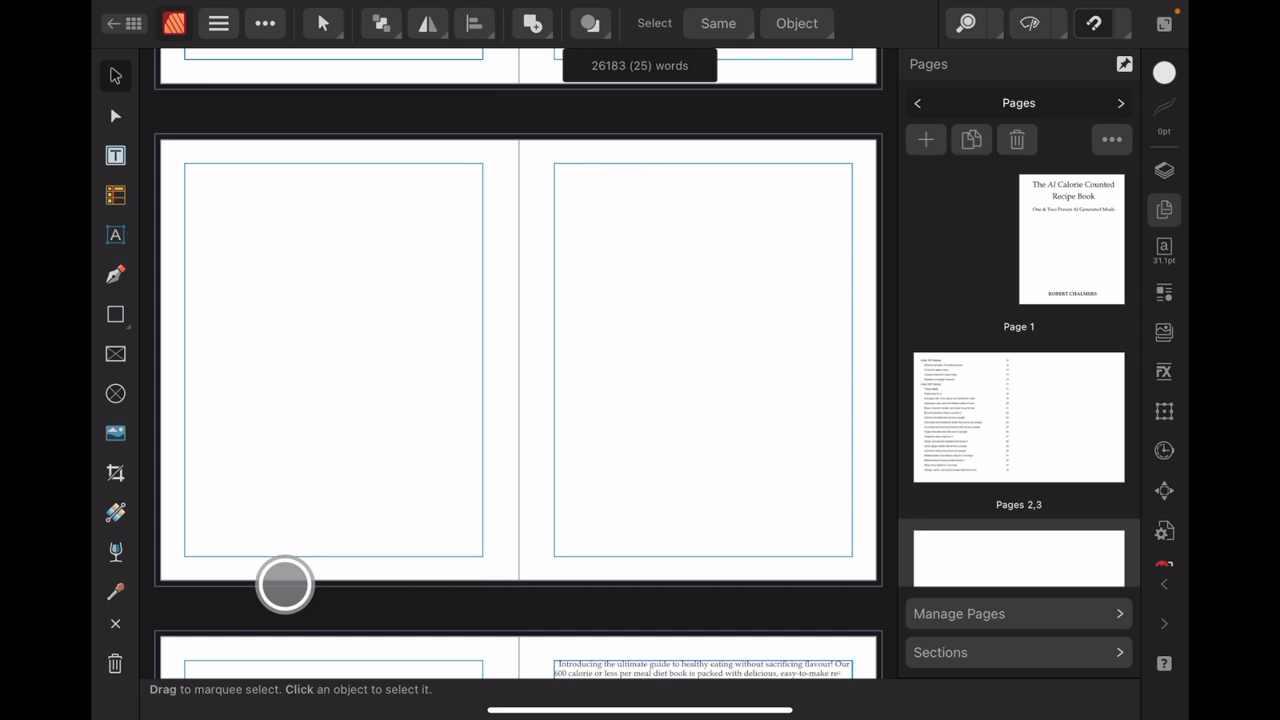
scroll(down, 3)
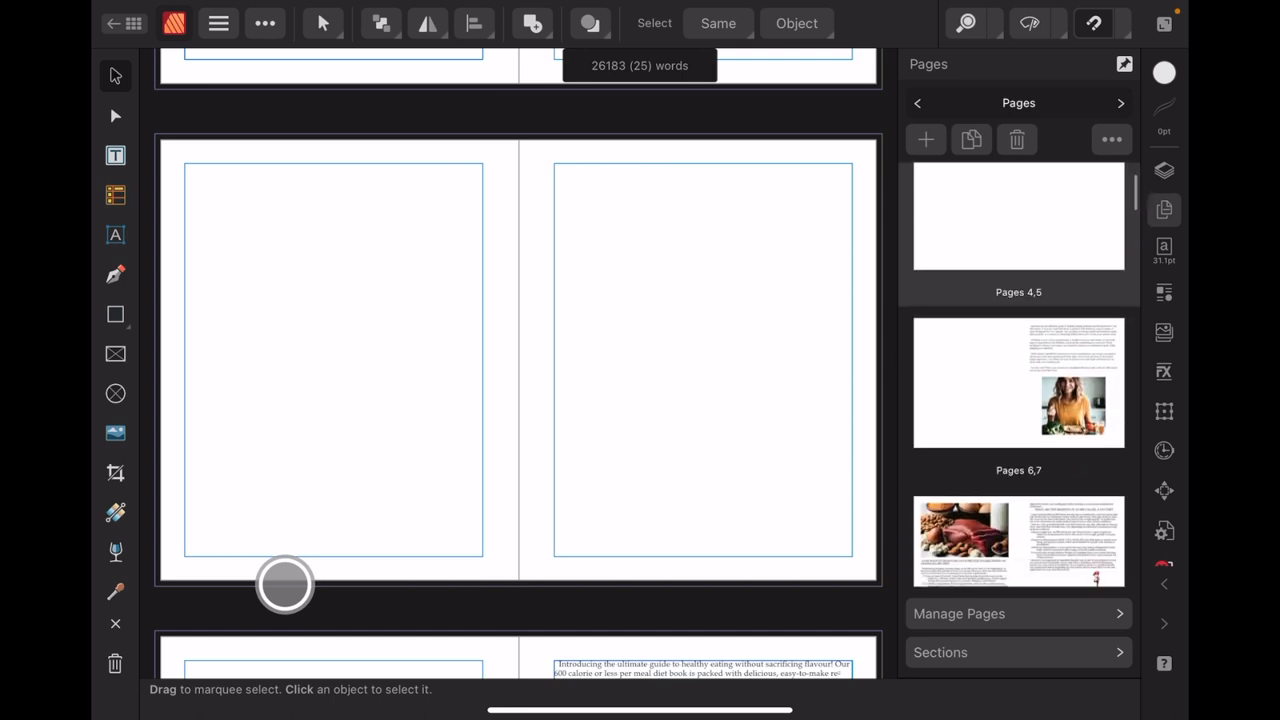
scroll(down, 3)
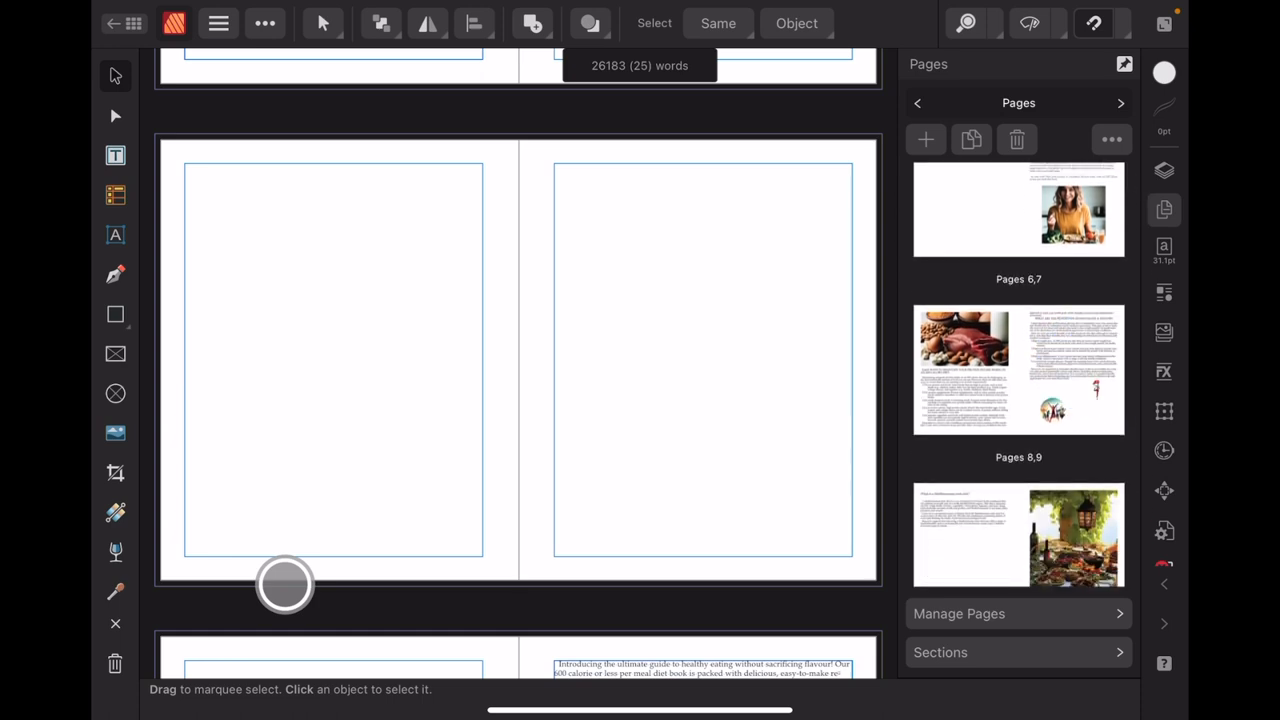